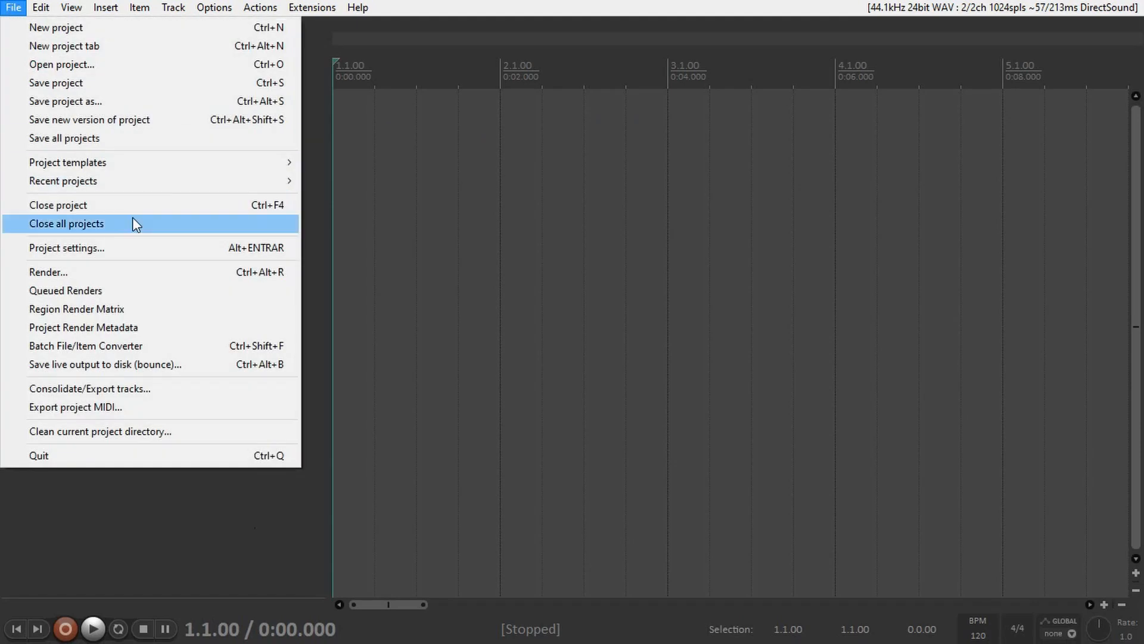
Set the project sample rate to 48000 Hz in Project Settings
click(66, 248)
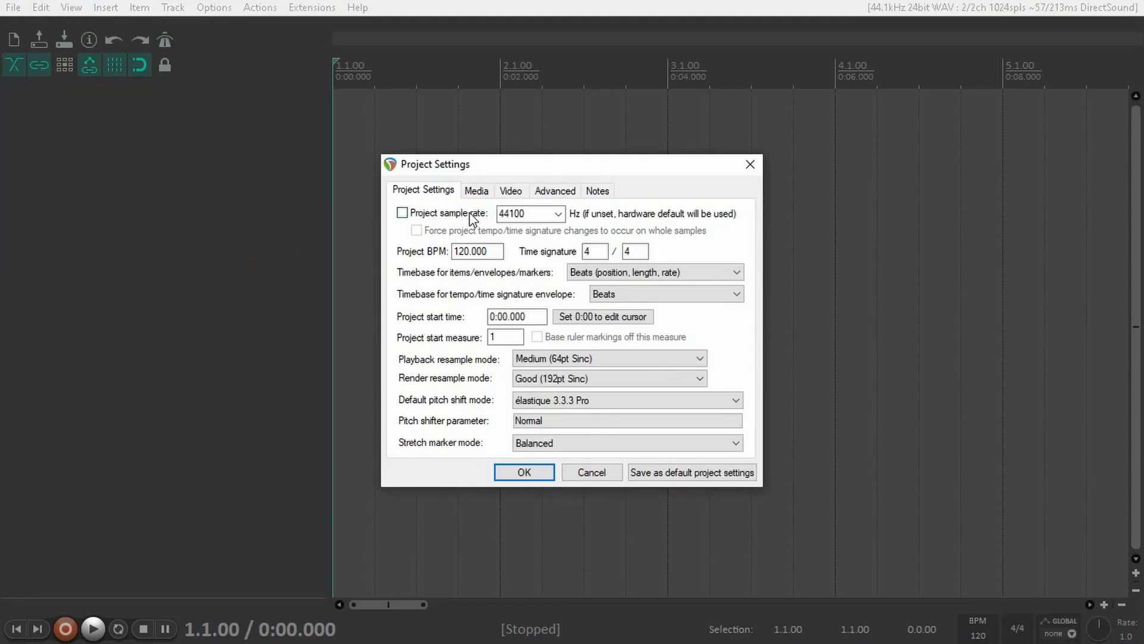
mouse_move(433, 354)
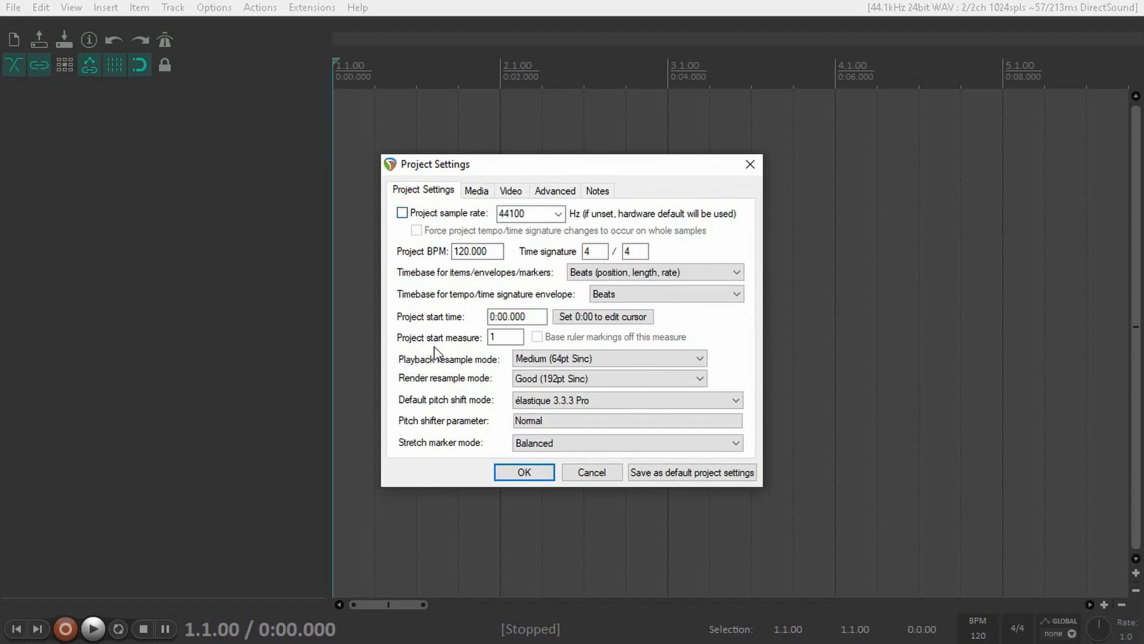
mouse_move(560, 226)
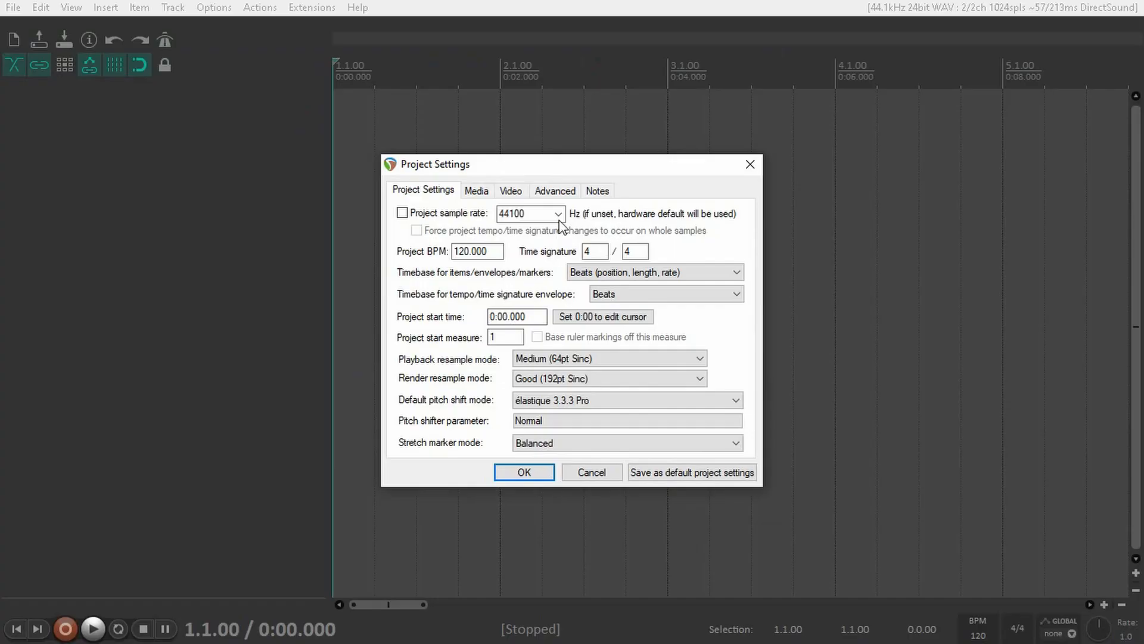
click(558, 213)
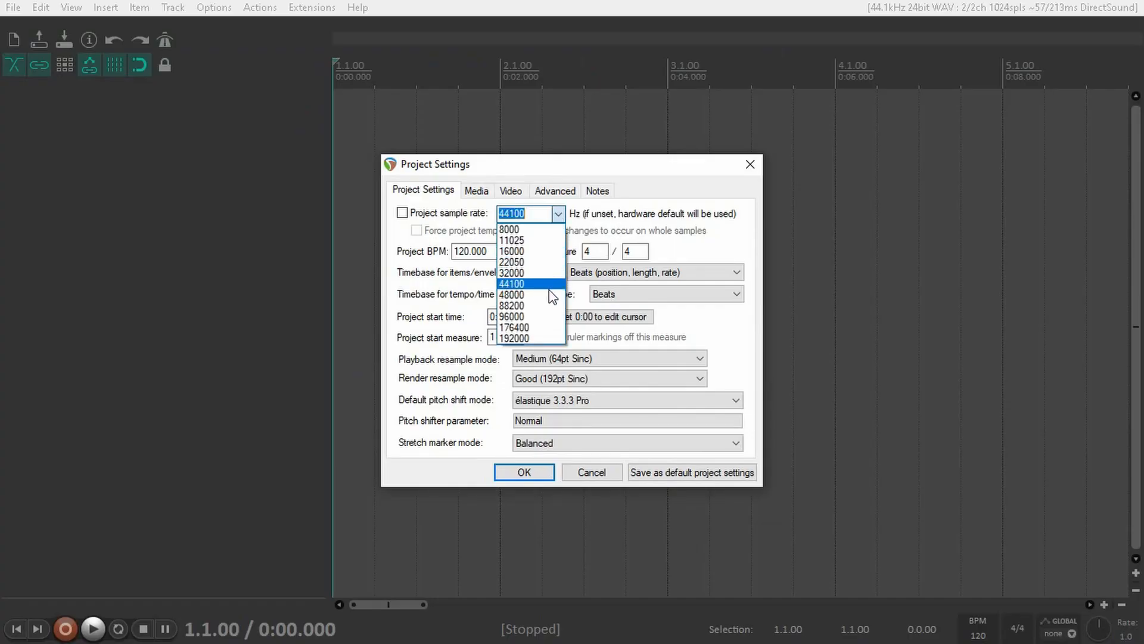
click(512, 295)
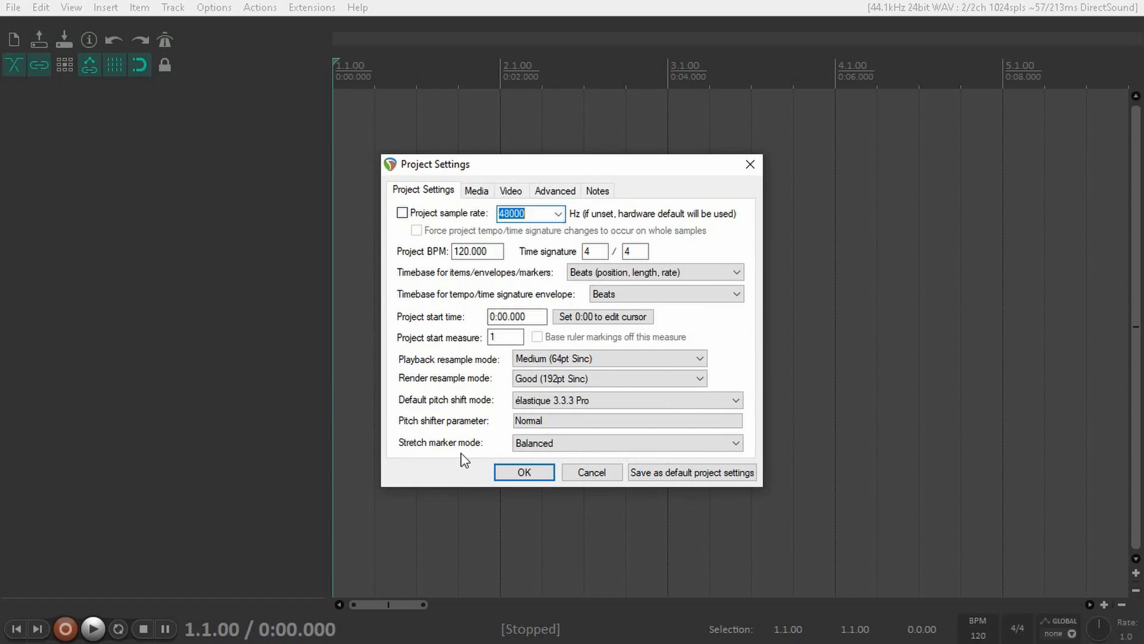
Check the project video settings, then read ToS Trailer One_1080p.mp4's details (1920x1080, ~30 fps) in the Tears of Steel folder
click(510, 190)
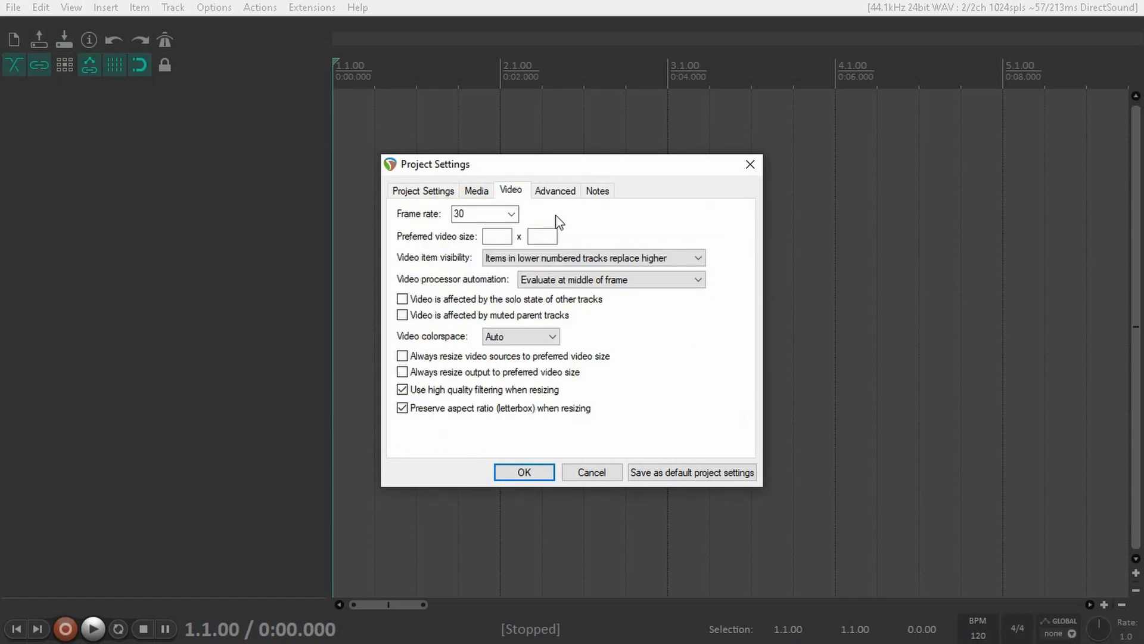
click(509, 213)
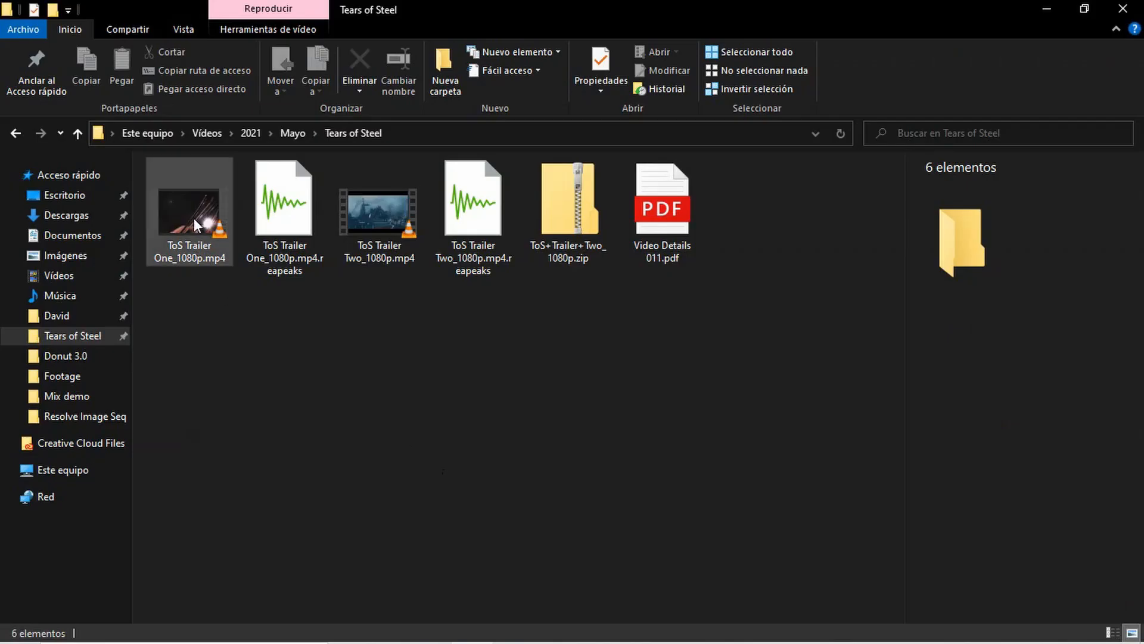
click(190, 212)
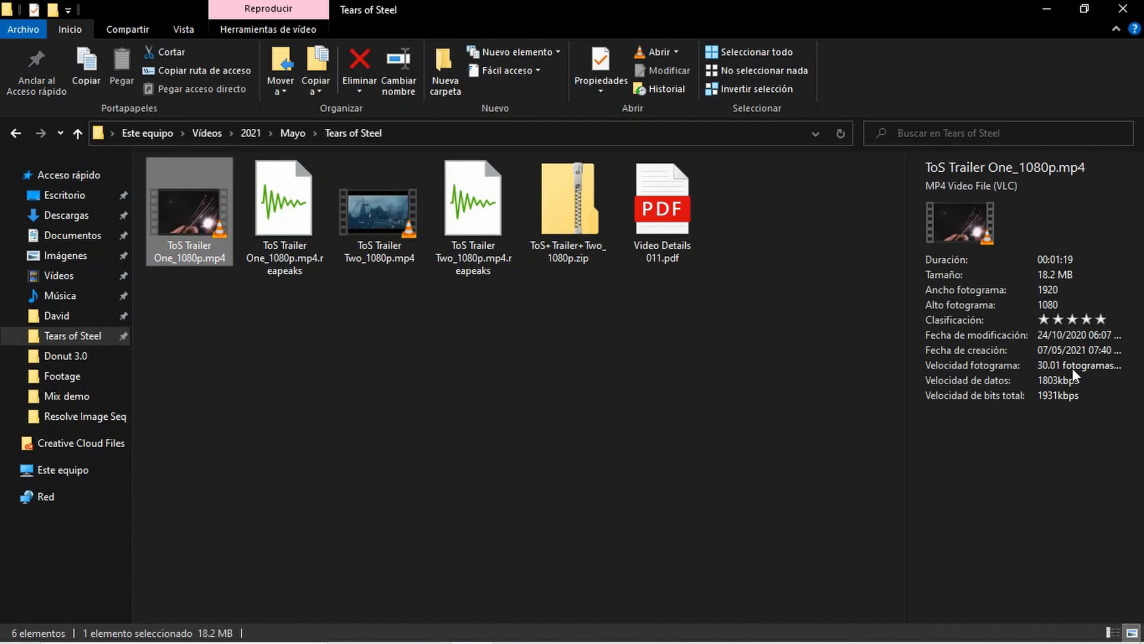
mouse_move(660, 428)
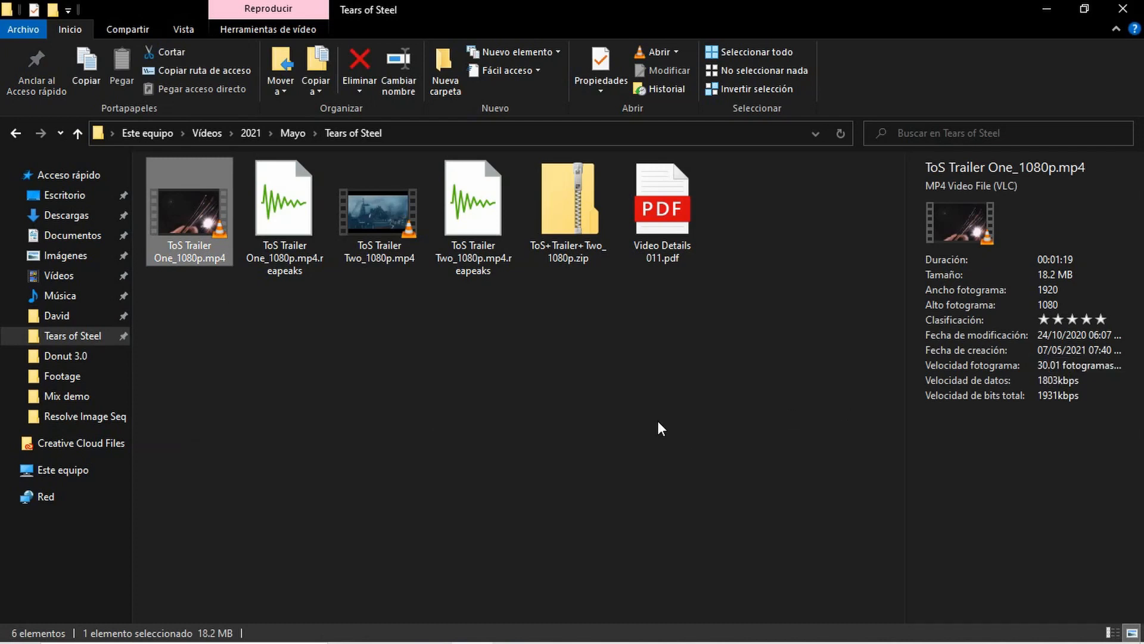
mouse_move(486, 630)
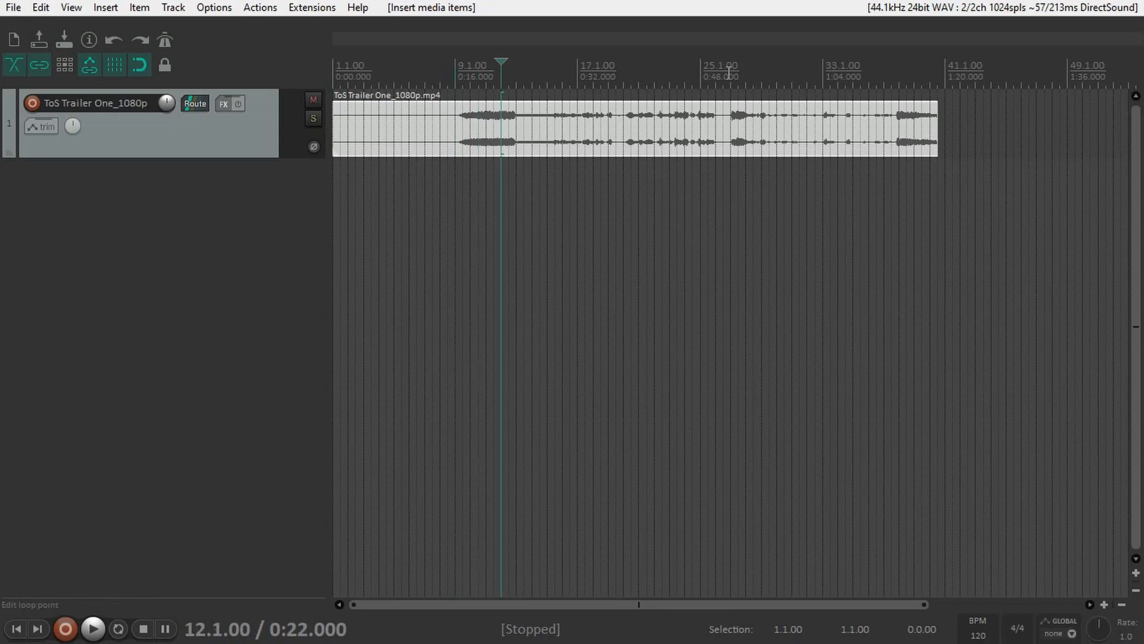
Audition the imported trailer with the video window showing, playing around 0:16 and 0:35
click(92, 628)
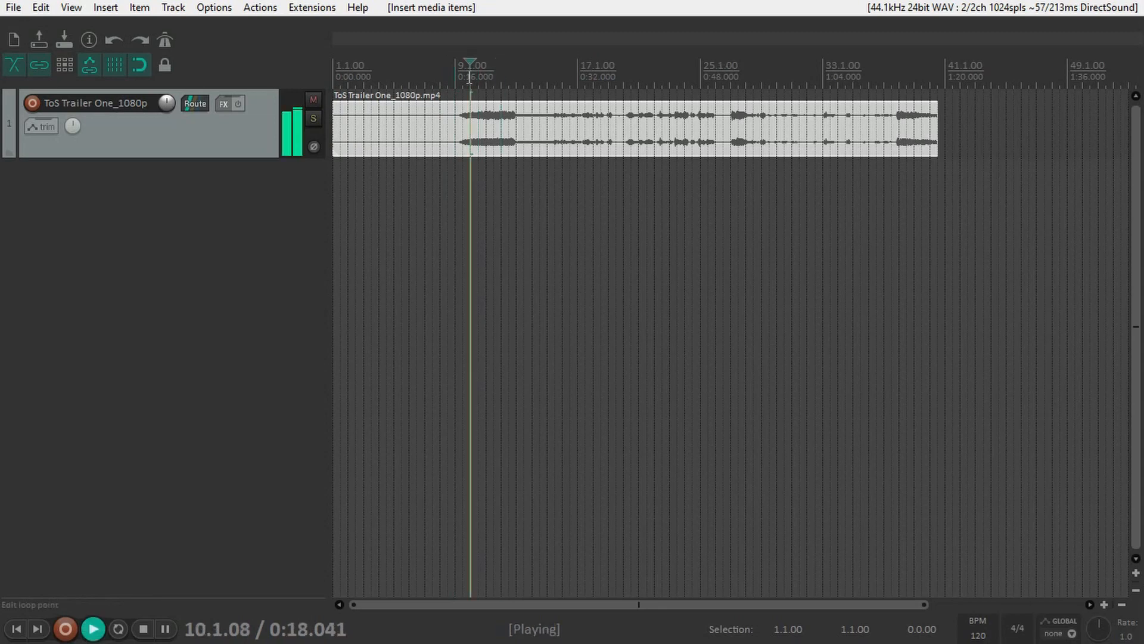
click(142, 629)
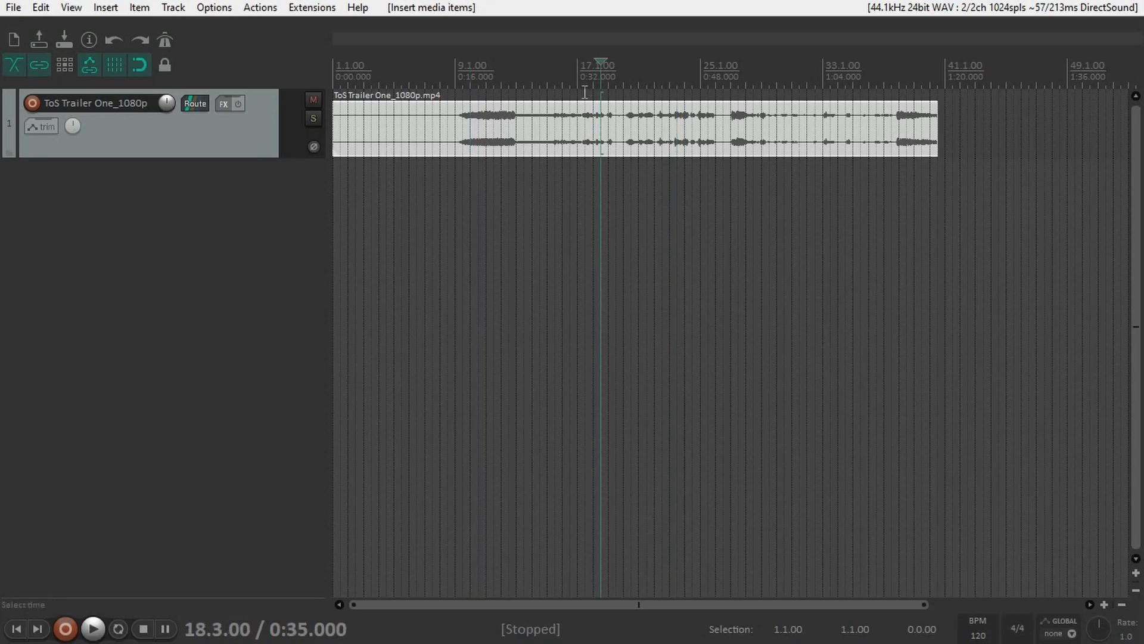
click(70, 7)
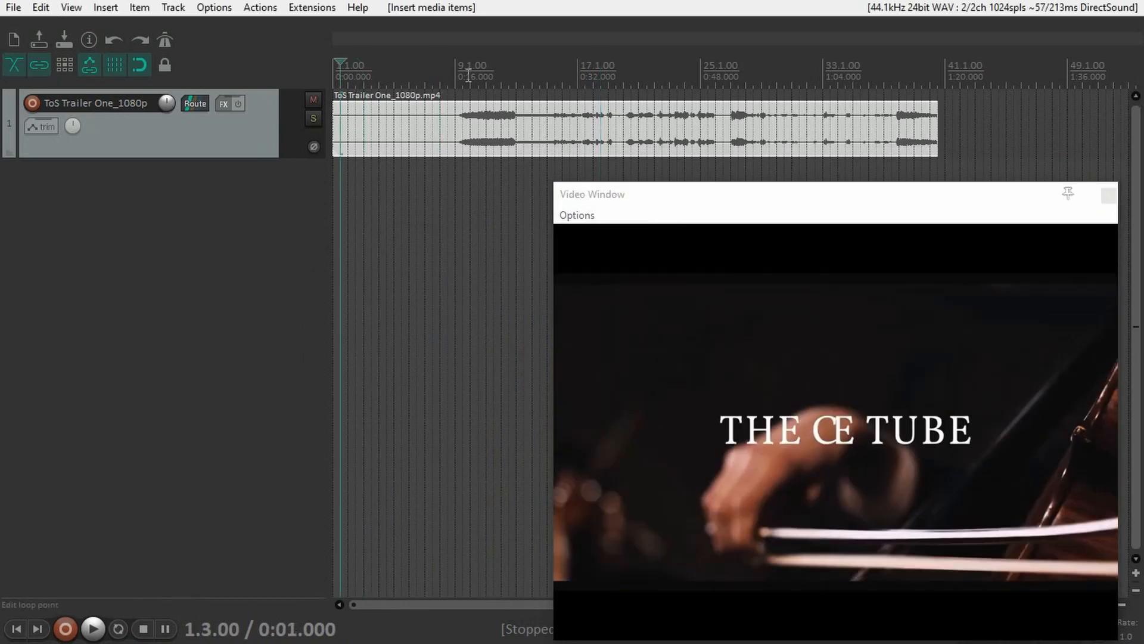
click(93, 628)
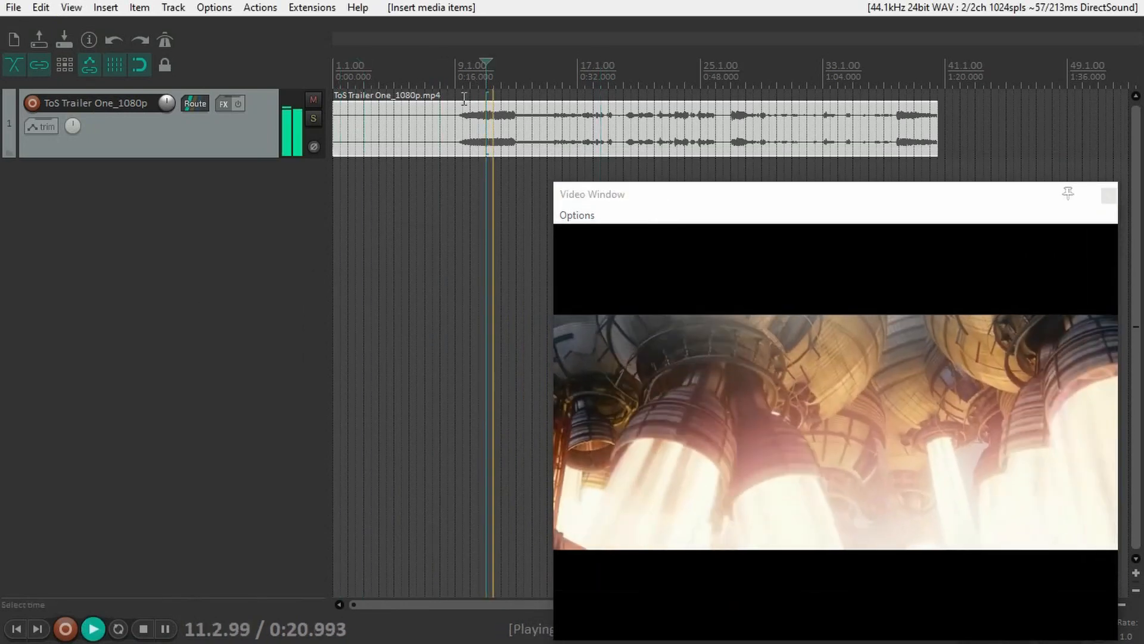
click(142, 628)
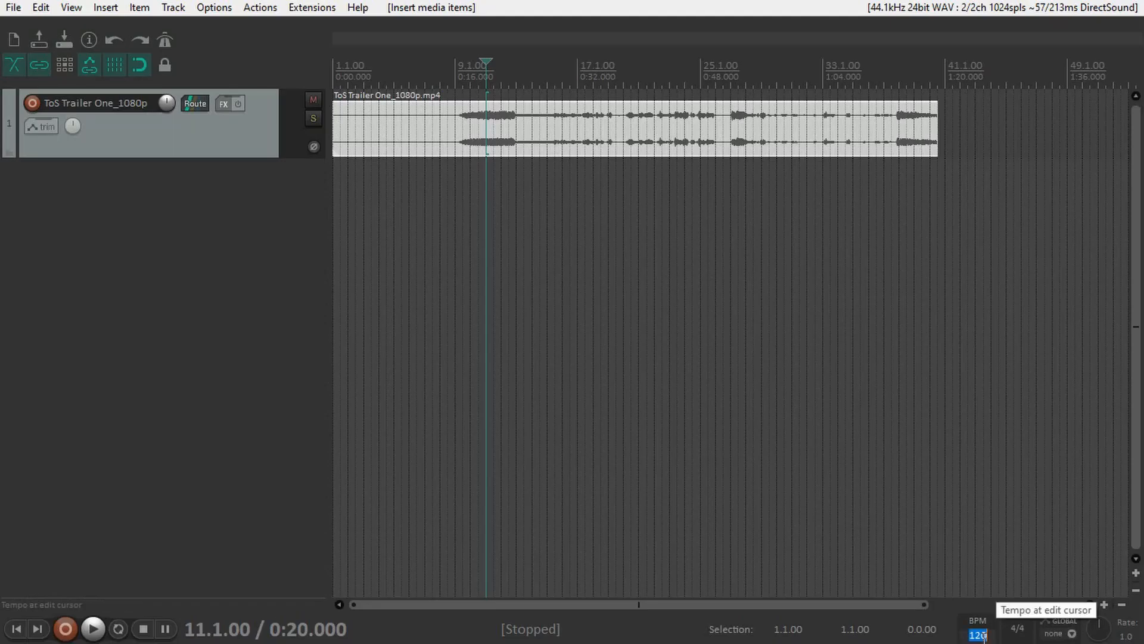
mouse_move(843, 470)
text(150)
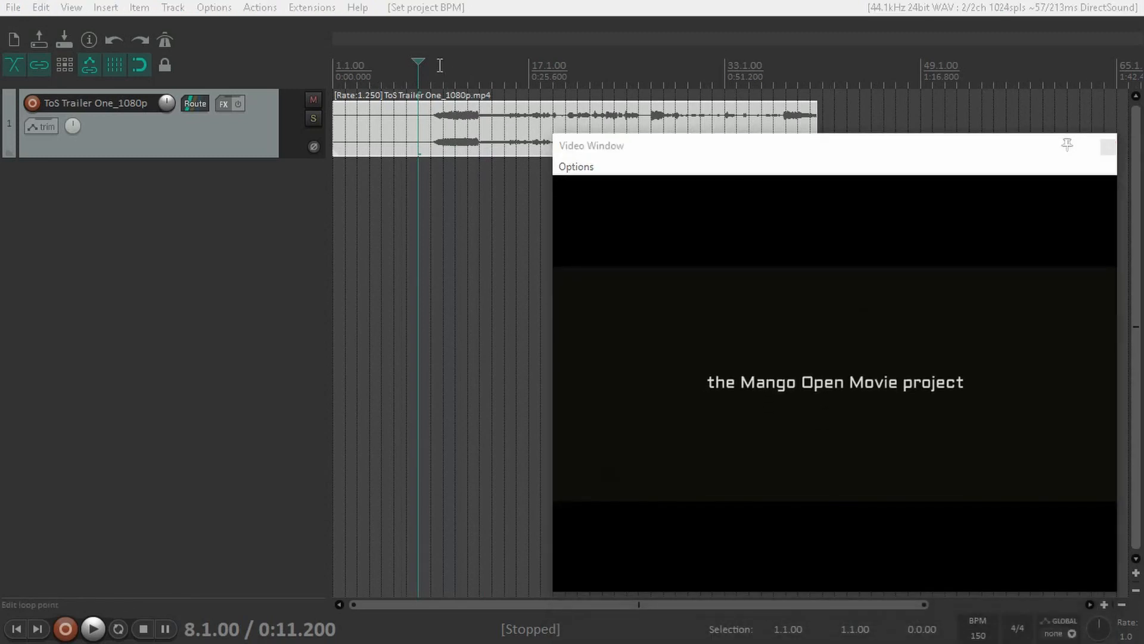
Set the trailer item's timebase to time so it keeps its real-time length and position
click(92, 628)
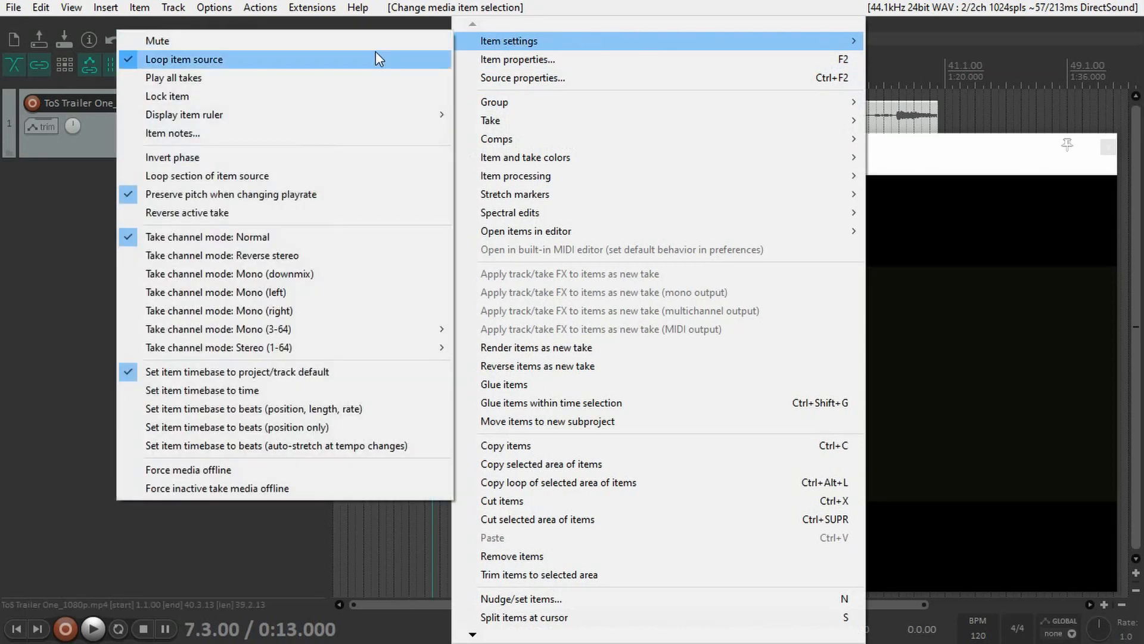
mouse_move(283, 378)
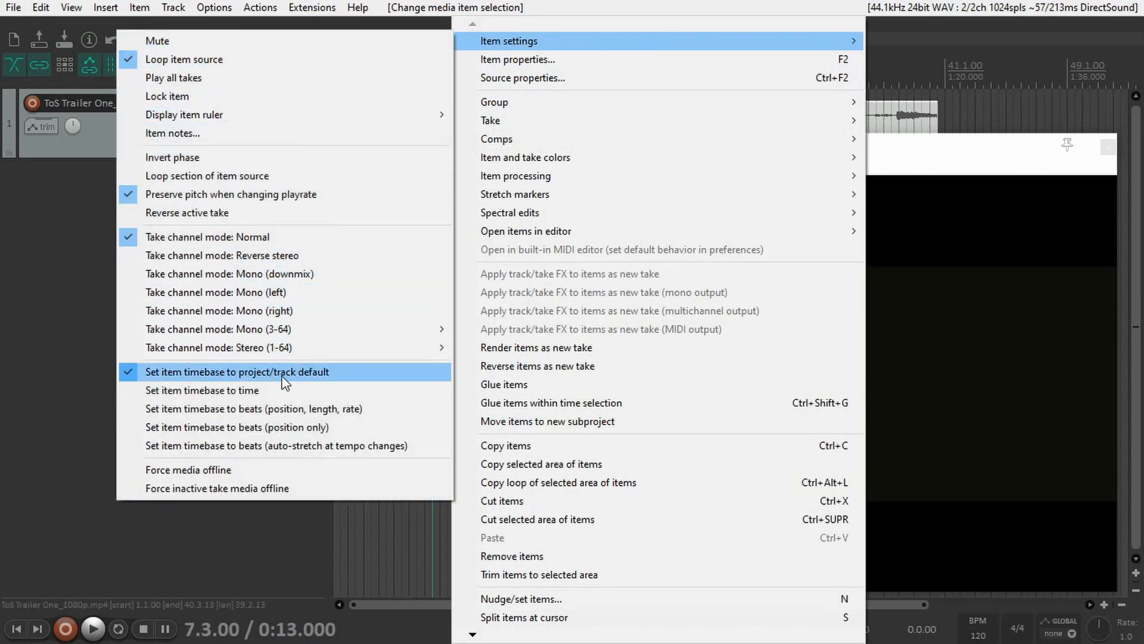
click(202, 390)
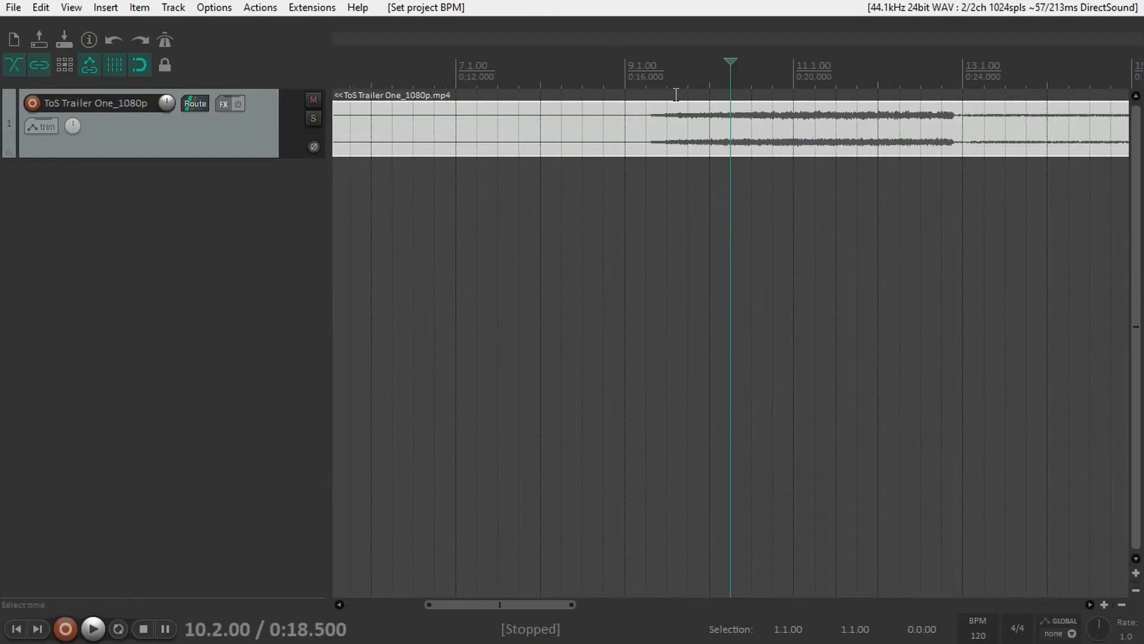
Play the trailer from 0:16 (bar 9) with the metronome at 120 BPM
click(623, 66)
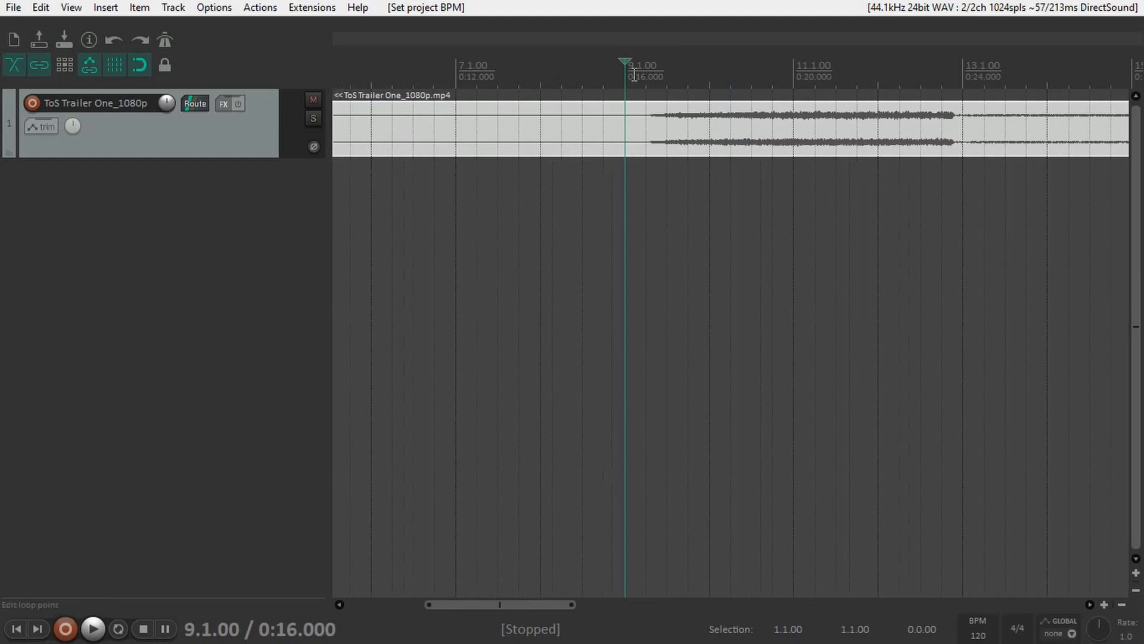
mouse_move(278, 216)
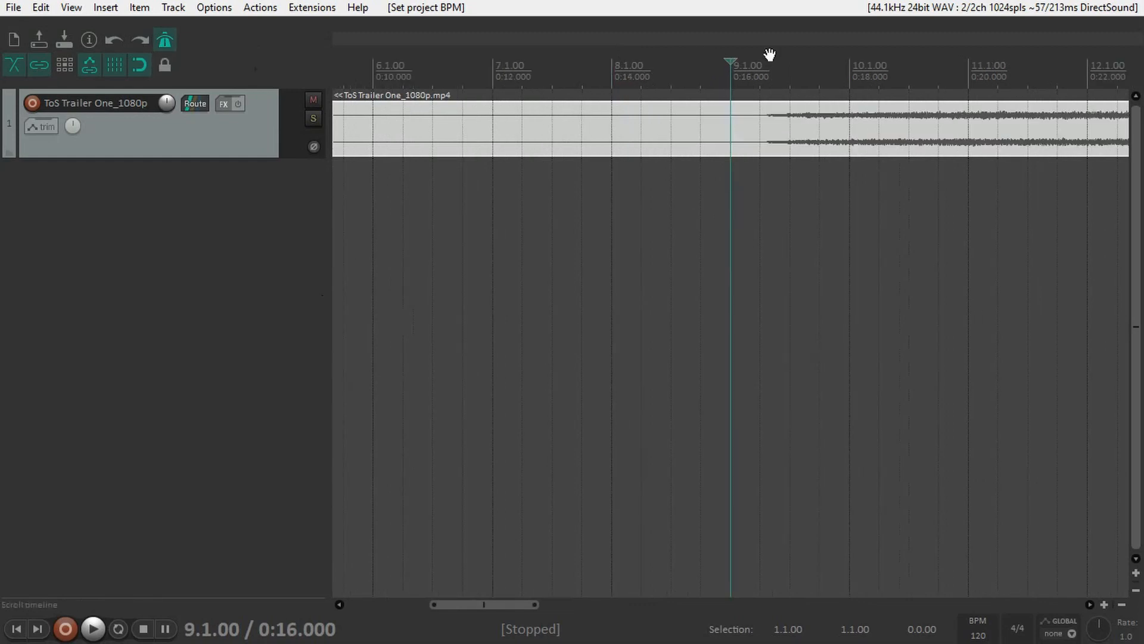
click(93, 628)
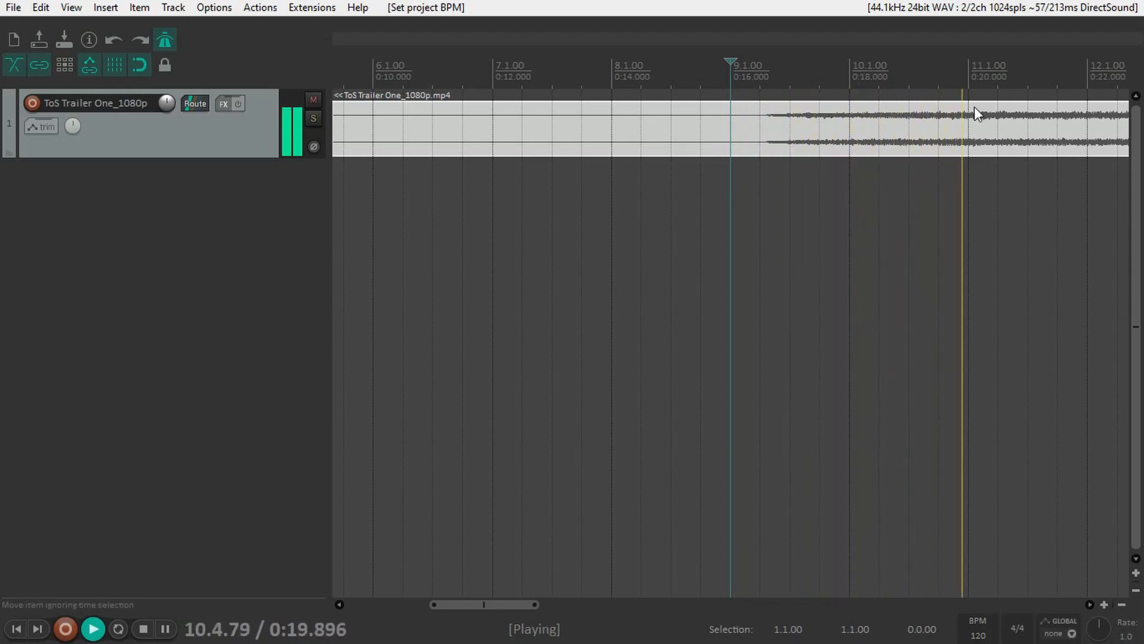
click(142, 628)
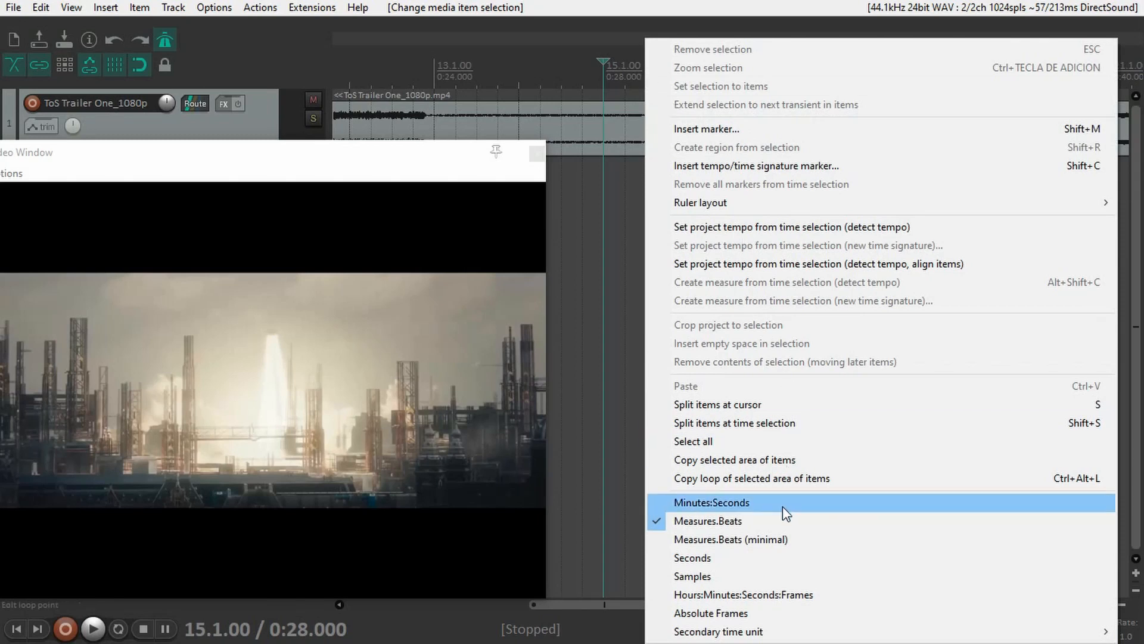
mouse_move(707, 521)
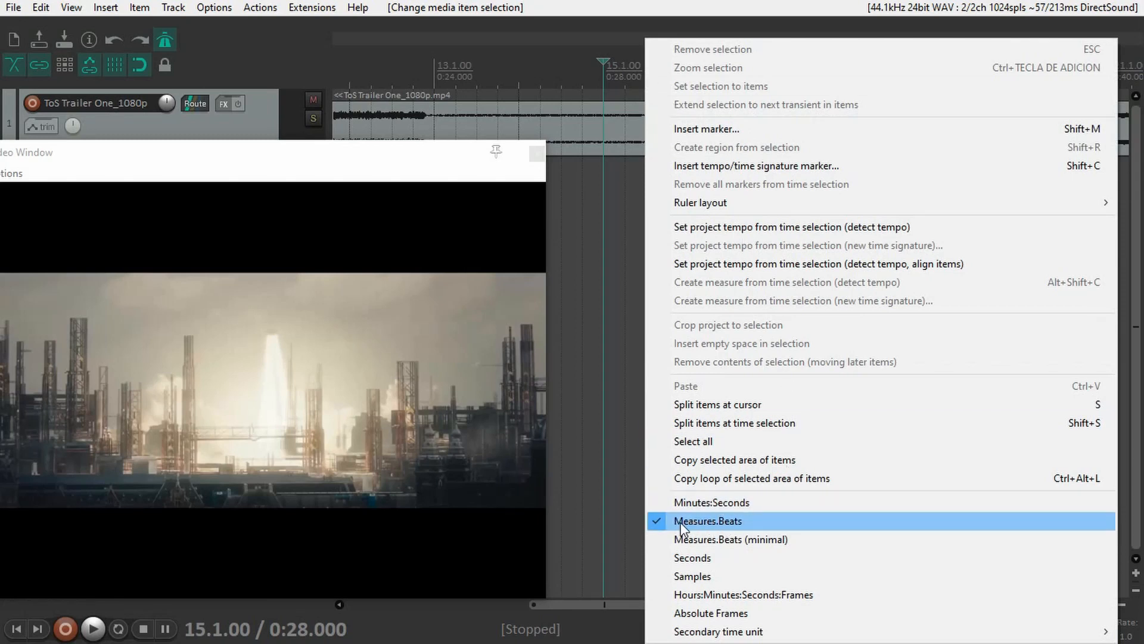
mouse_move(740, 529)
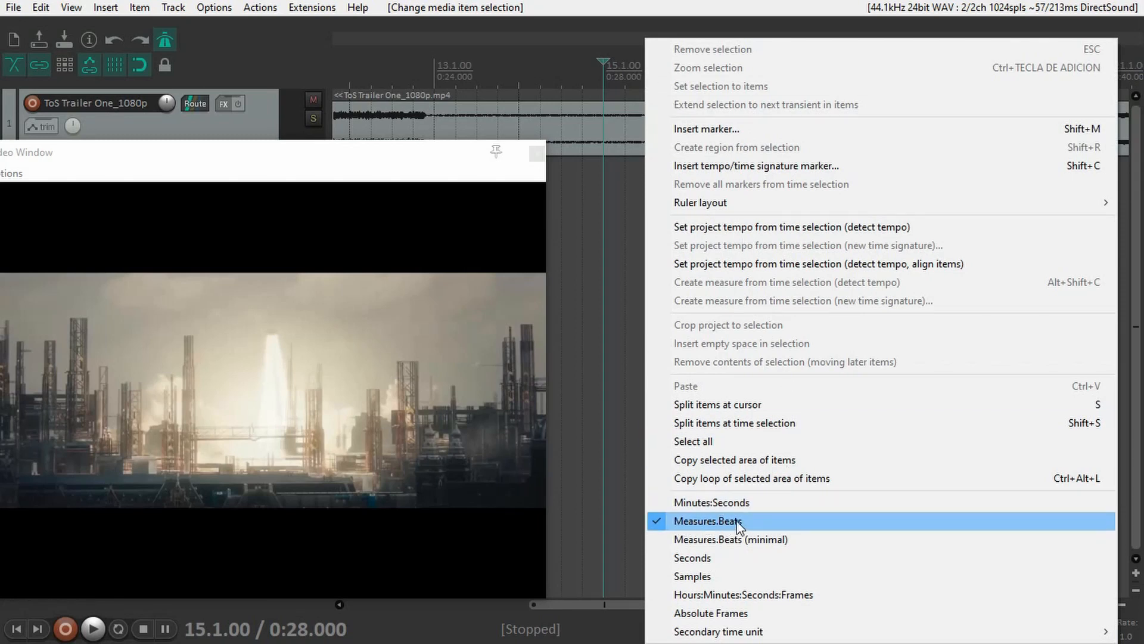
mouse_move(760, 558)
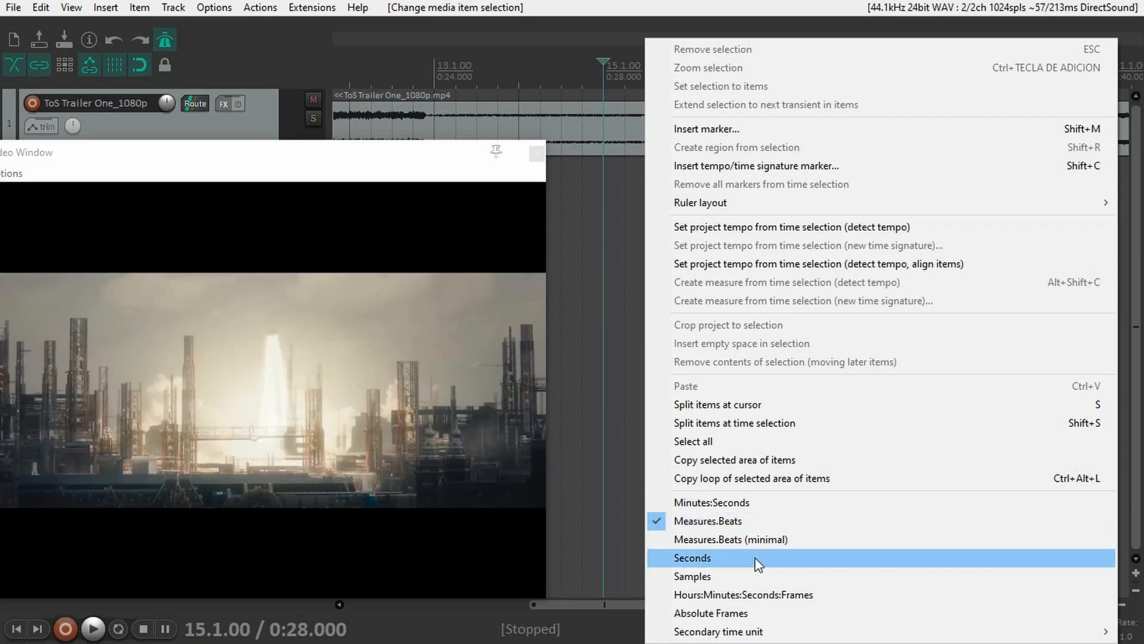
mouse_move(764, 594)
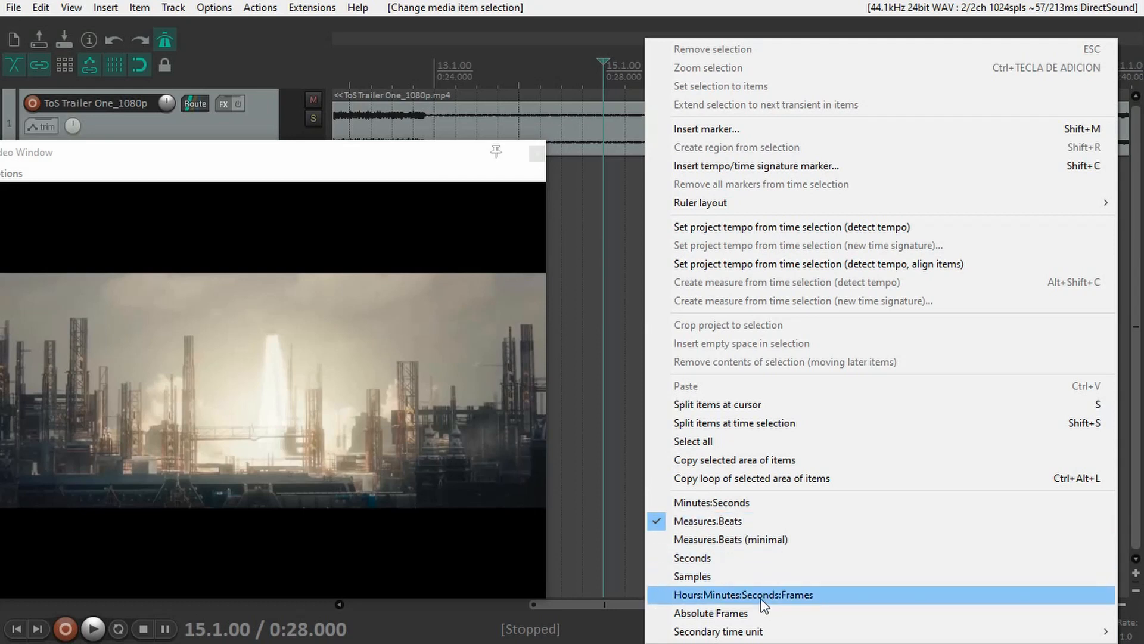
Switch the ruler to Hours:Minutes:Seconds:Frames timecode
click(743, 594)
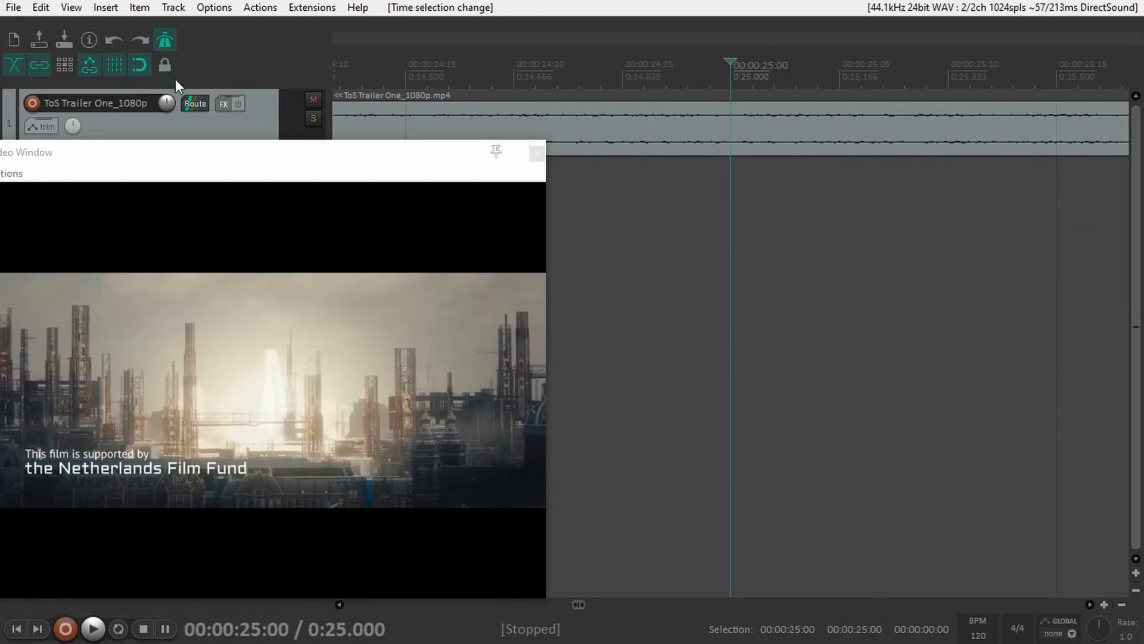
Set the grid line spacing to Frame and place the edit cursor on a frame near 19 seconds
click(139, 64)
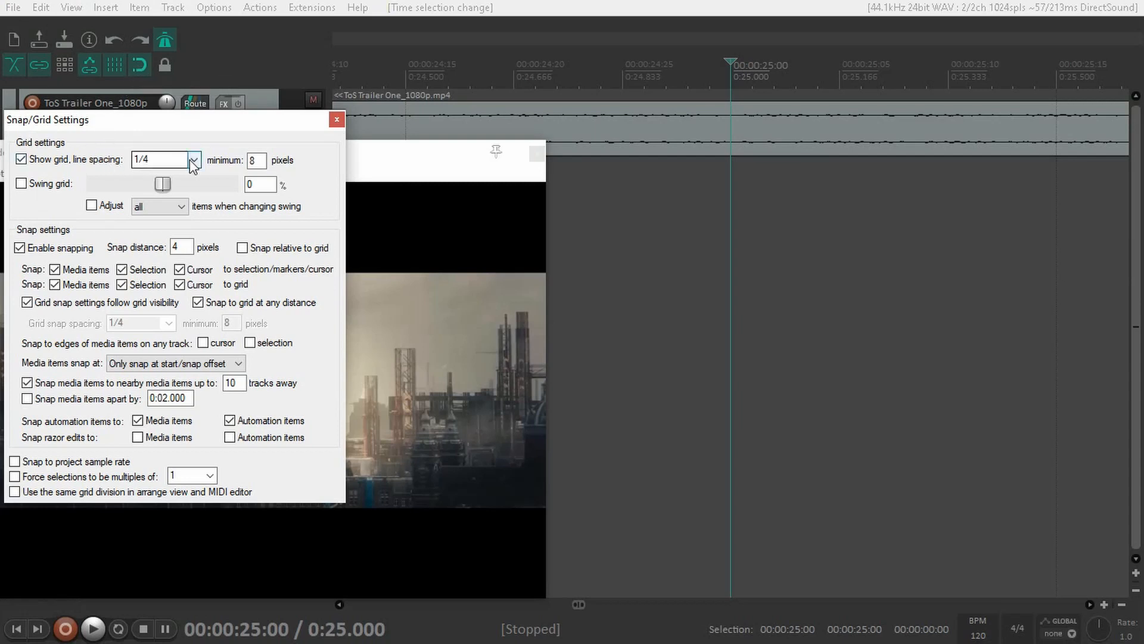
click(195, 160)
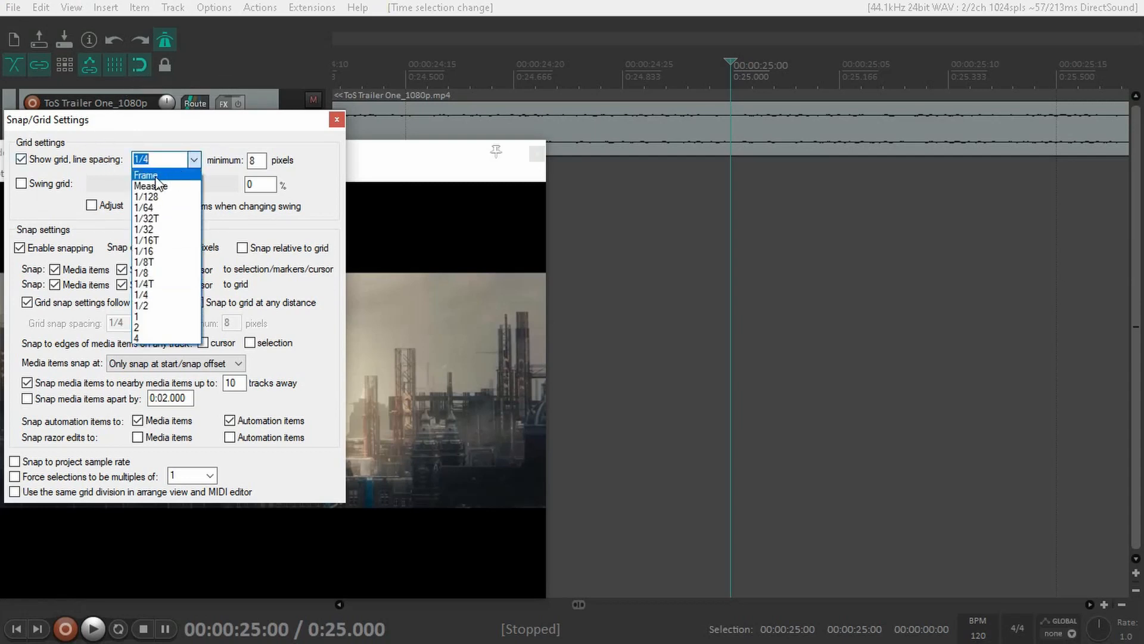
click(145, 174)
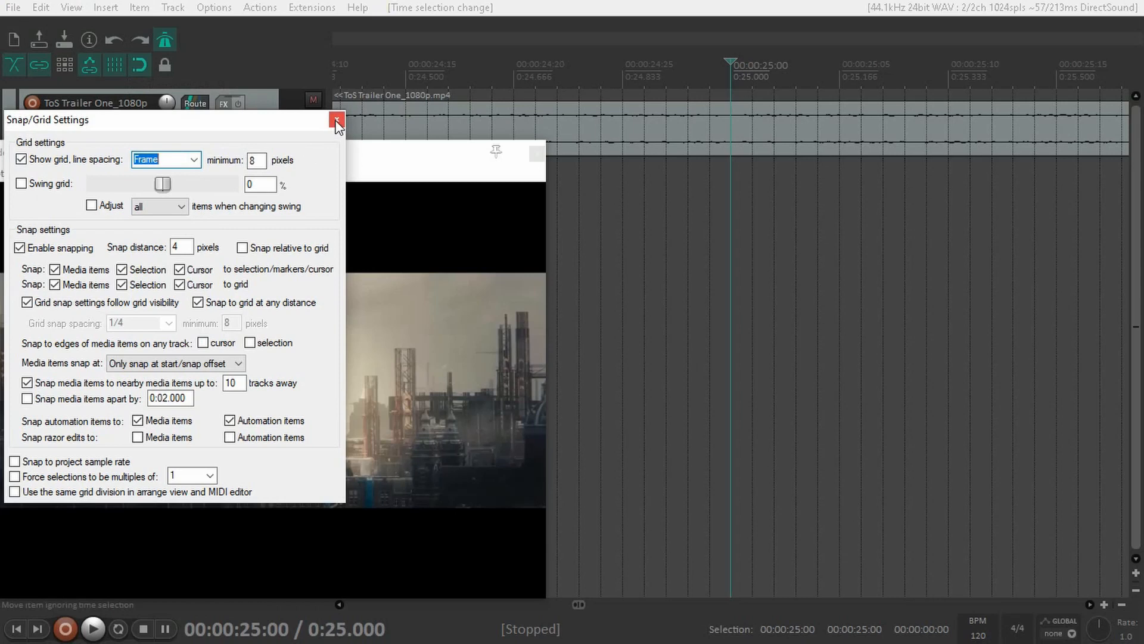
click(337, 121)
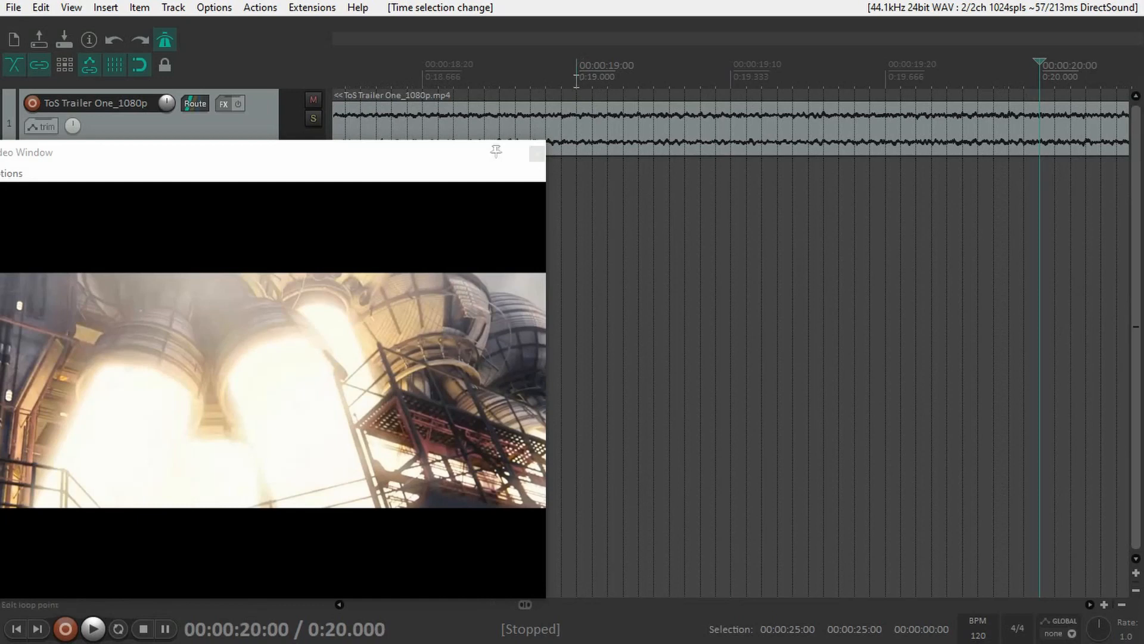
click(606, 77)
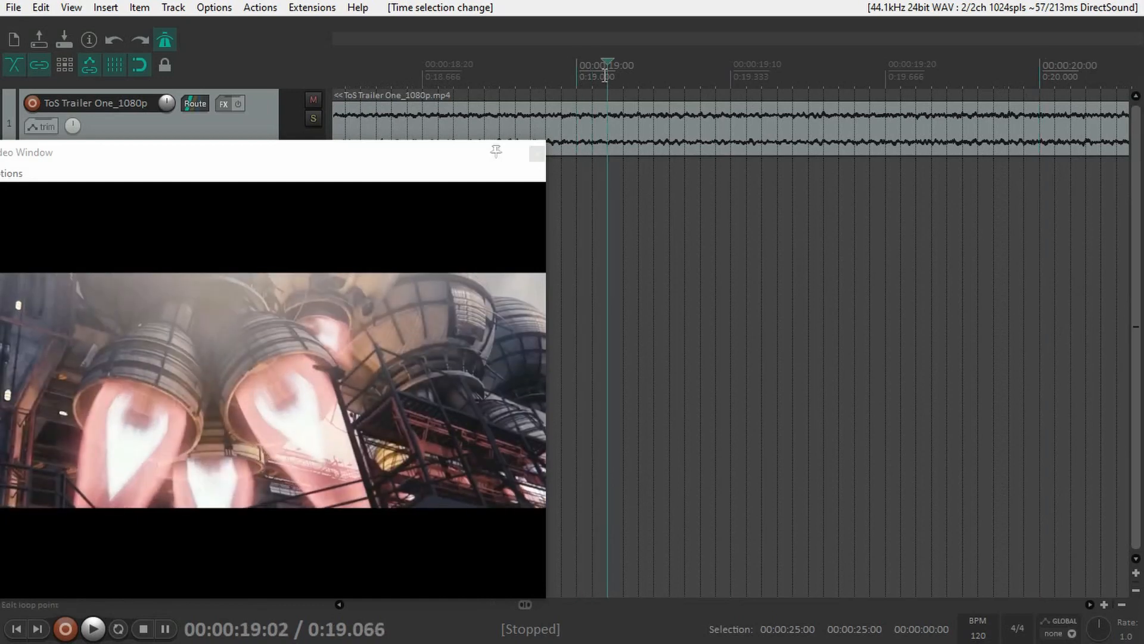
click(640, 76)
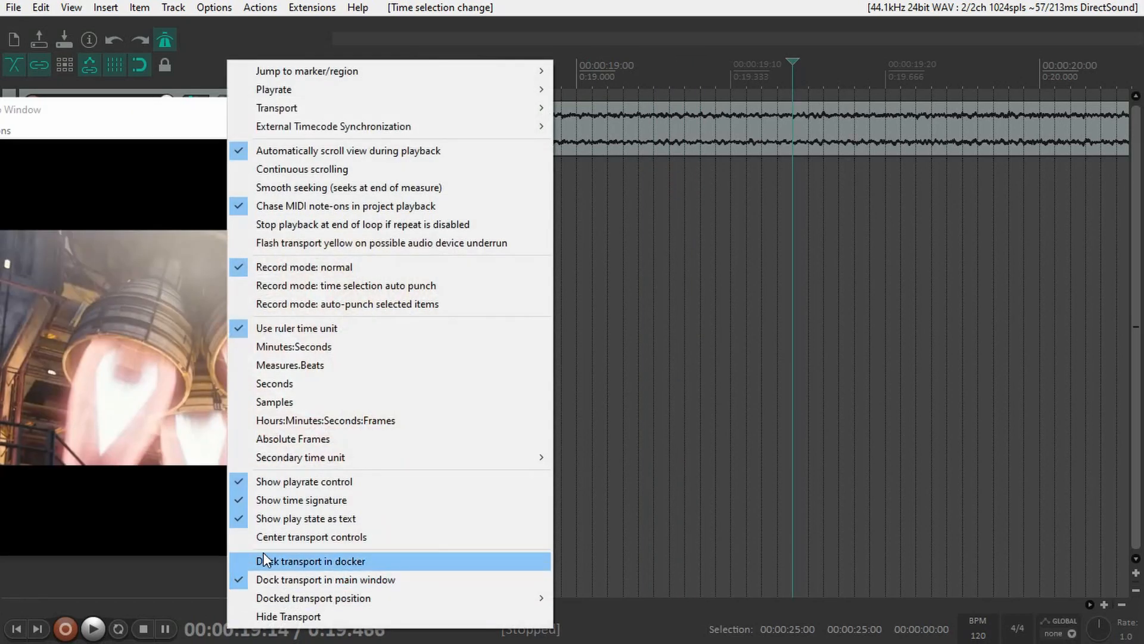
mouse_move(314, 346)
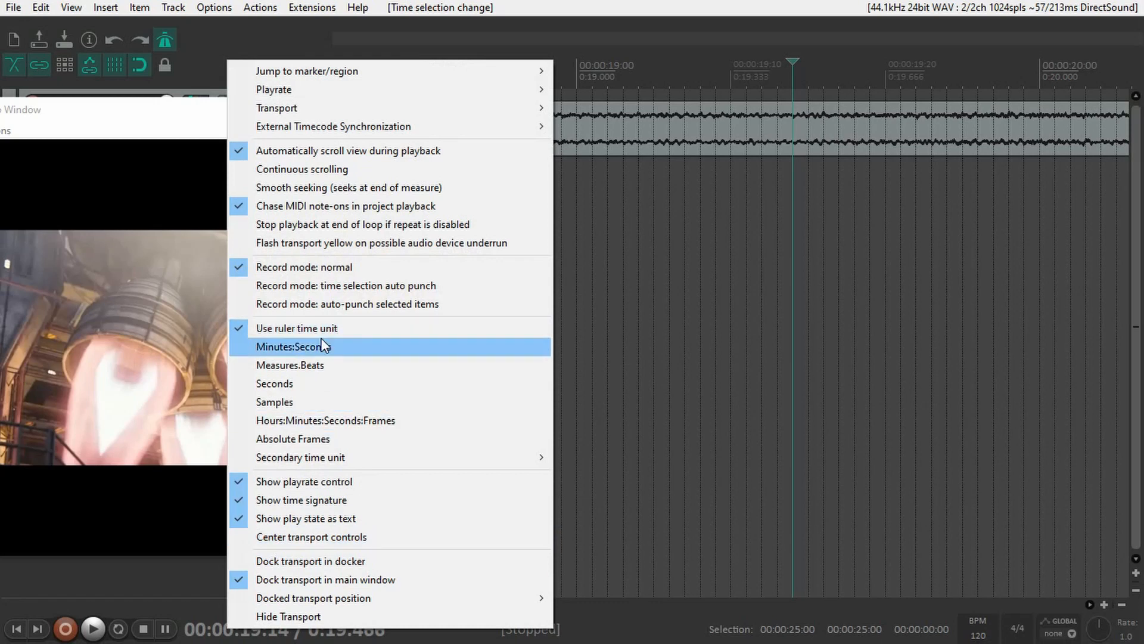
click(297, 345)
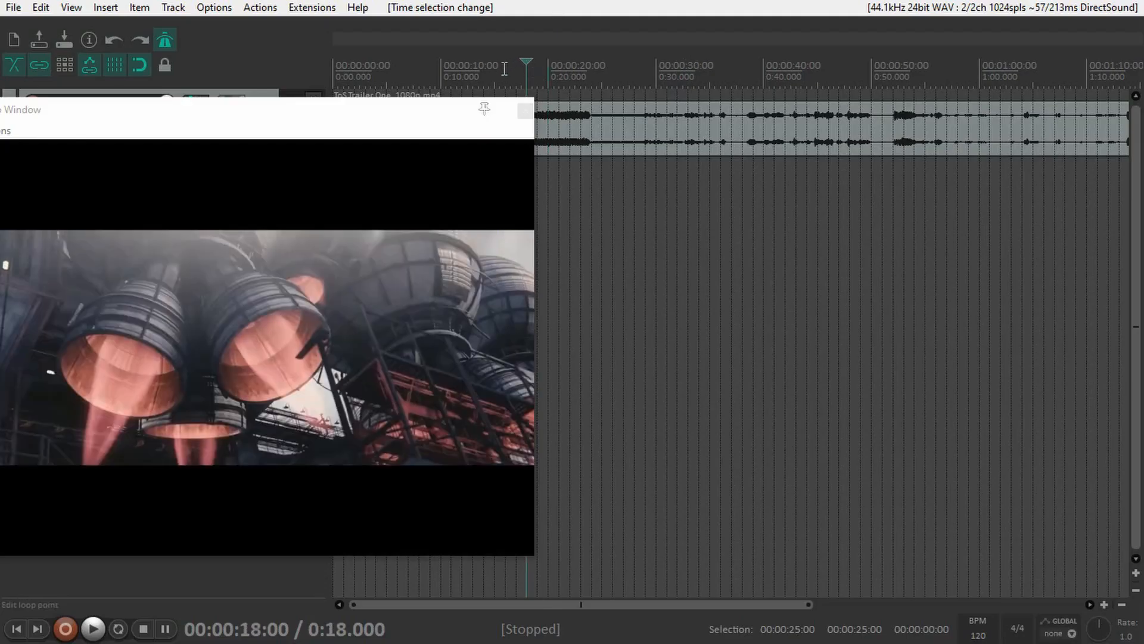
Locate the scene hit at 0:52, zoom in and insert marker 1 there (M)
click(93, 628)
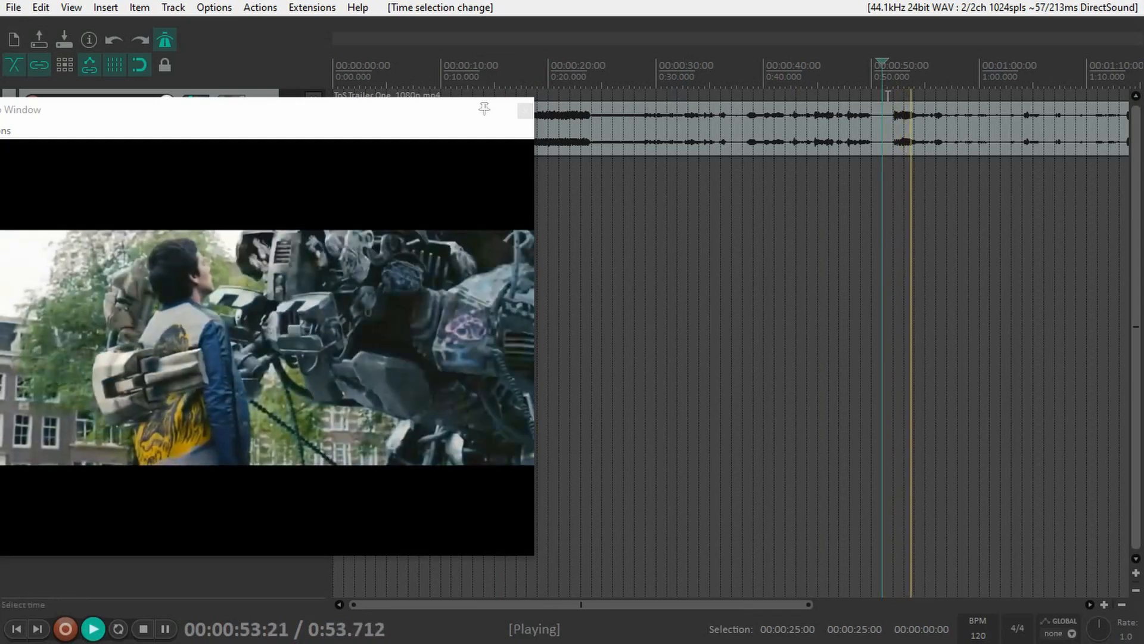
click(142, 628)
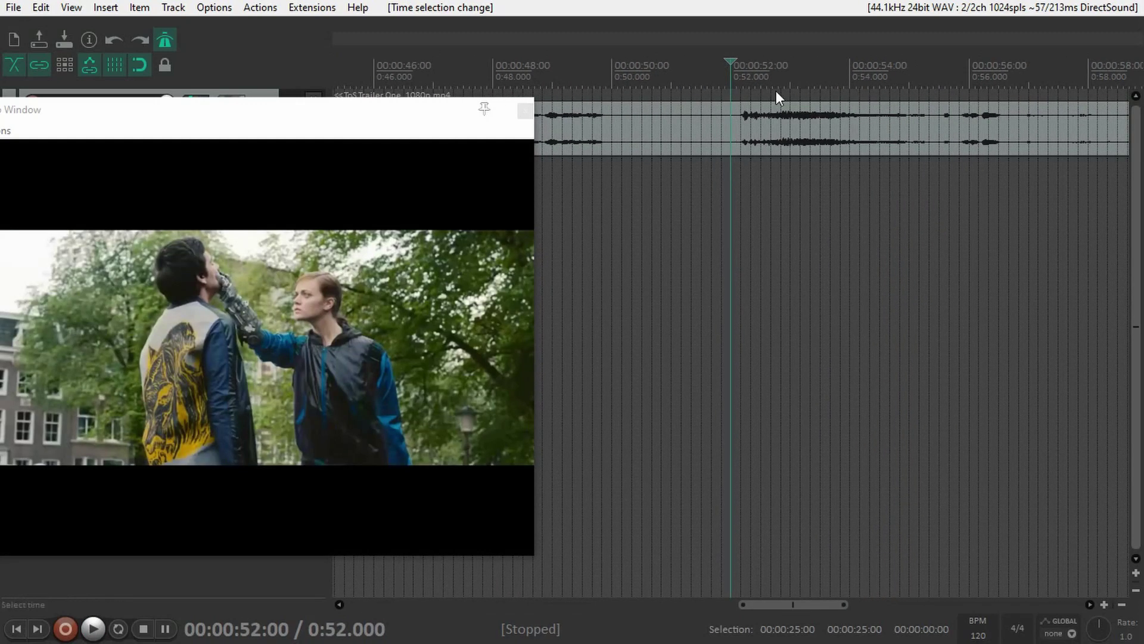
click(91, 628)
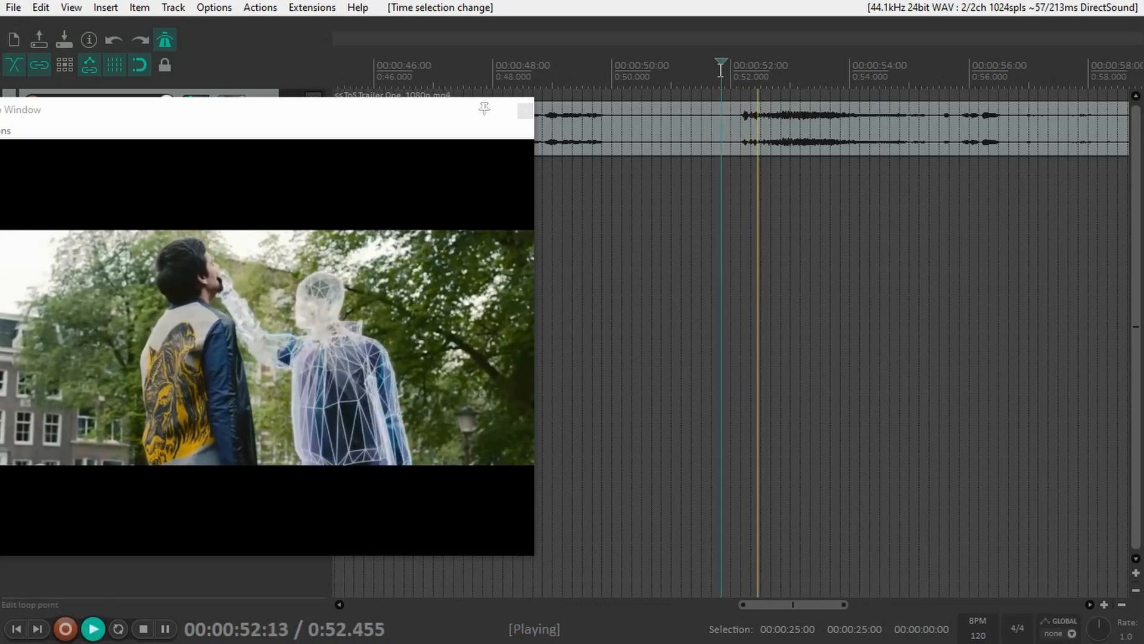
click(142, 628)
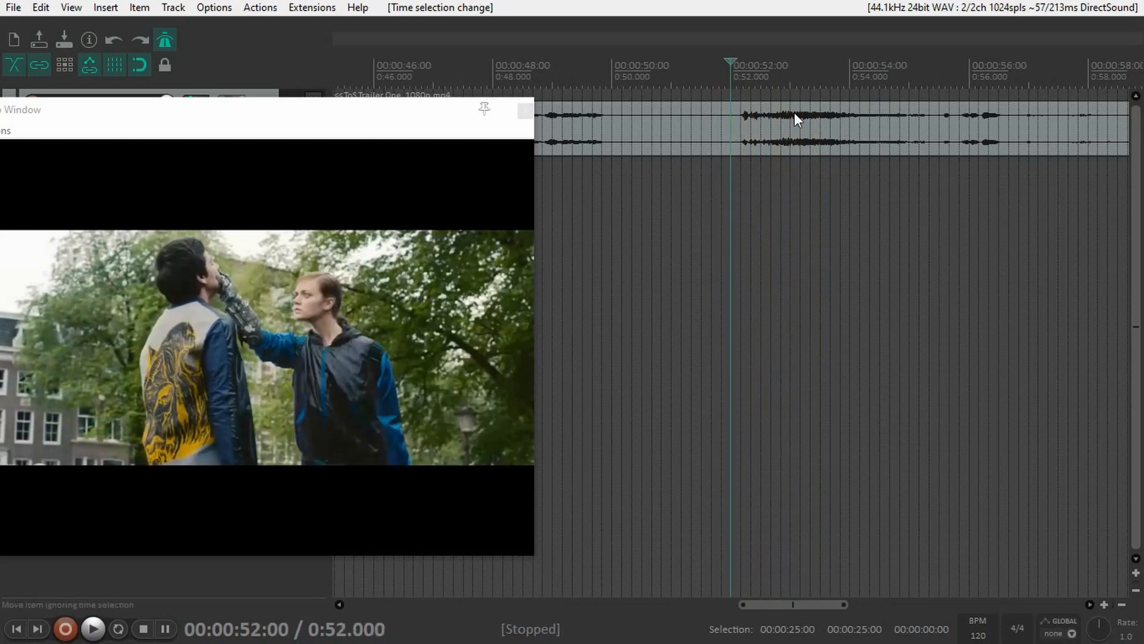
scroll(up, 3)
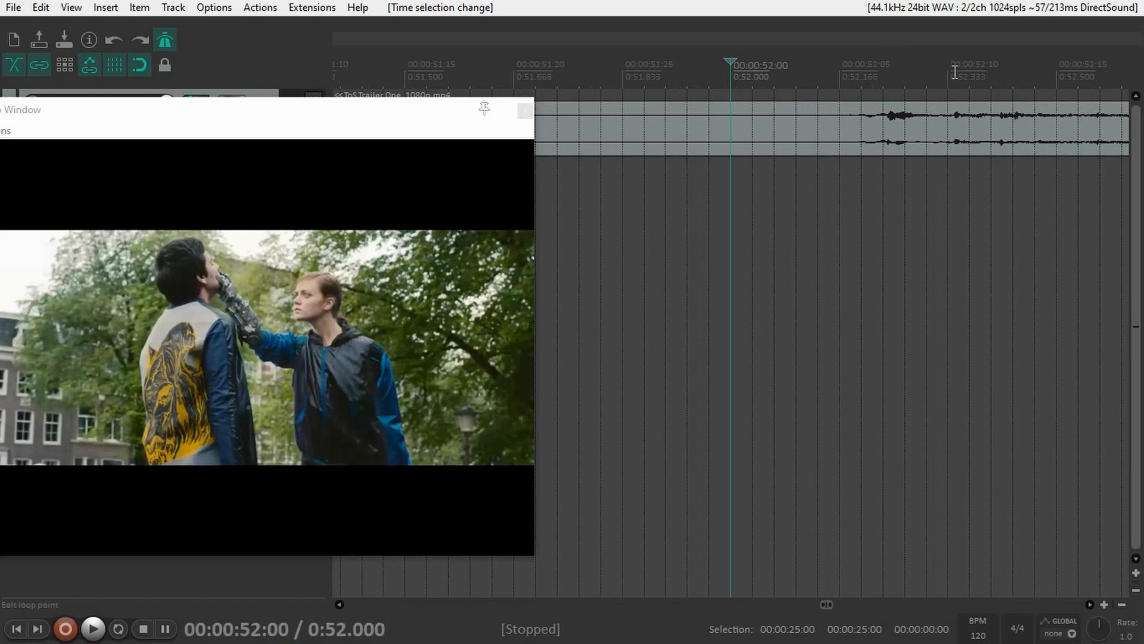
mouse_move(900, 80)
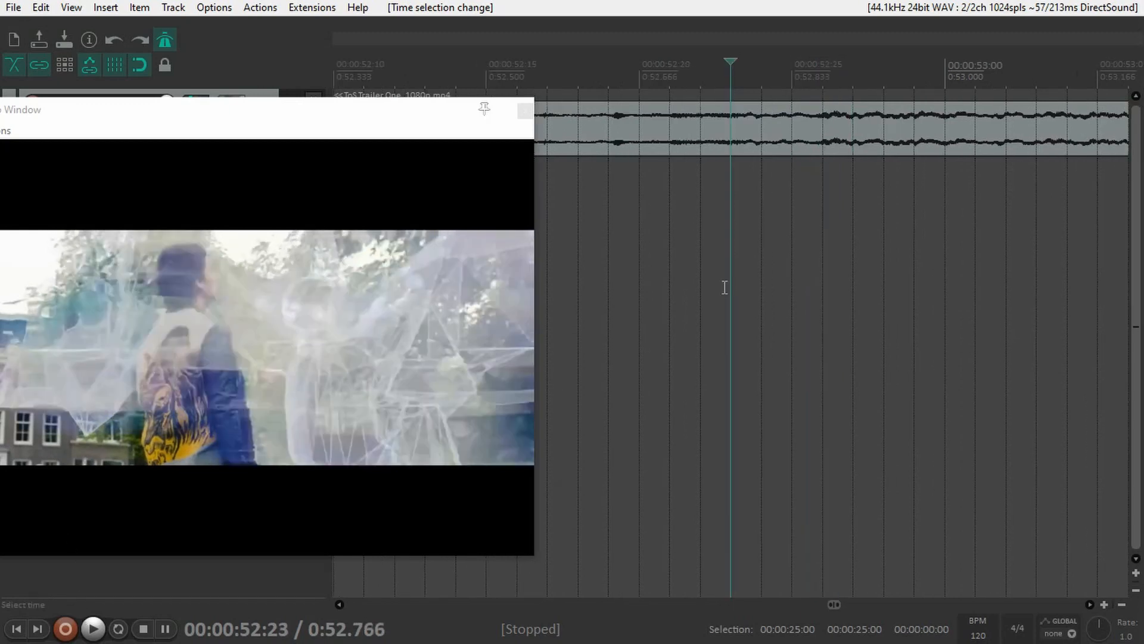
key(M)
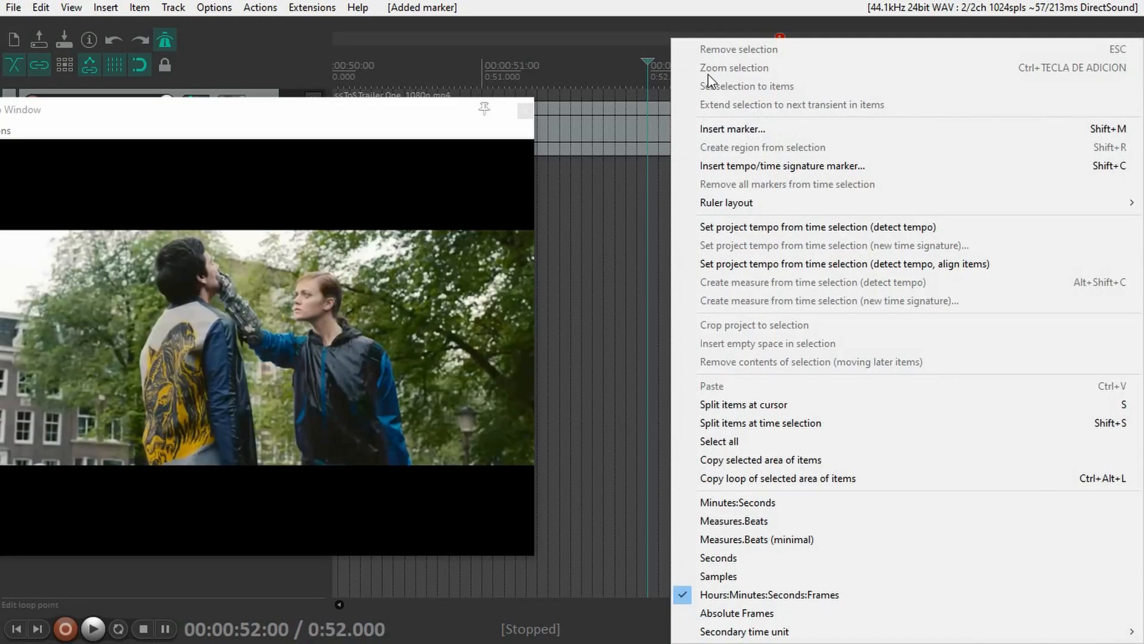
mouse_move(772, 525)
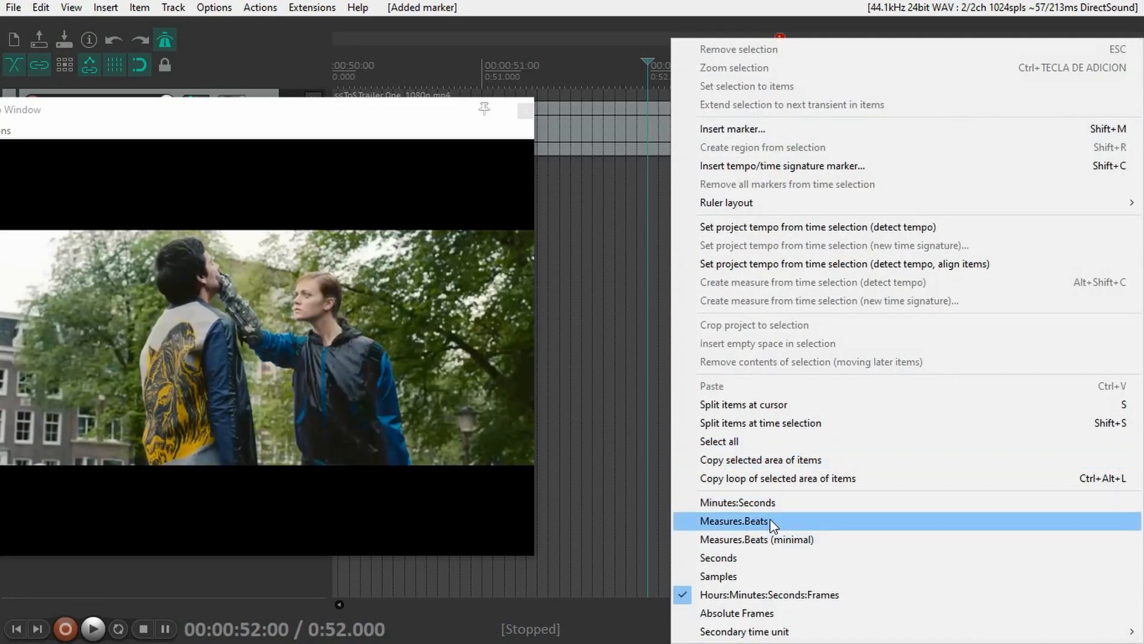
Switch the ruler back to Measures.Beats and the grid spacing to 1/4 notes
click(733, 521)
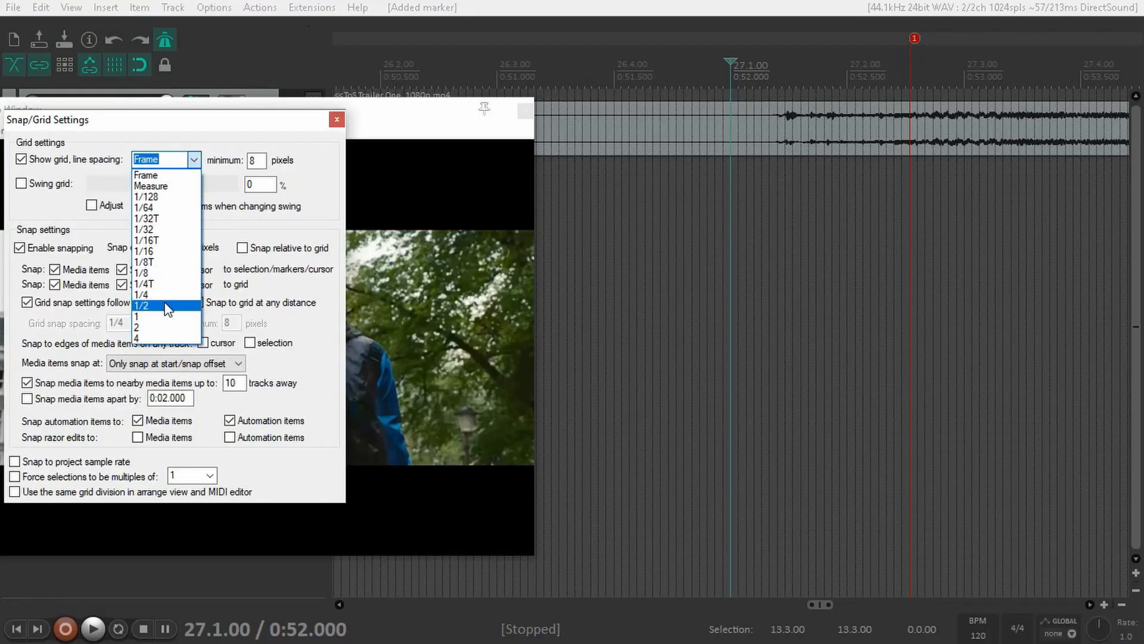
click(143, 284)
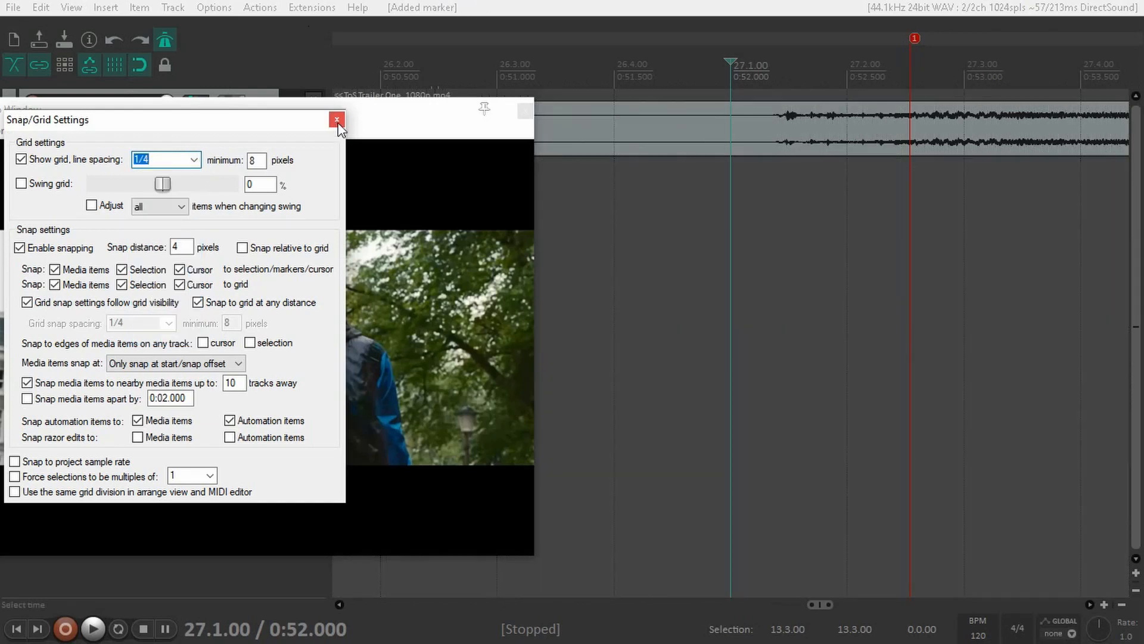
click(336, 120)
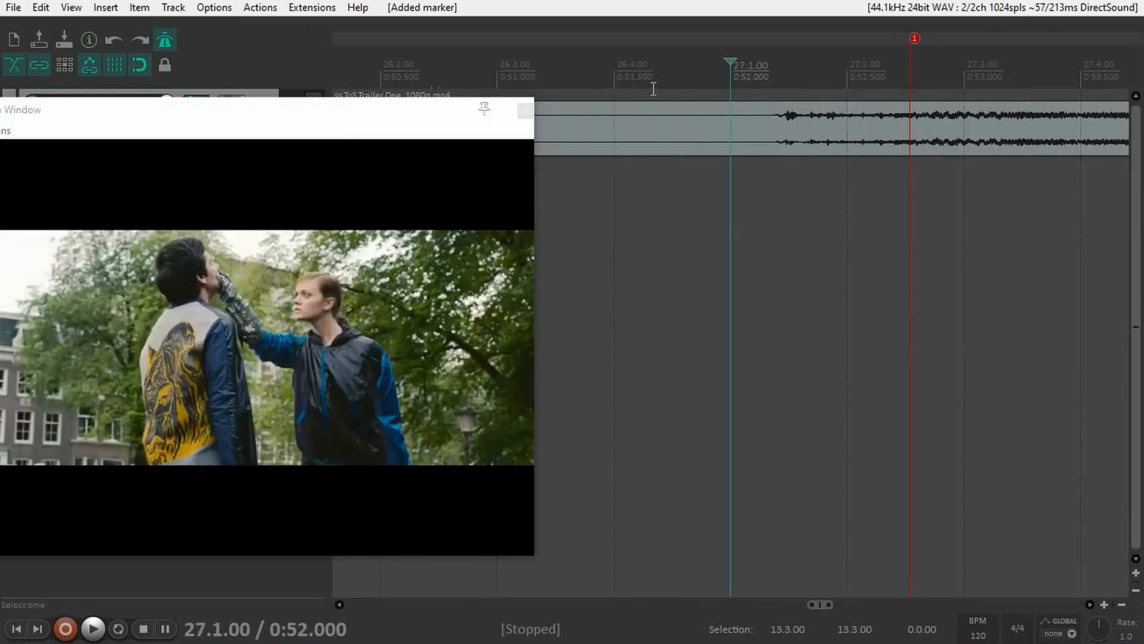
click(93, 629)
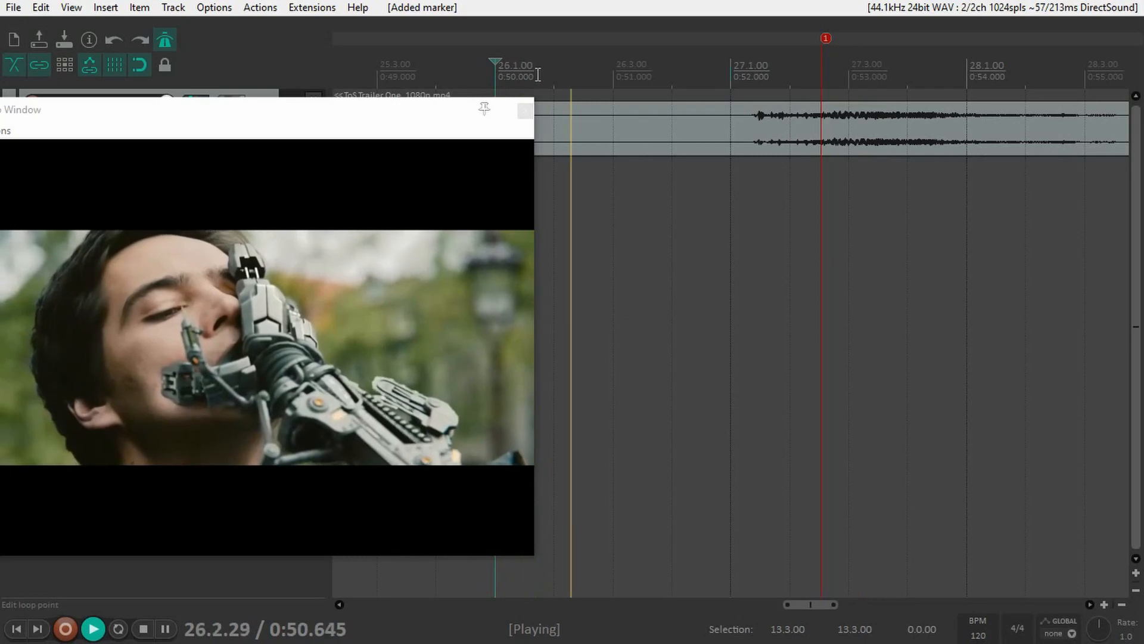
mouse_move(727, 159)
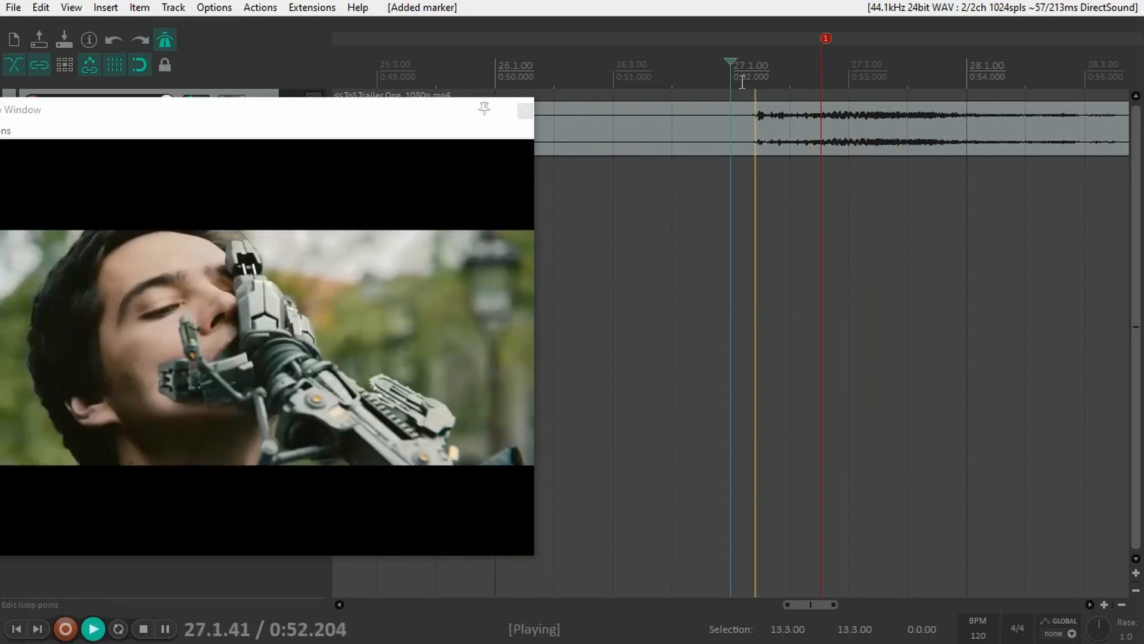
click(143, 628)
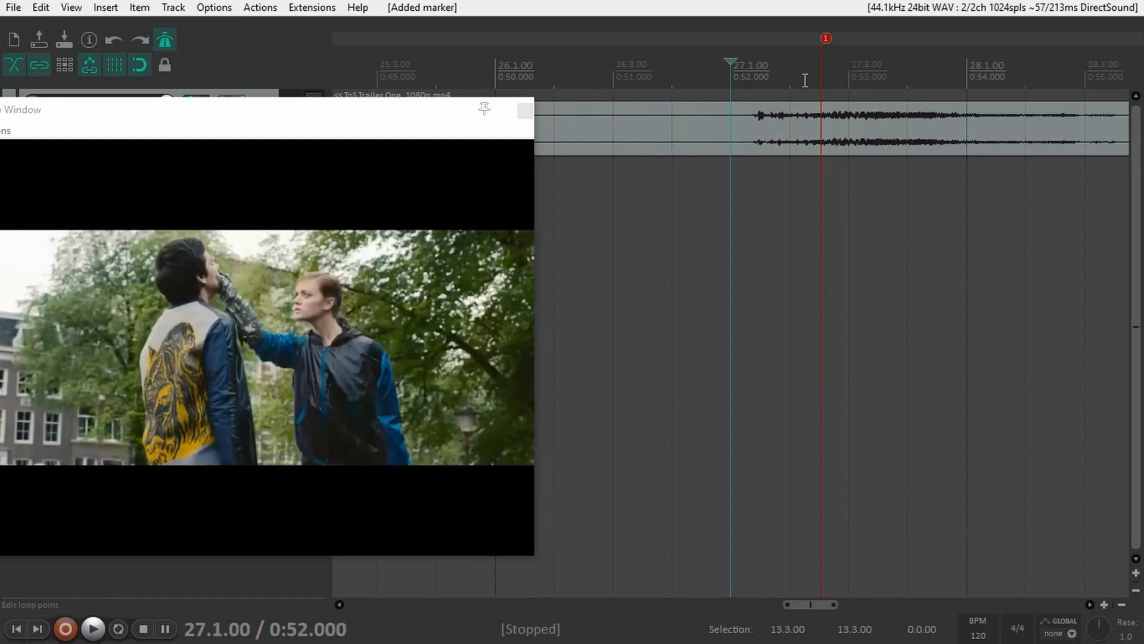
click(846, 69)
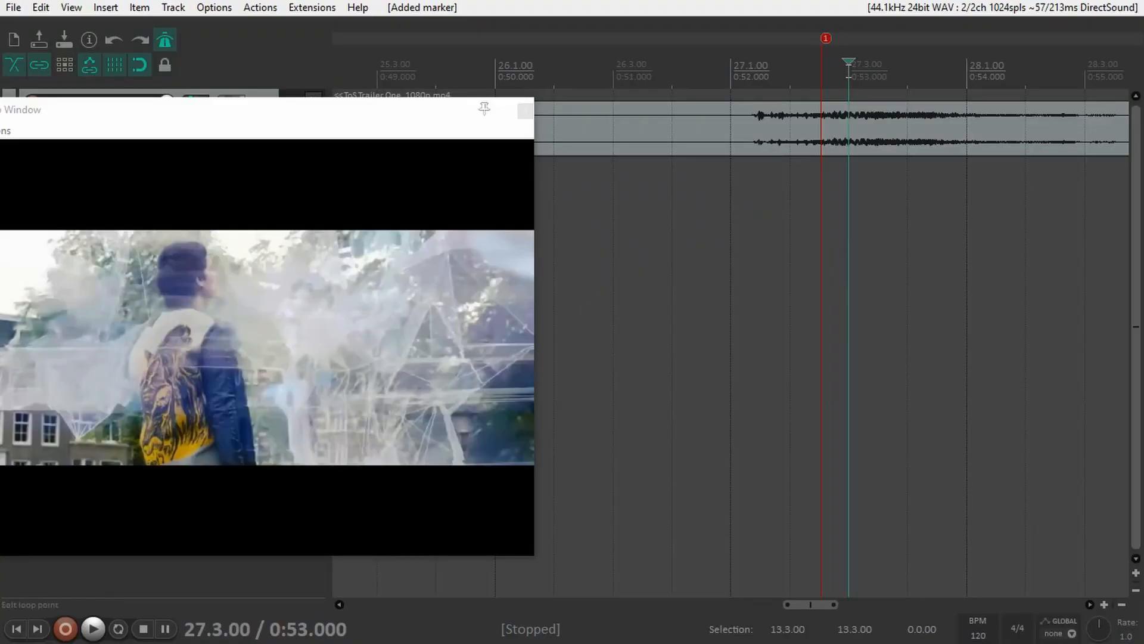
mouse_move(817, 116)
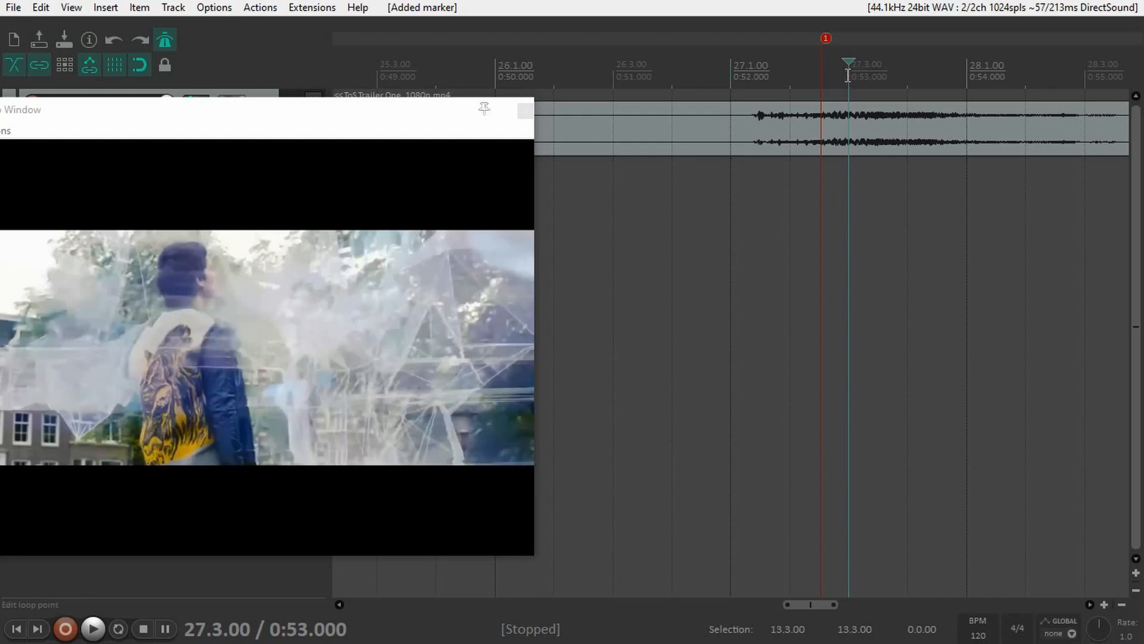
click(729, 71)
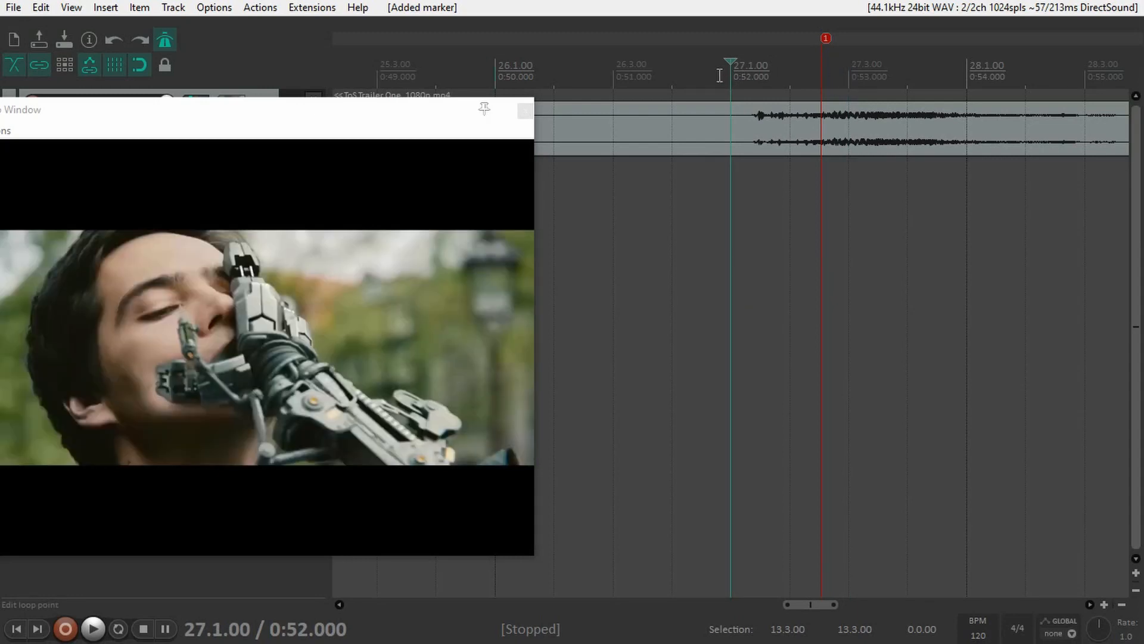
click(496, 69)
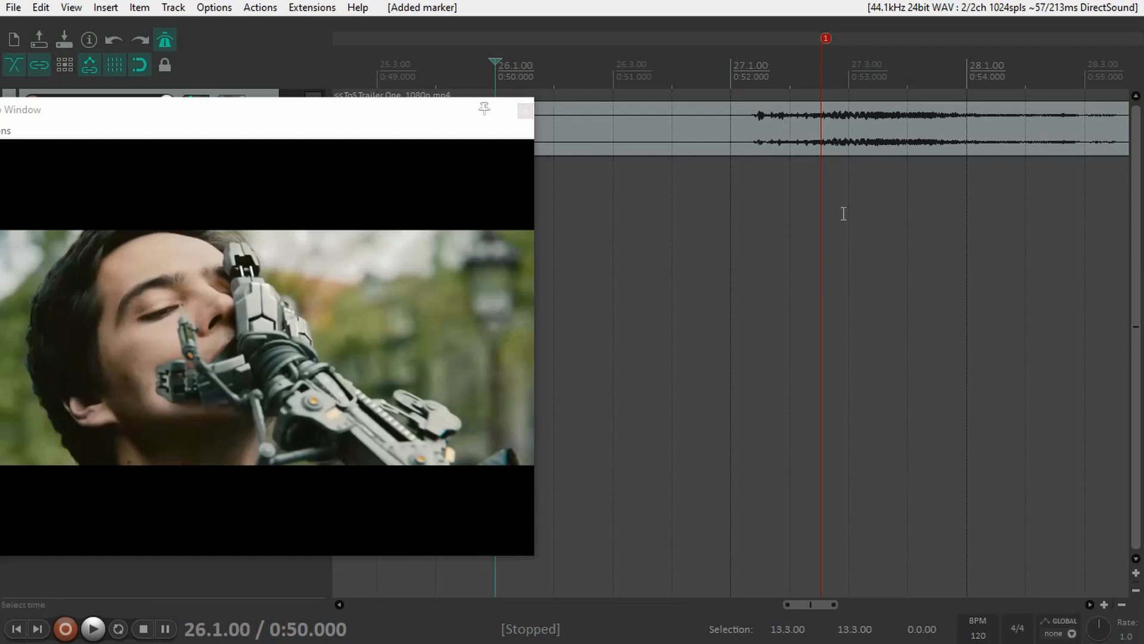
mouse_move(676, 211)
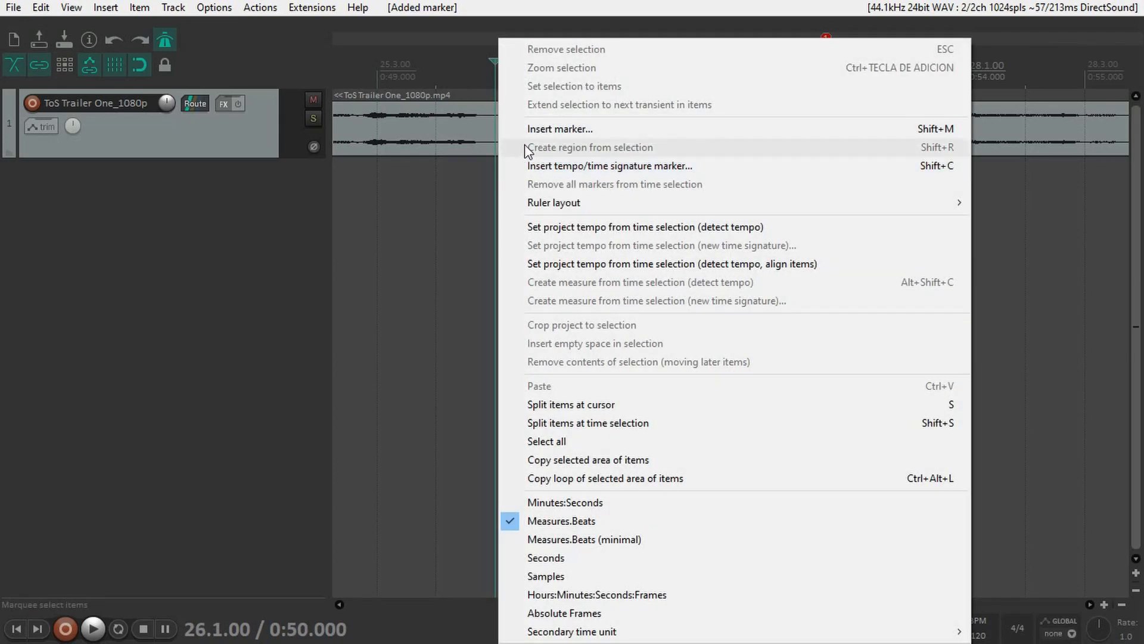
mouse_move(591, 166)
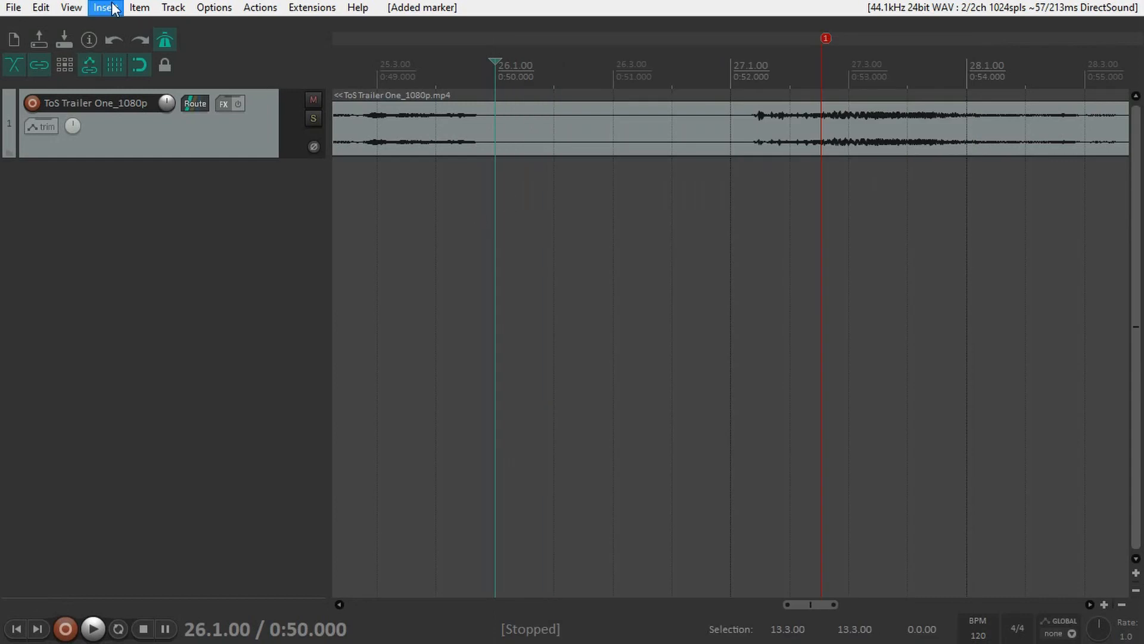
Insert a 6/4 time signature change at 120 BPM at measure 26 and audition from there
click(105, 7)
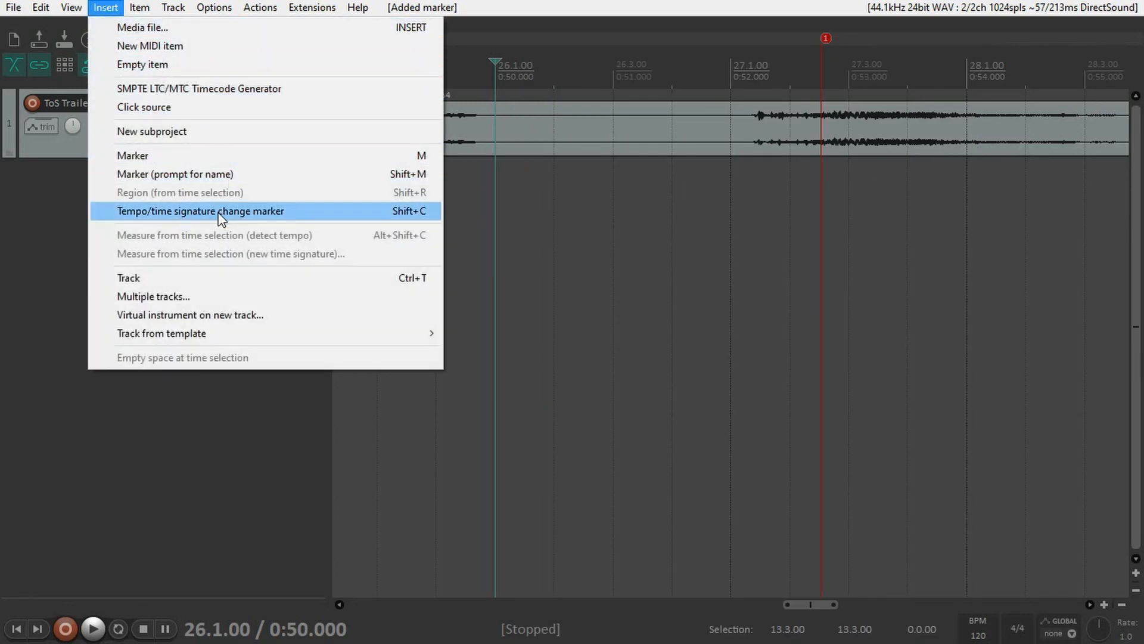
mouse_move(516, 217)
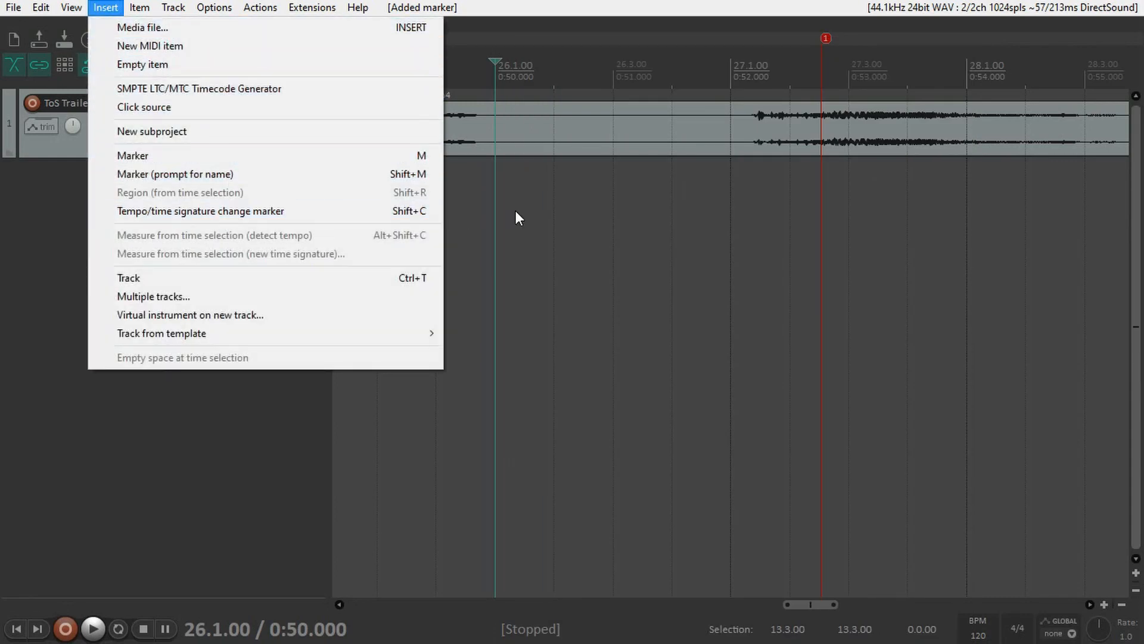
click(200, 211)
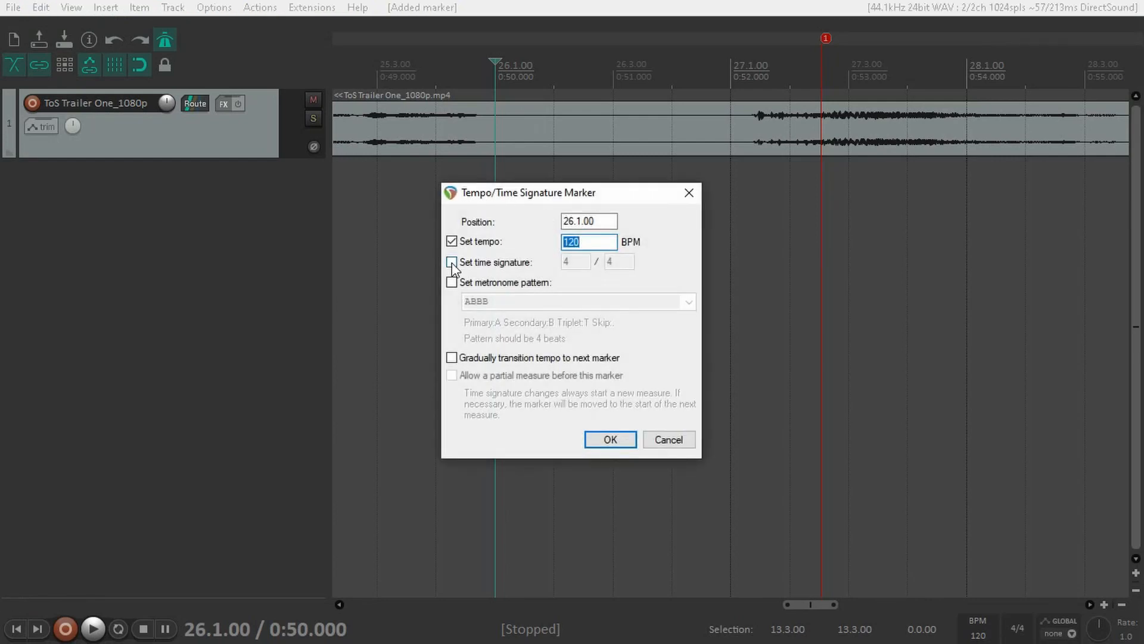
click(452, 262)
text(6)
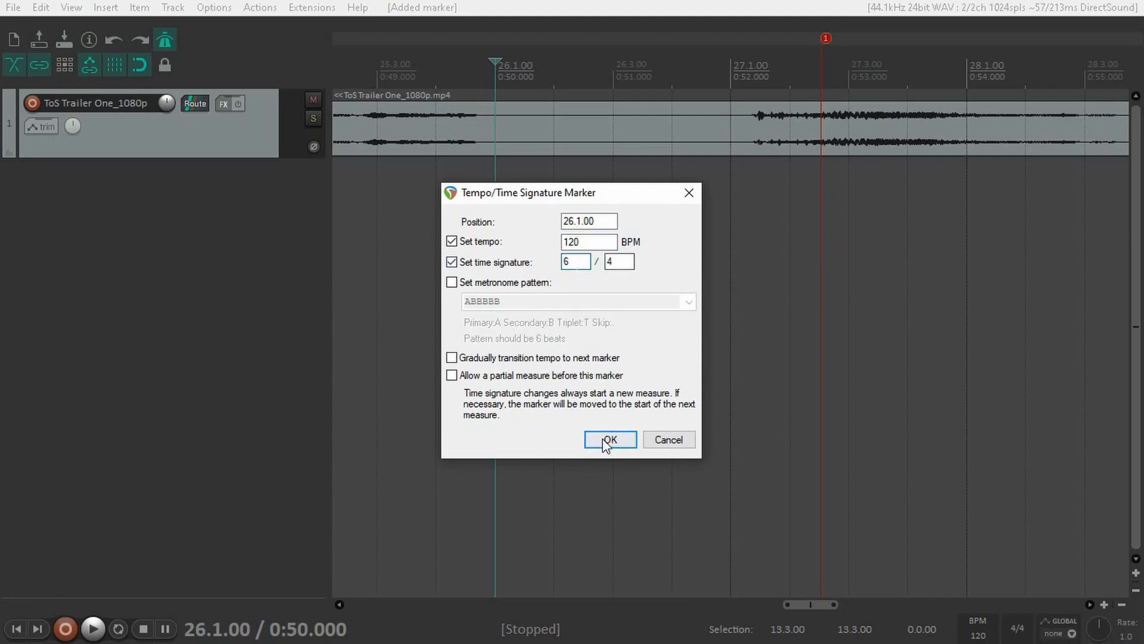
click(609, 440)
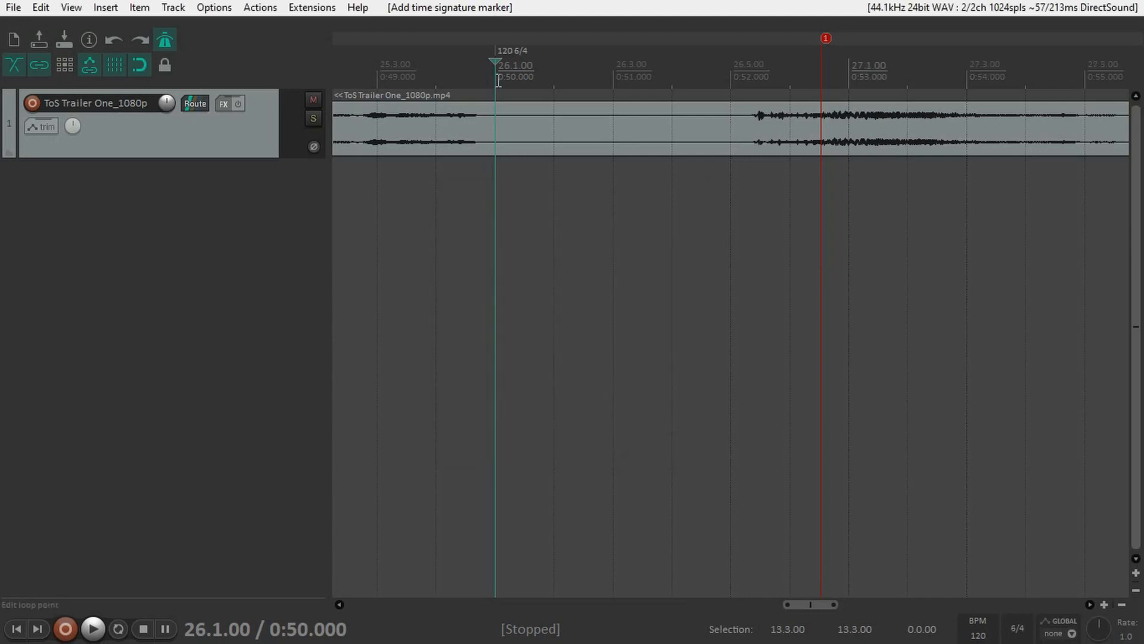
mouse_move(775, 95)
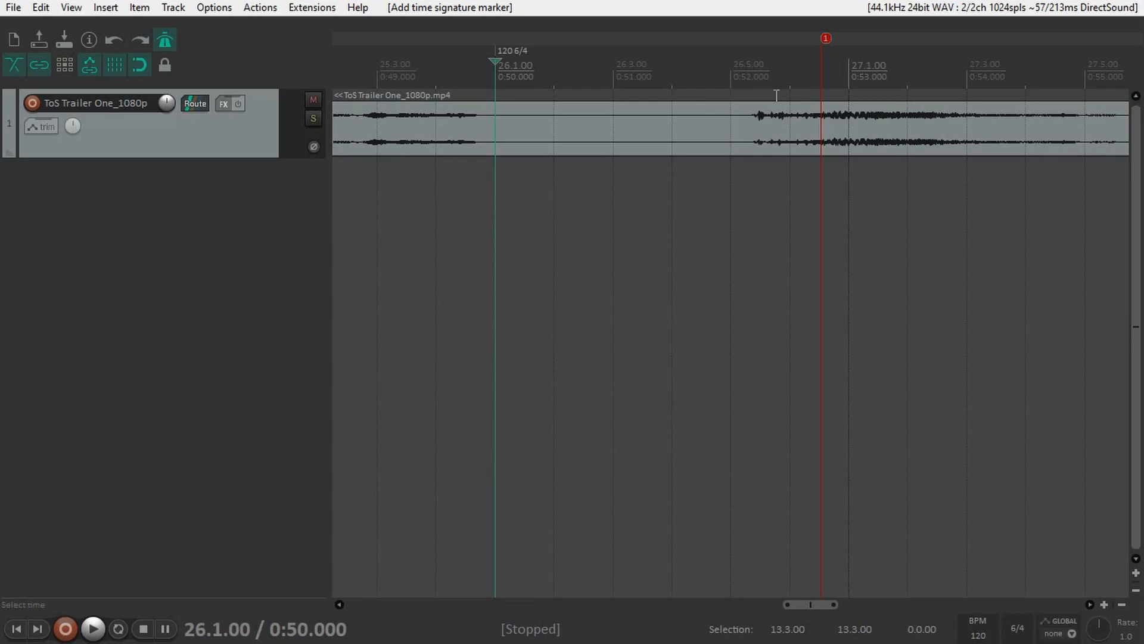
click(92, 628)
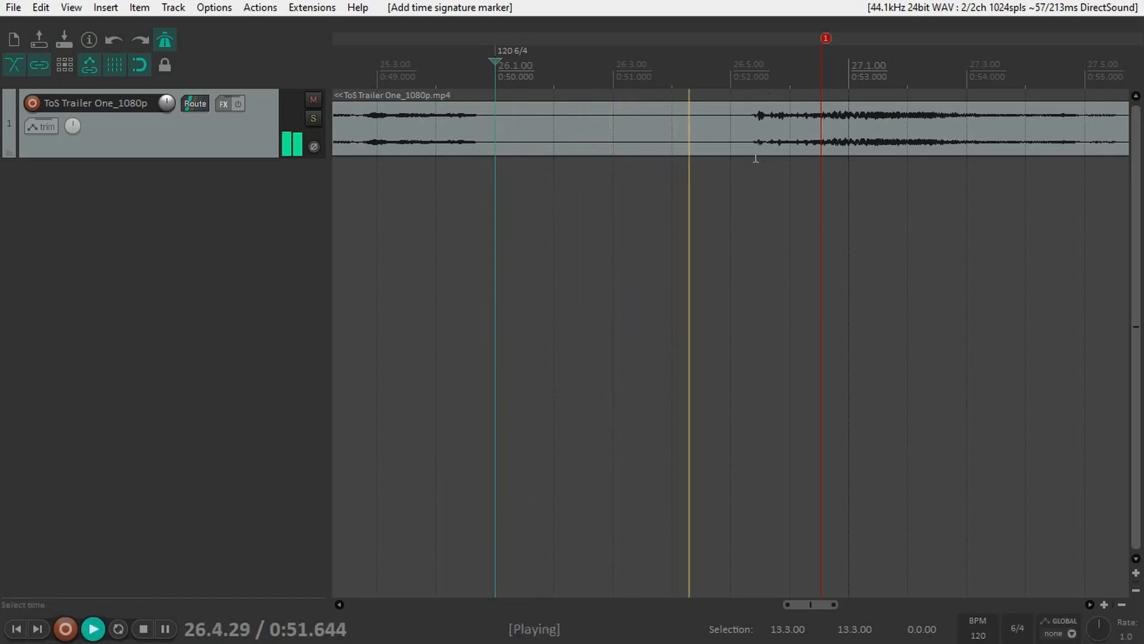
click(141, 628)
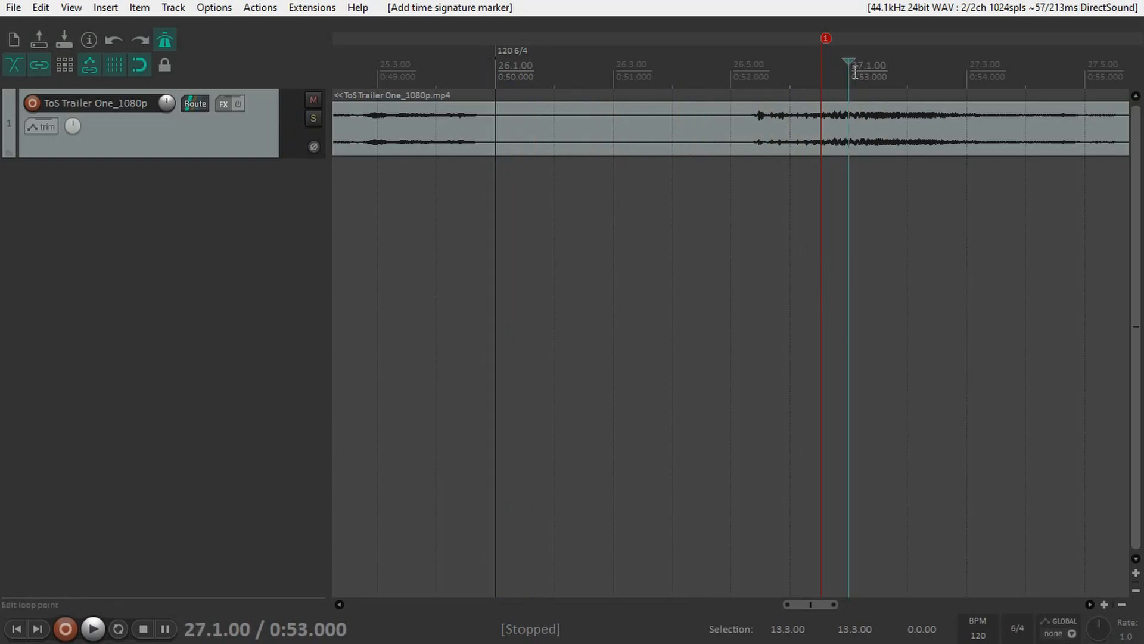
mouse_move(818, 85)
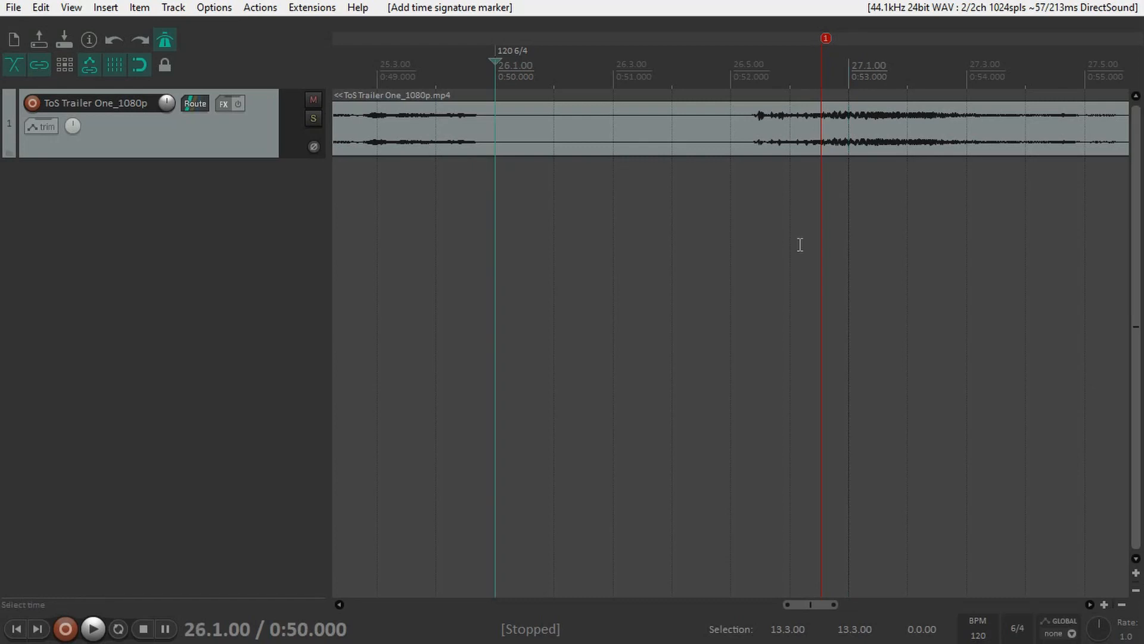
double_click(495, 62)
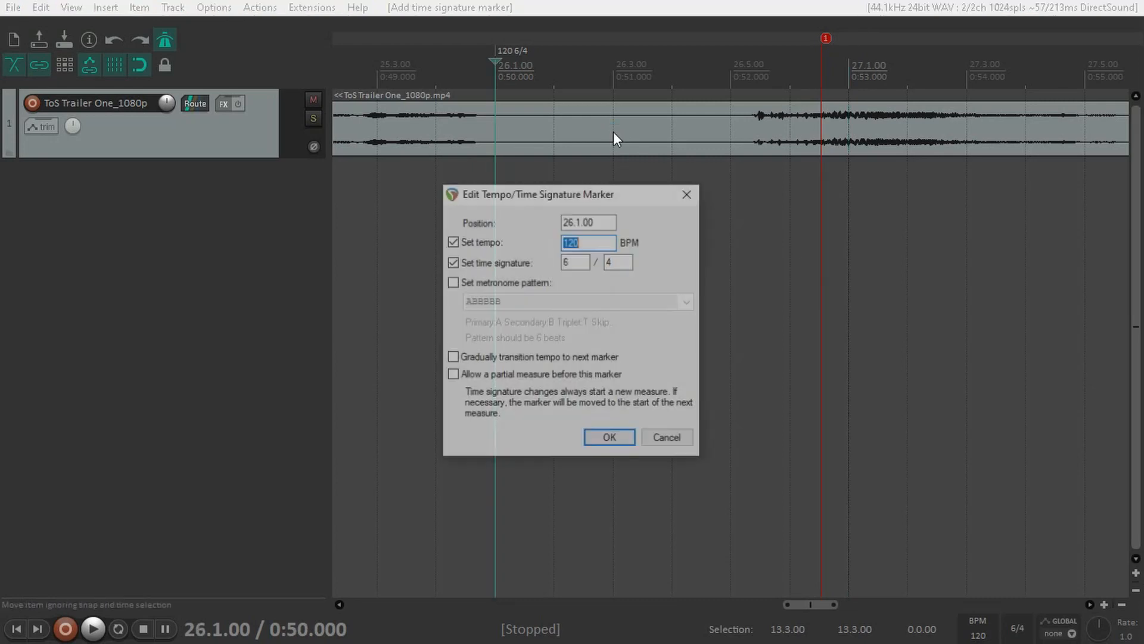
click(588, 222)
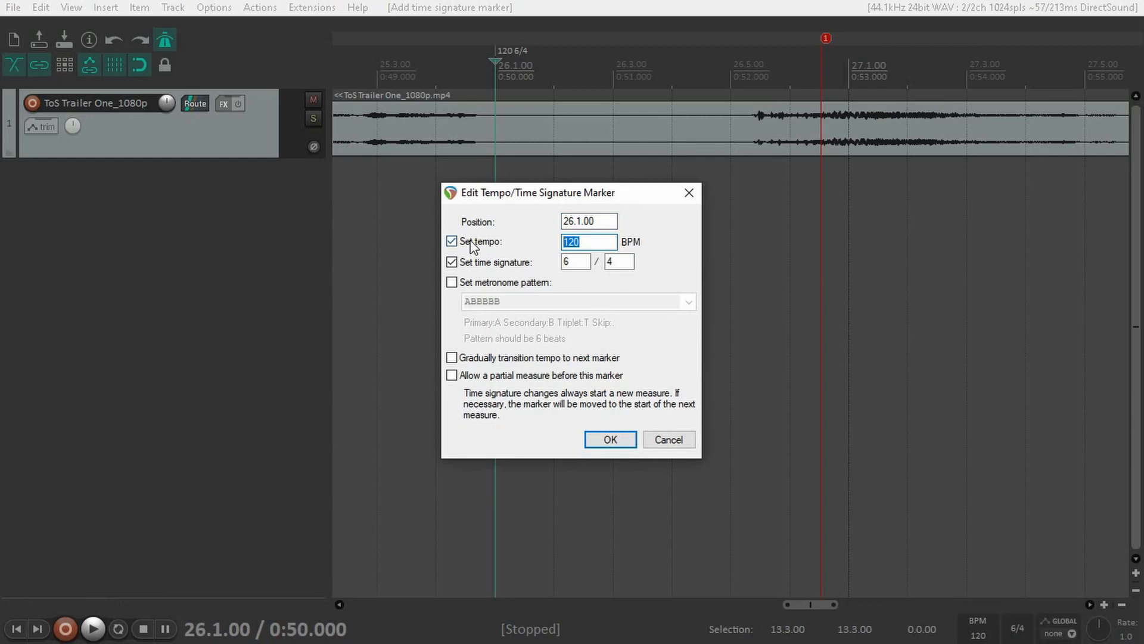
text(130)
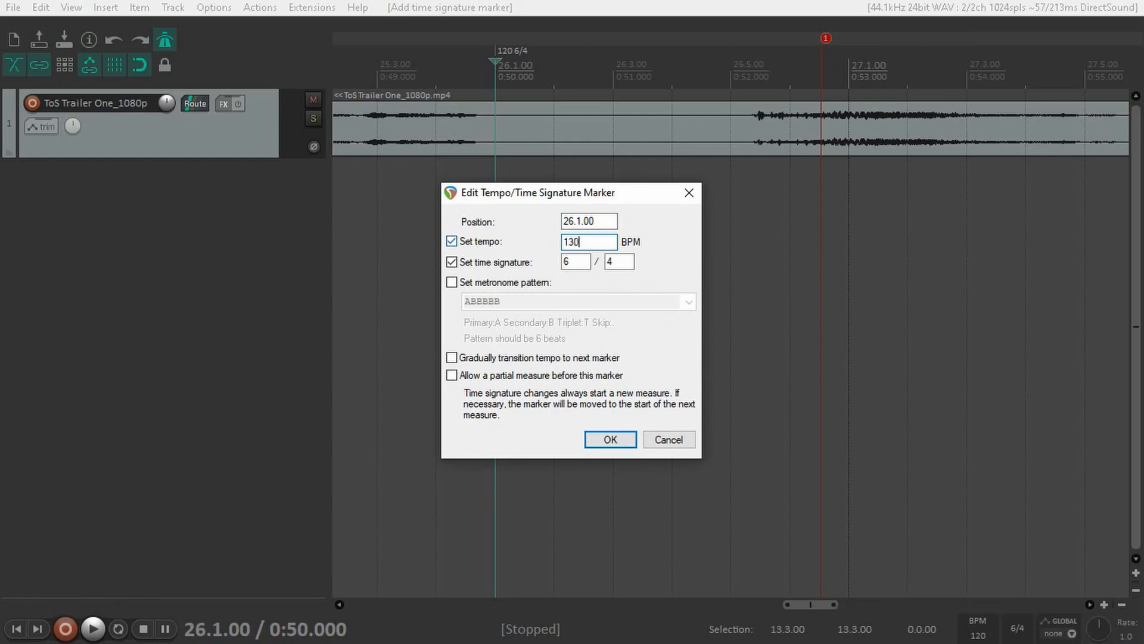
click(609, 439)
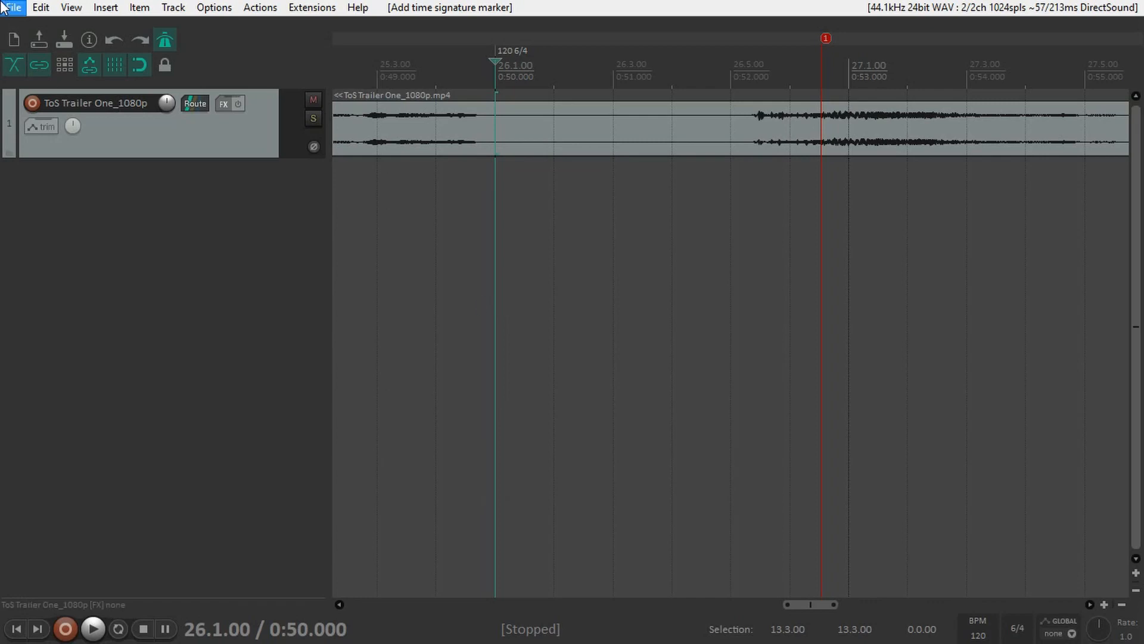
Set the project Timebase for items to Time so items stay locked to time
click(11, 8)
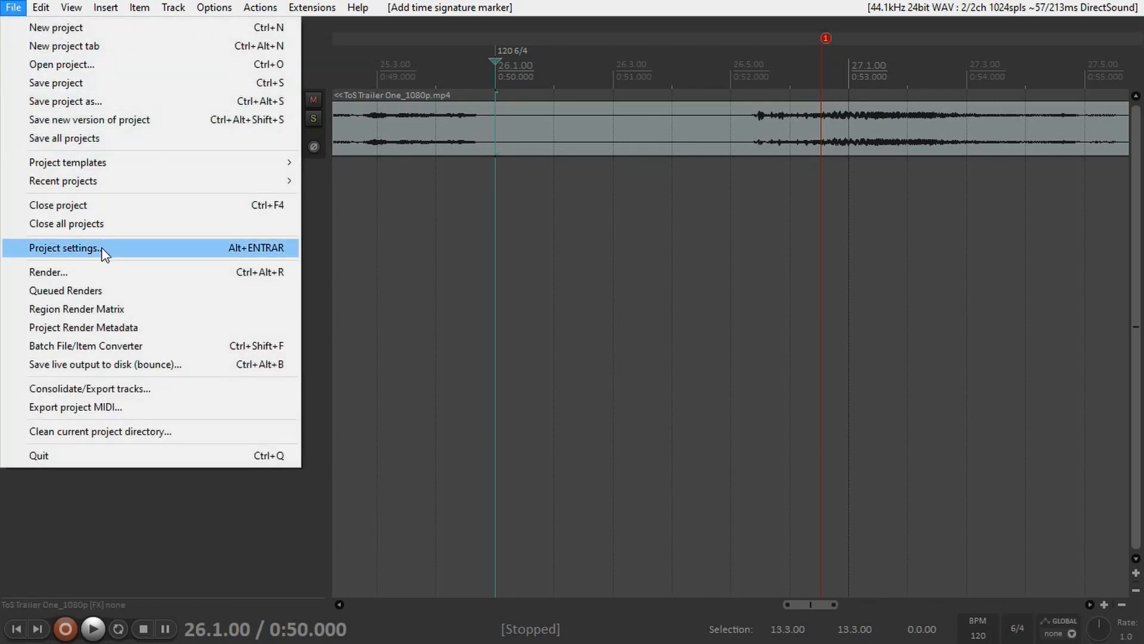
click(63, 248)
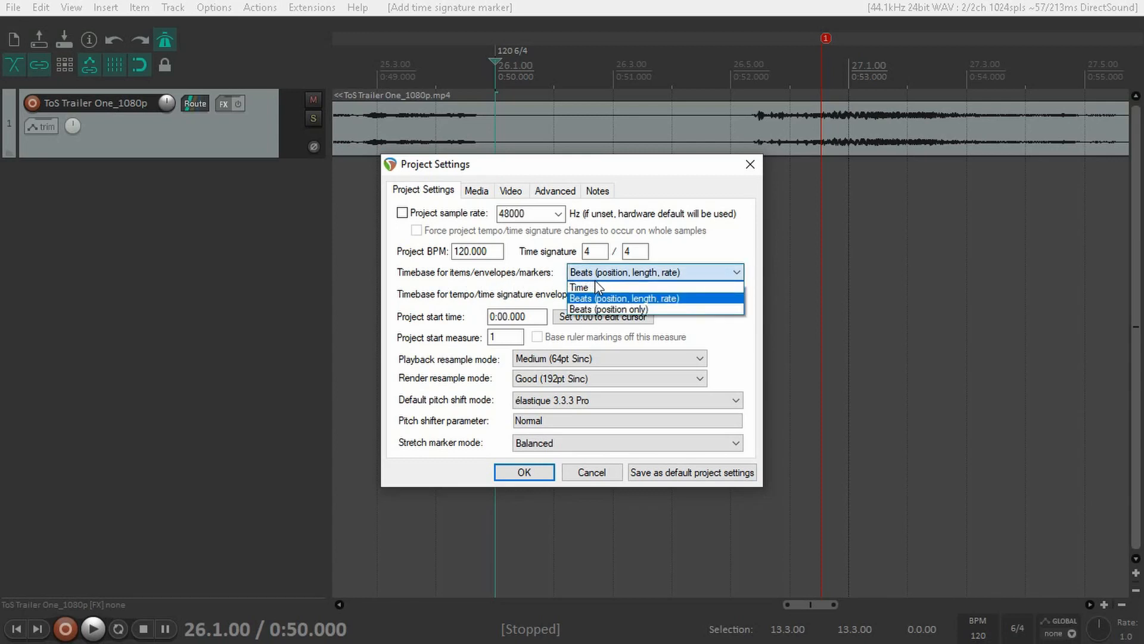
click(580, 287)
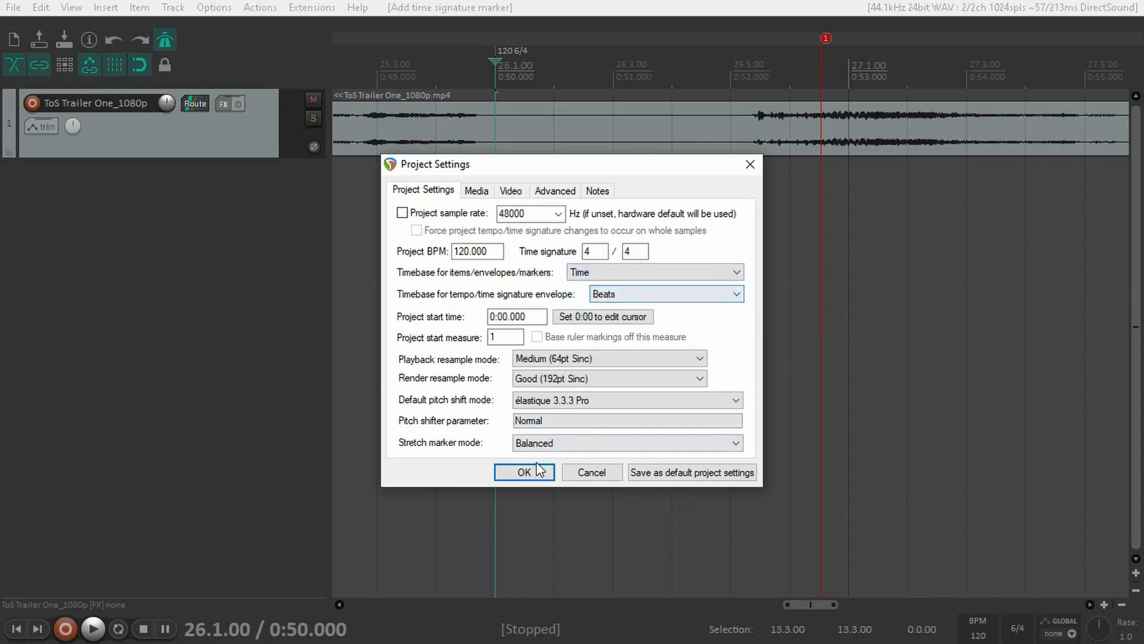
click(525, 472)
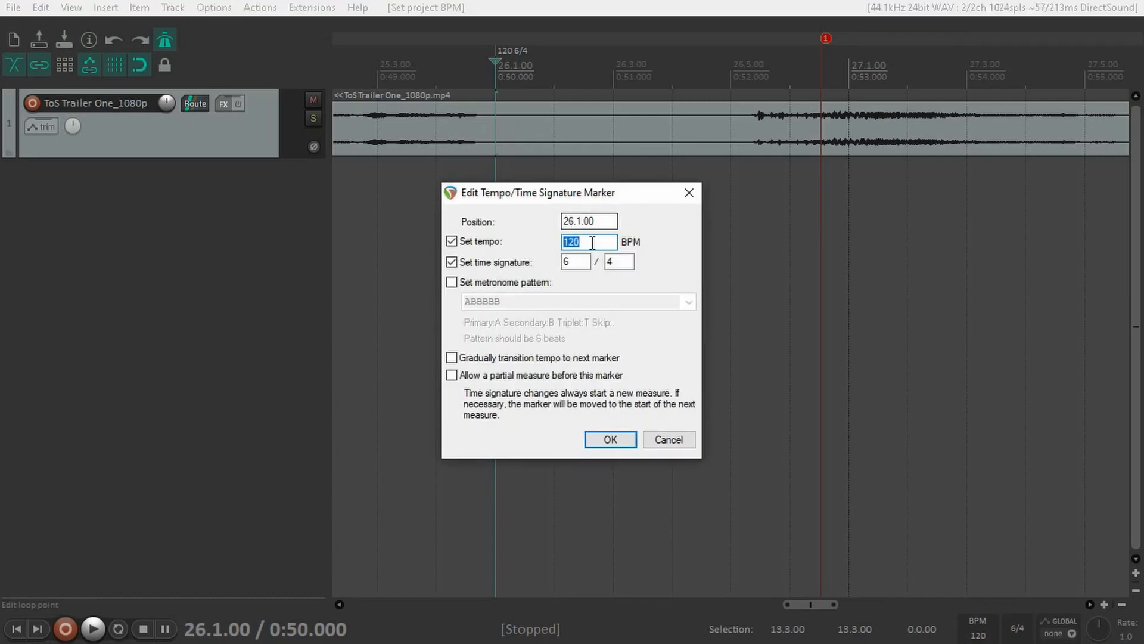
Raise the bar-26 tempo marker to 130.2 BPM so bar 27 lands on marker 1
click(609, 438)
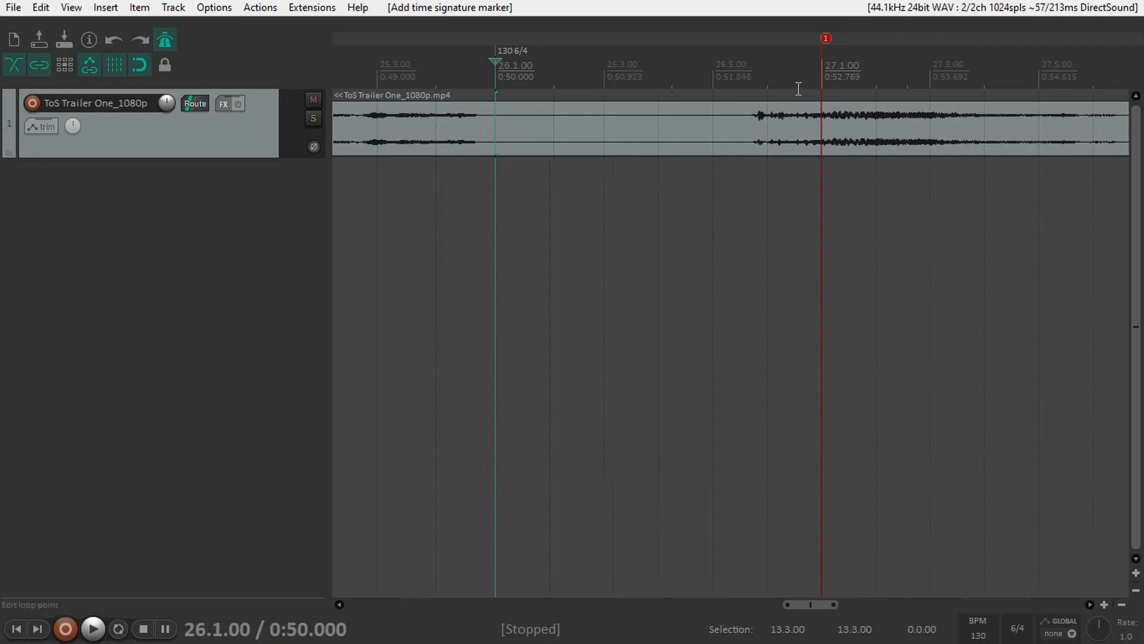
mouse_move(825, 72)
text(1)
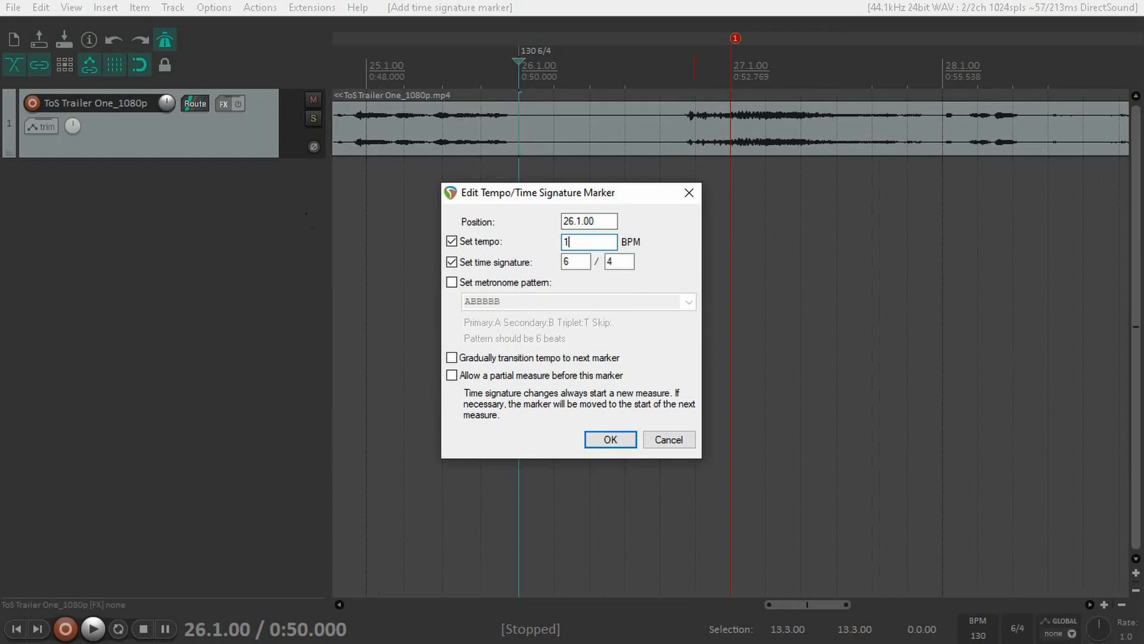
text(3)
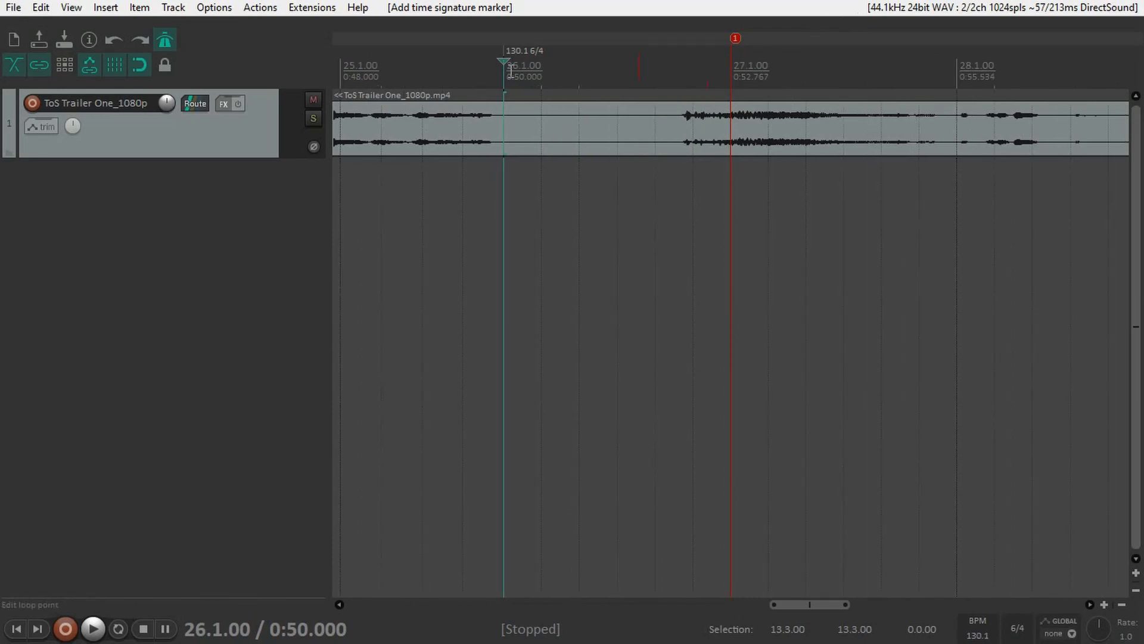
double_click(503, 60)
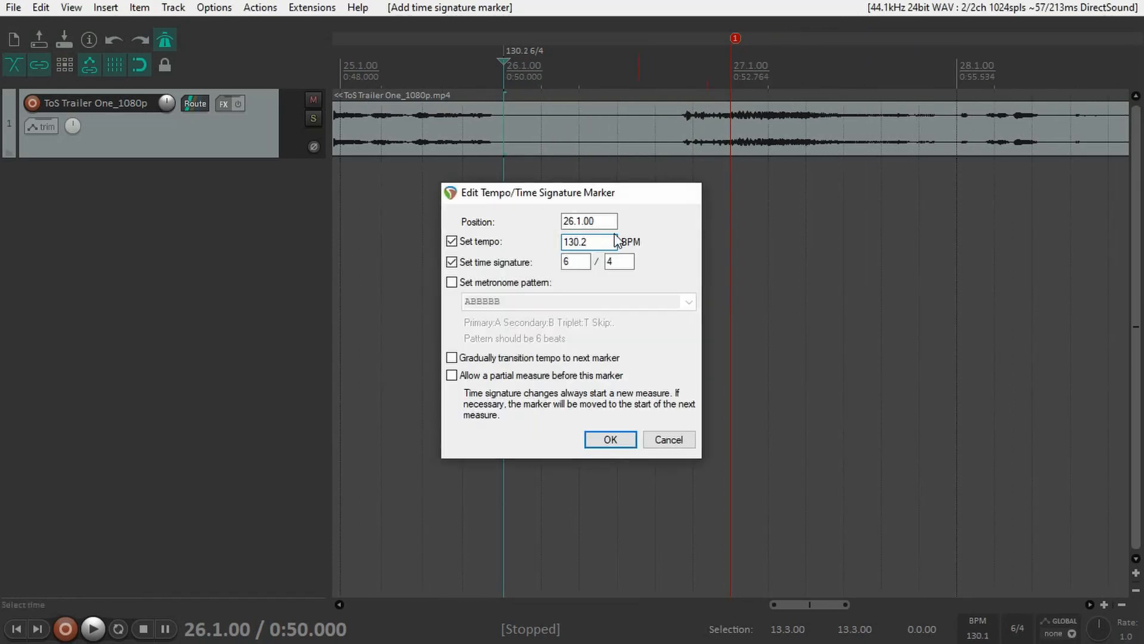
click(611, 439)
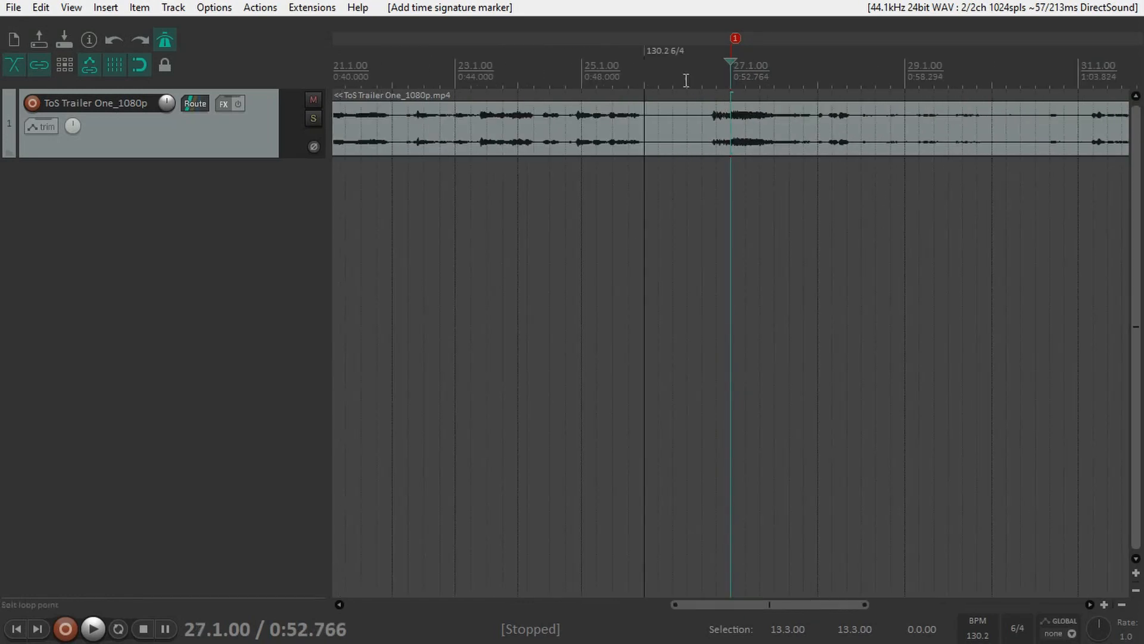
click(642, 70)
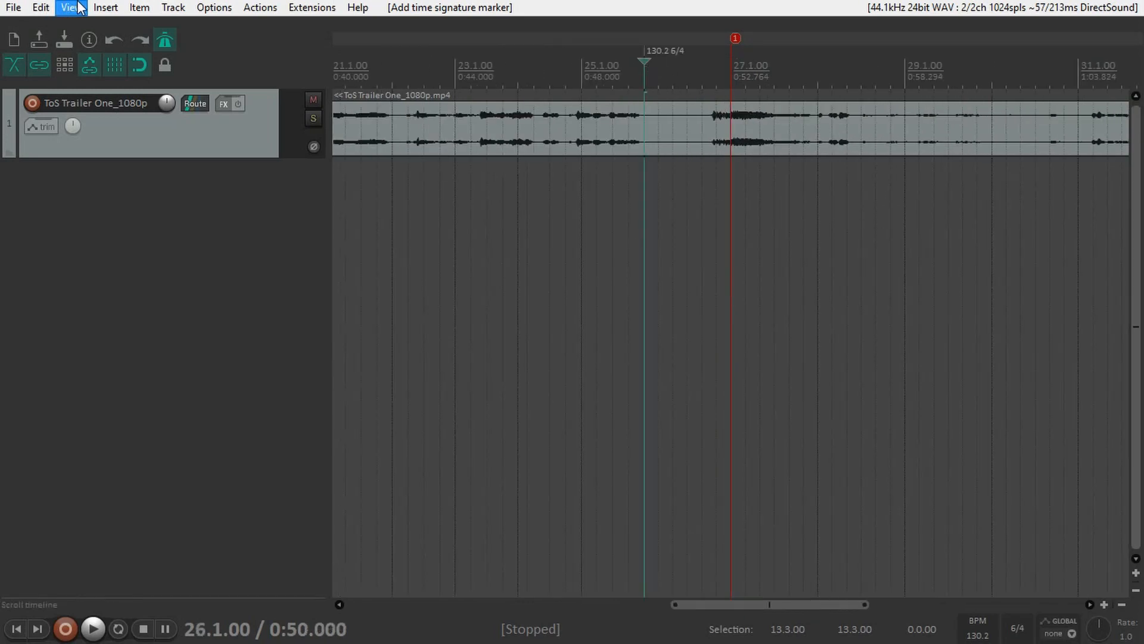
Show the video window again, play briefly, and list the optional view panels
click(70, 8)
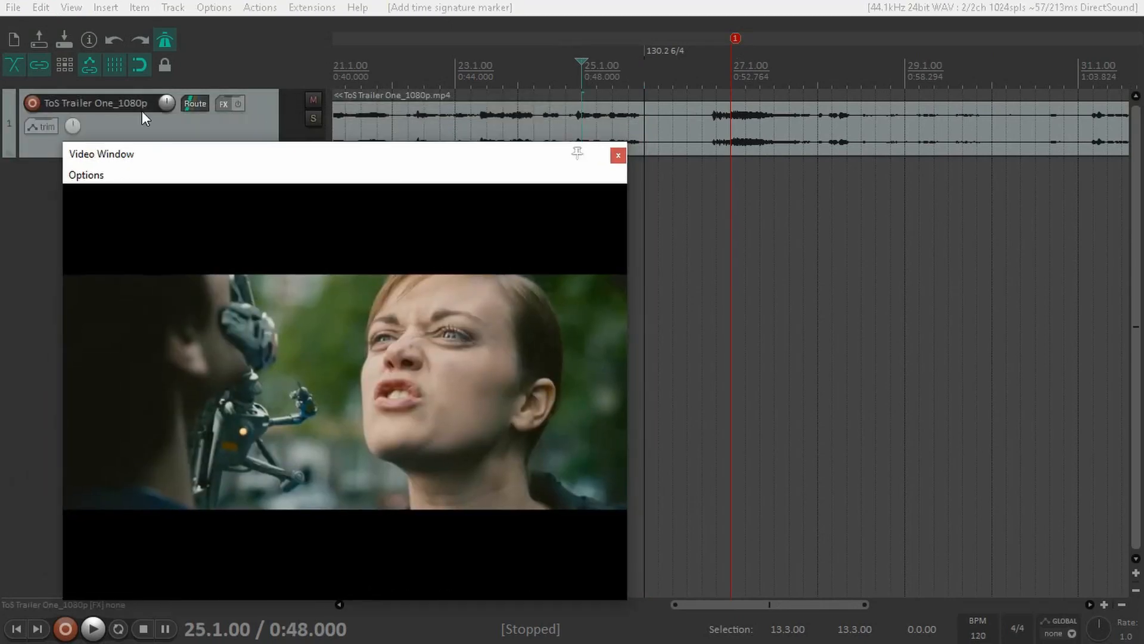
mouse_move(165, 102)
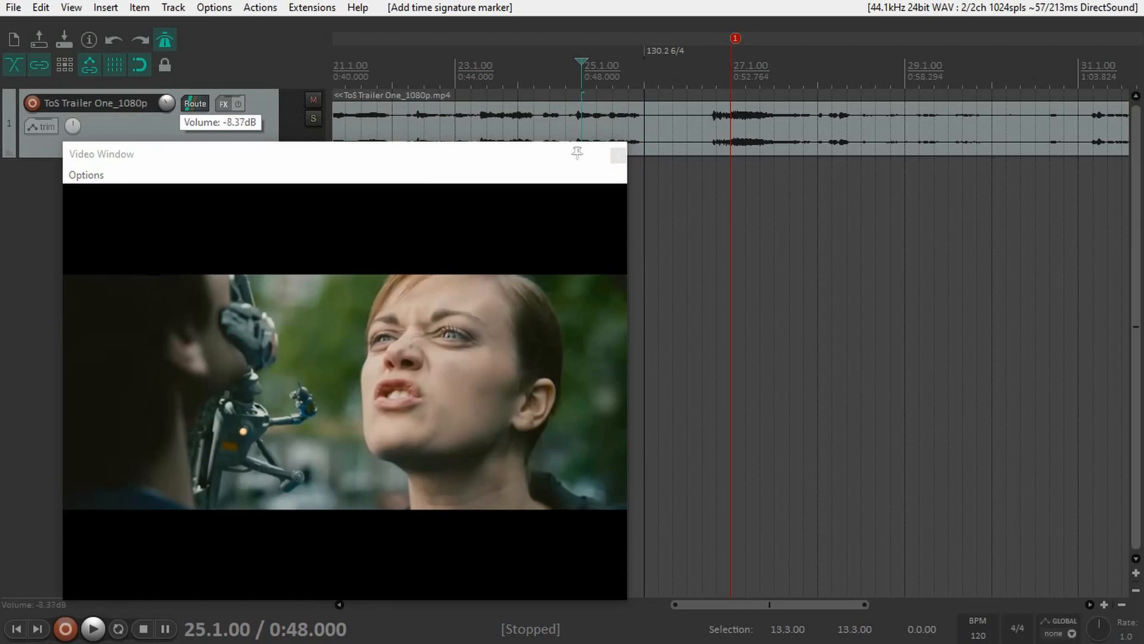
click(91, 629)
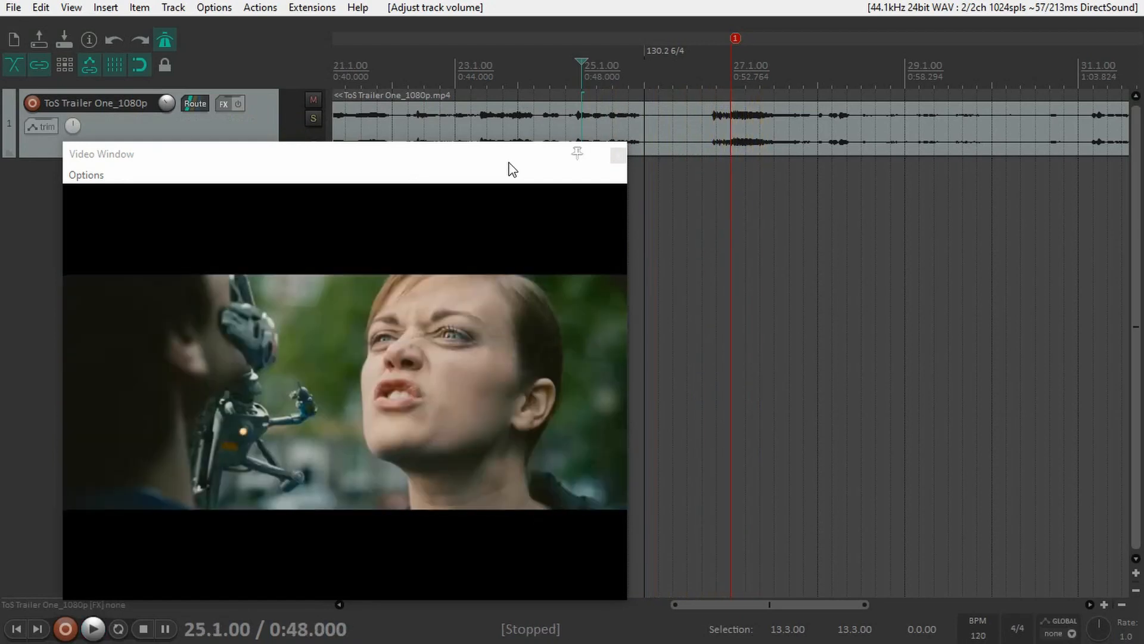
mouse_move(70, 8)
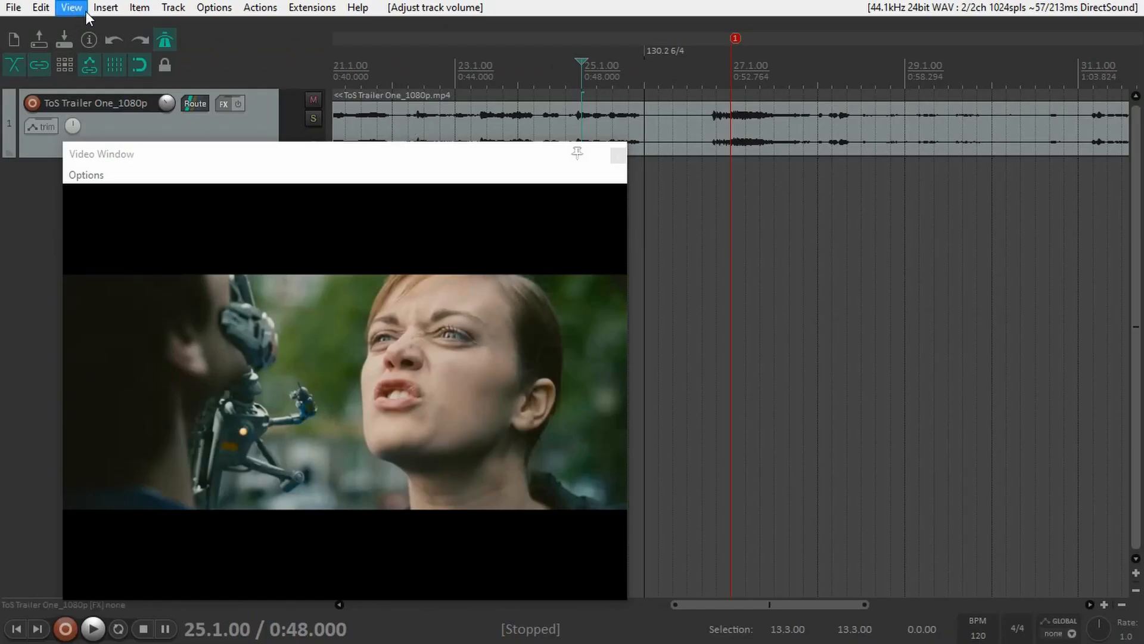
click(70, 7)
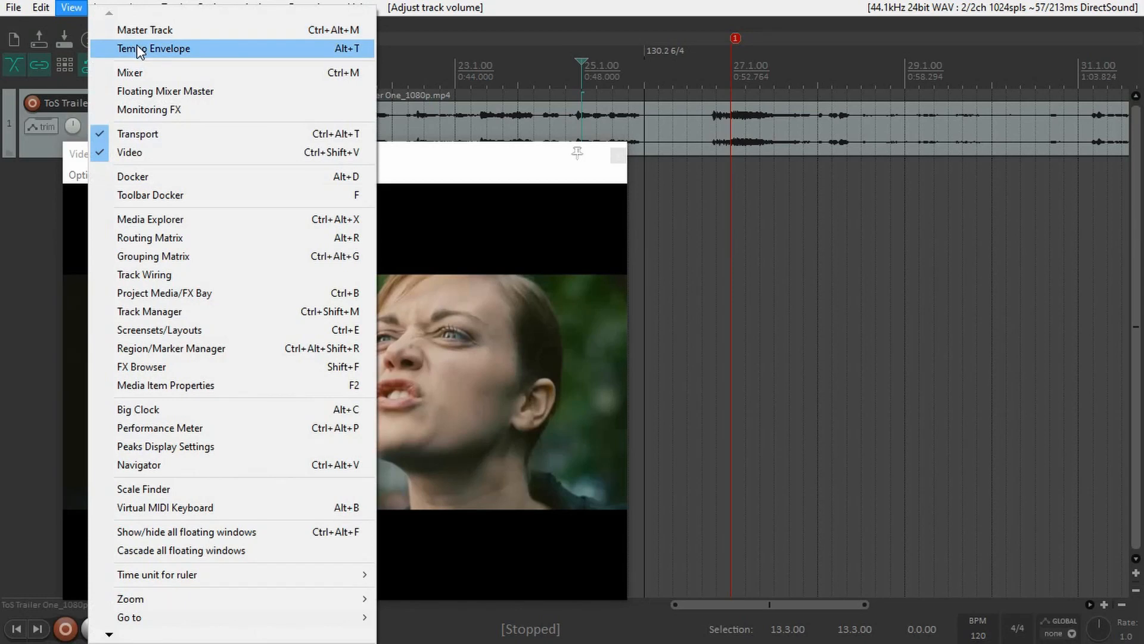
Show the master tempo envelope with a square step up to 280 BPM and mute the trailer track
click(154, 48)
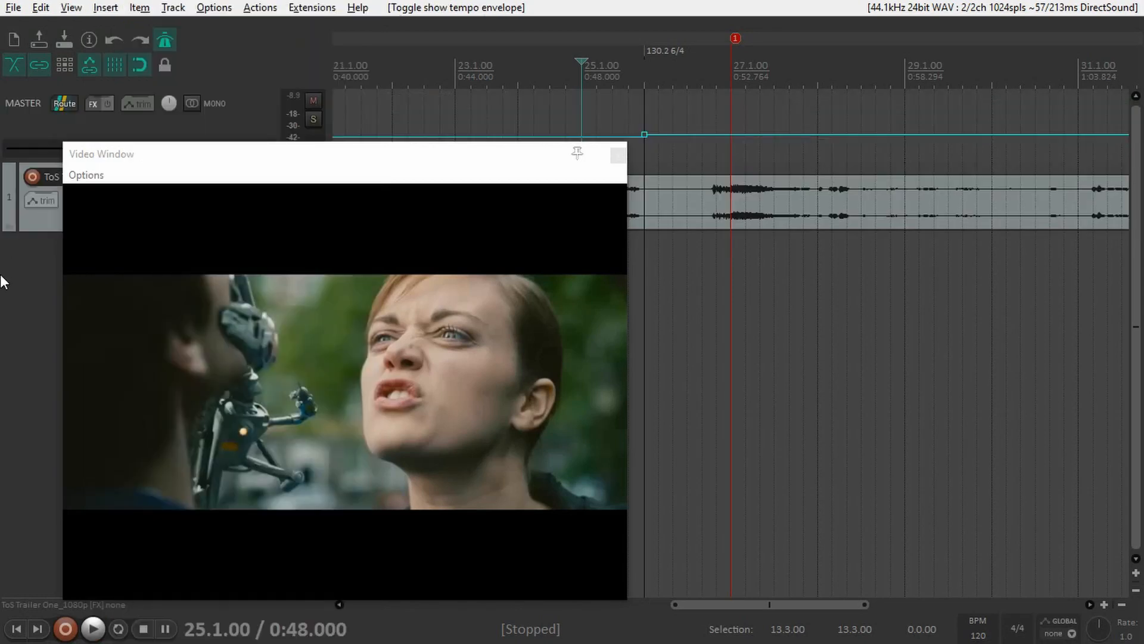
click(616, 155)
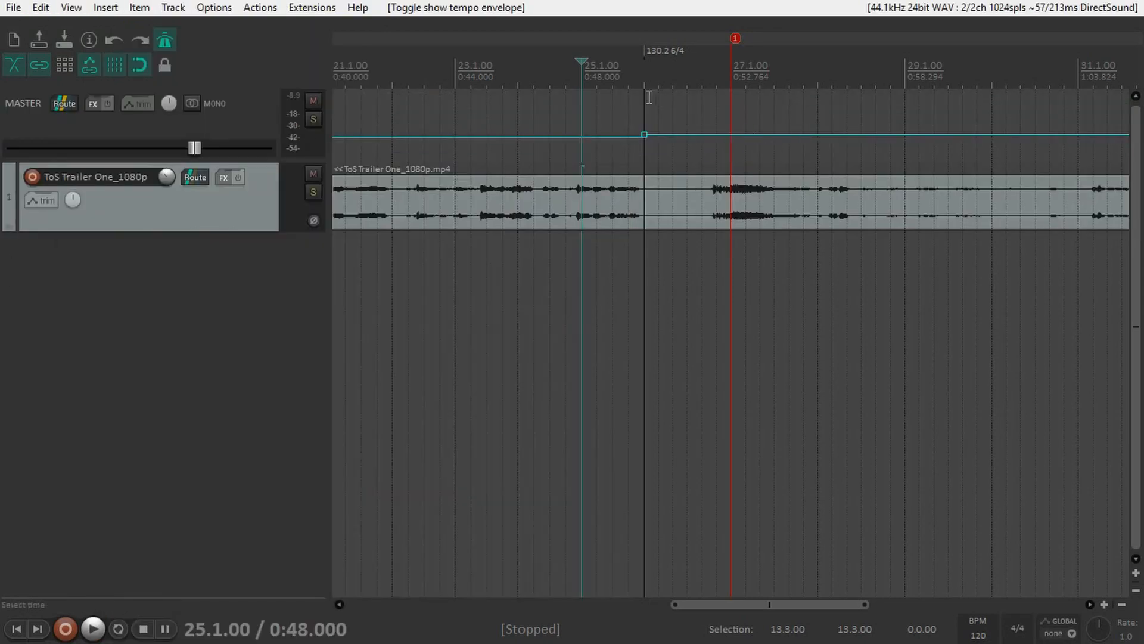
mouse_move(837, 137)
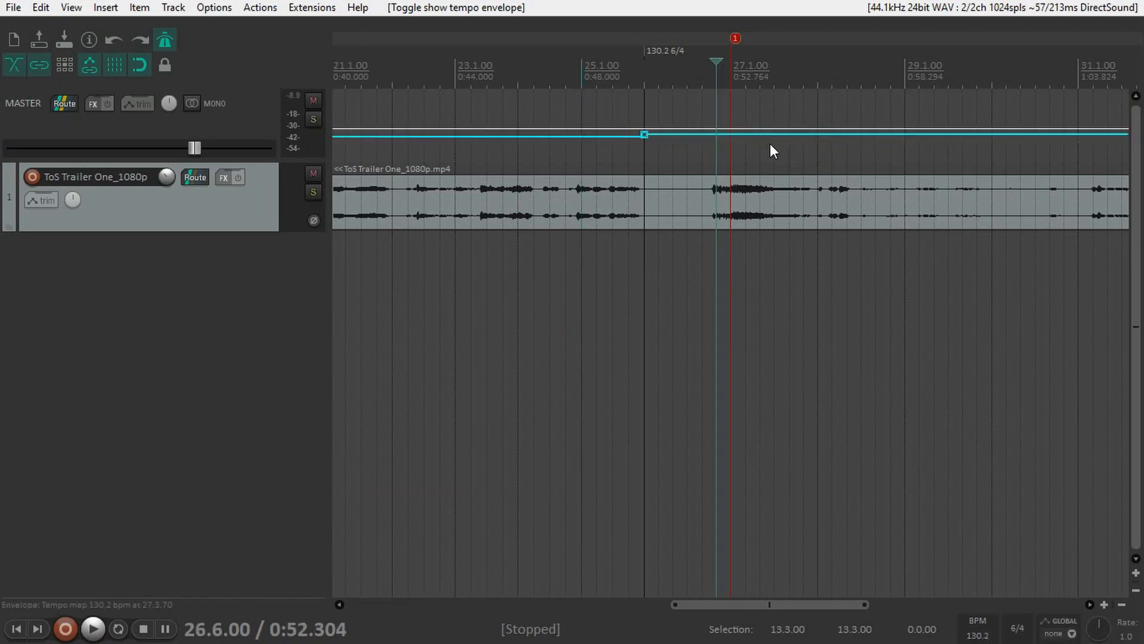
mouse_move(761, 134)
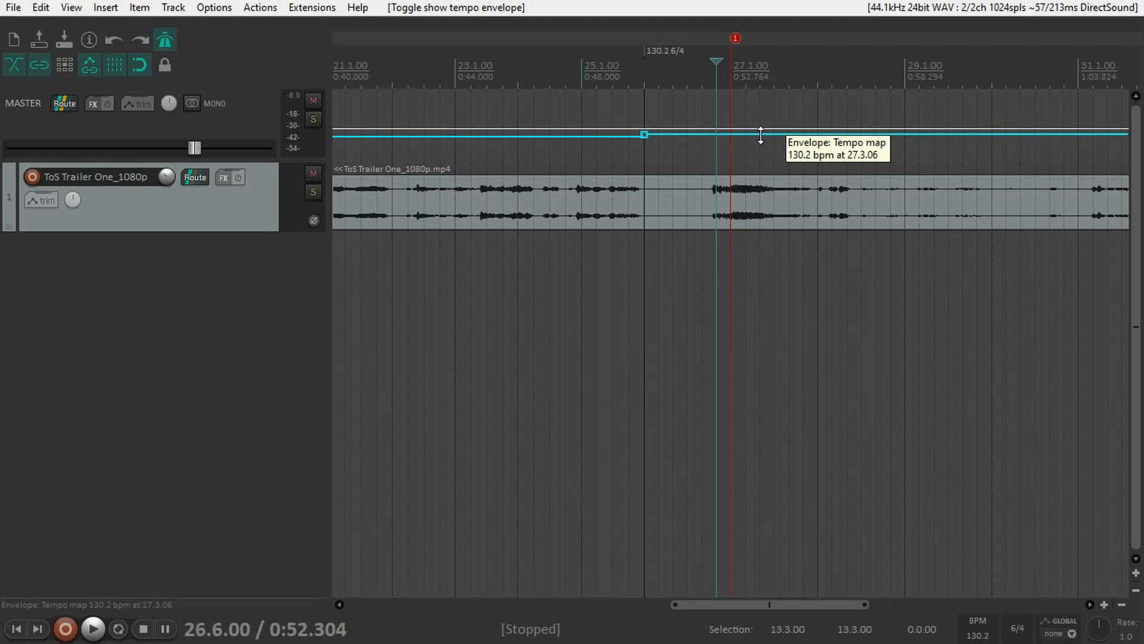
mouse_move(763, 133)
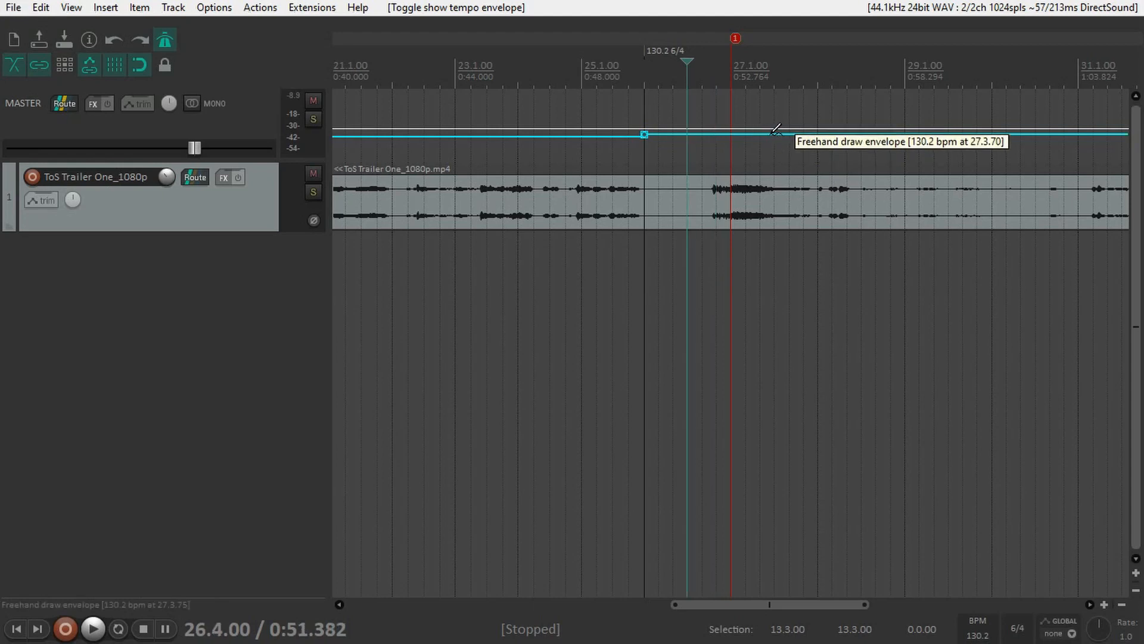
mouse_move(770, 131)
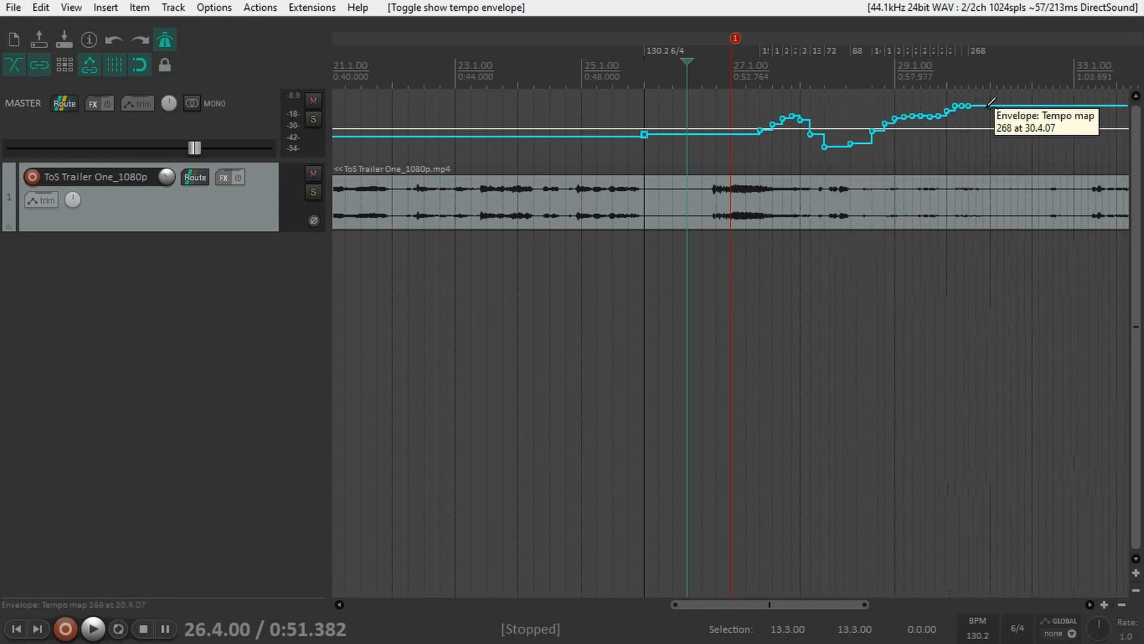
click(92, 629)
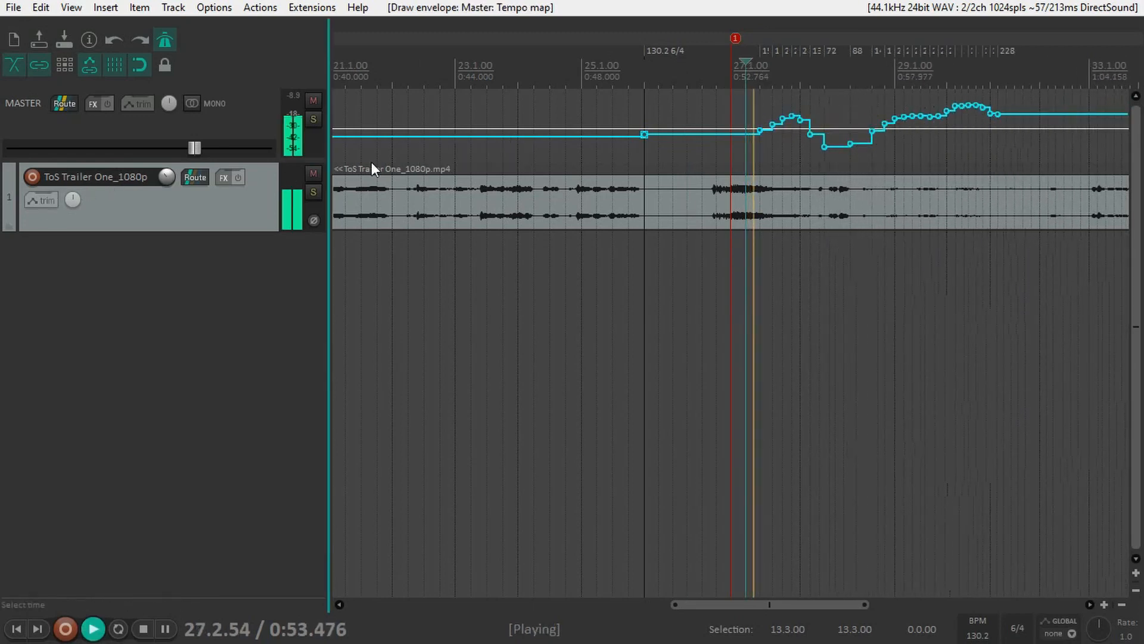
click(314, 173)
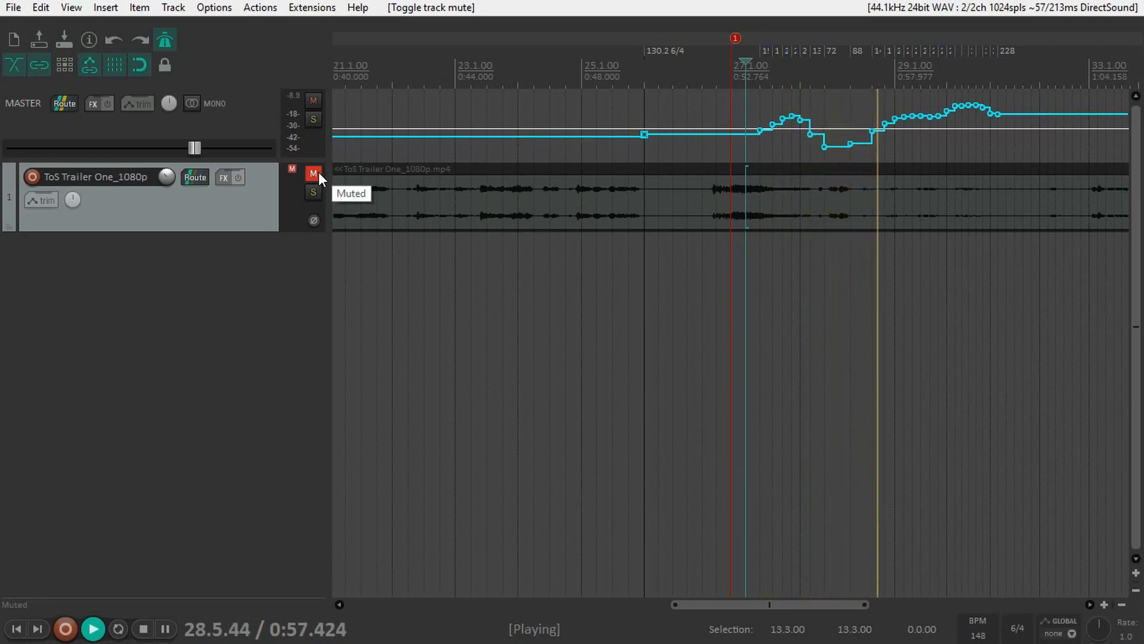
click(141, 628)
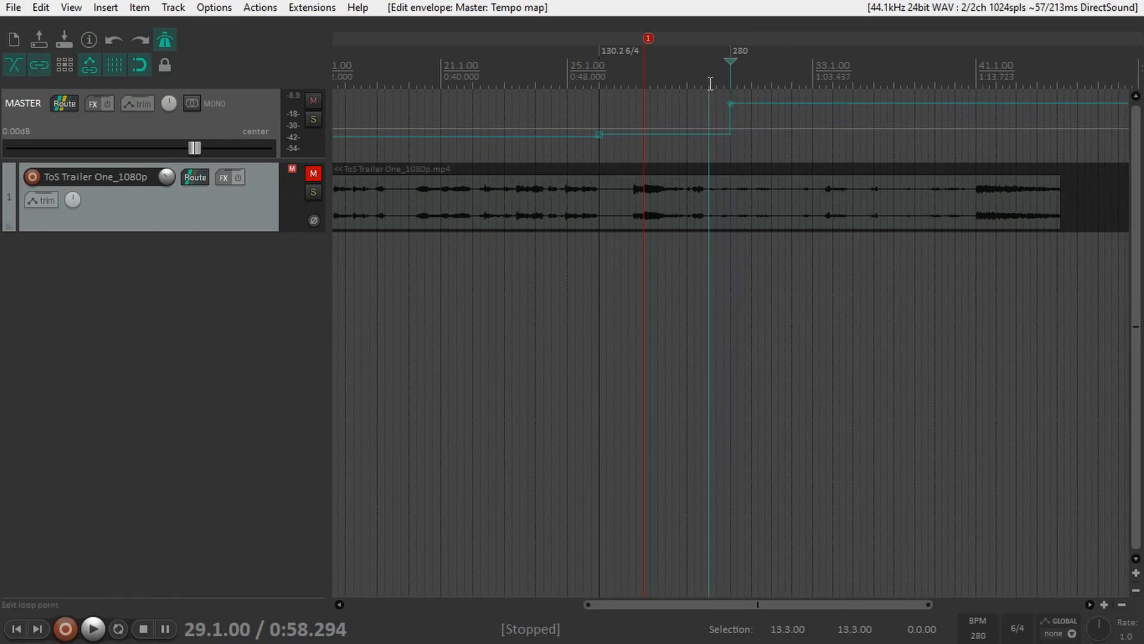
Give the 130.2 BPM tempo point a Linear shape so the tempo ramps gradually, then audition it
click(92, 628)
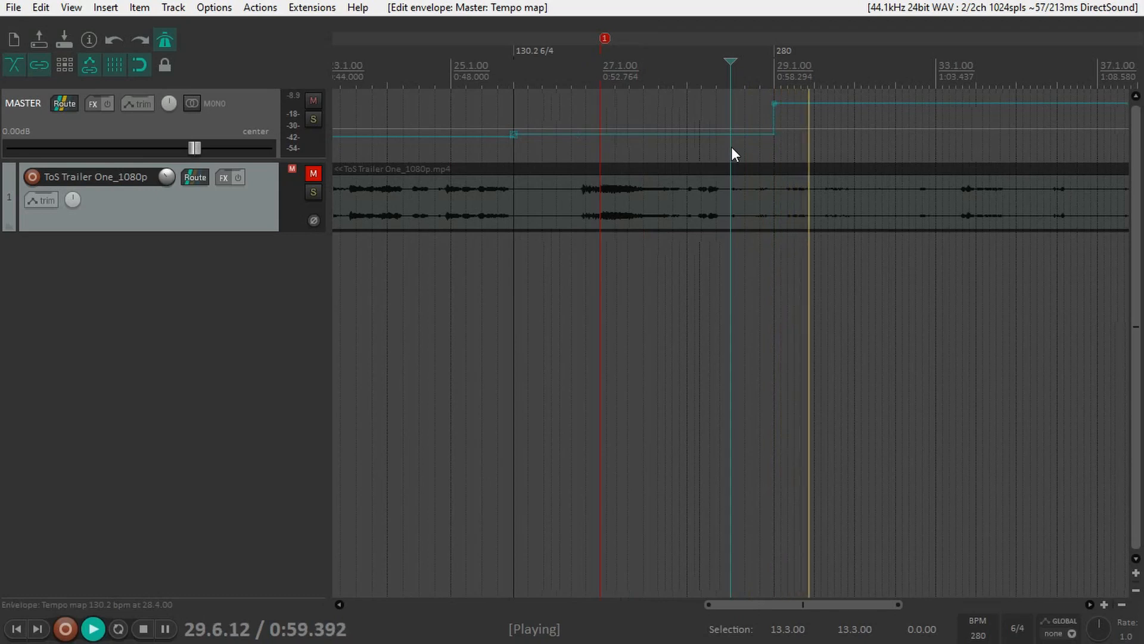
click(142, 628)
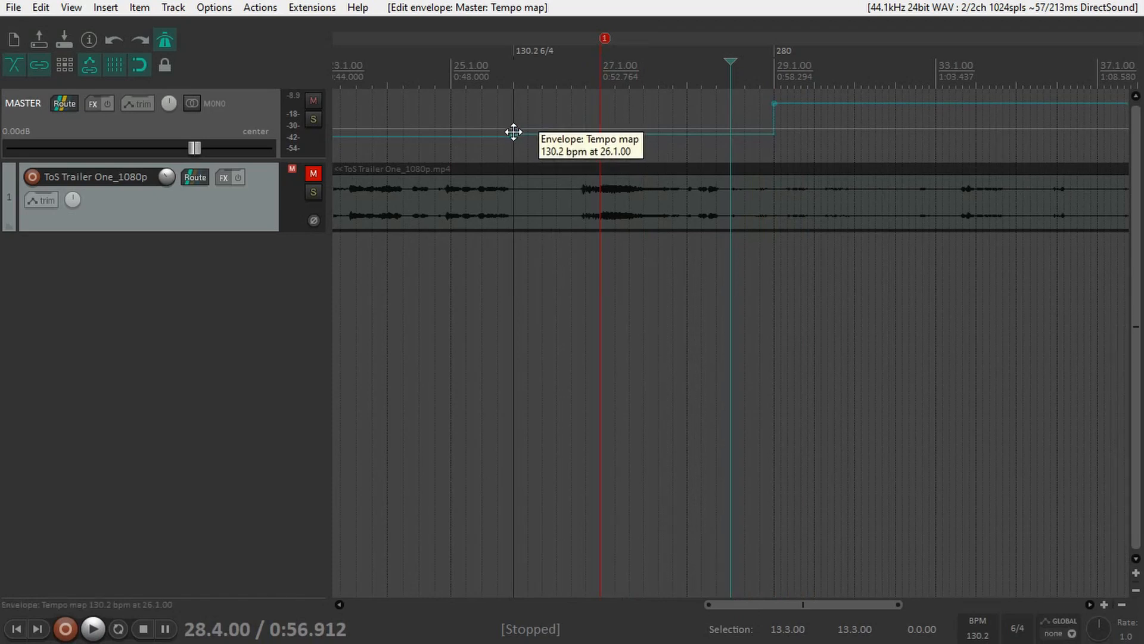
right_click(514, 132)
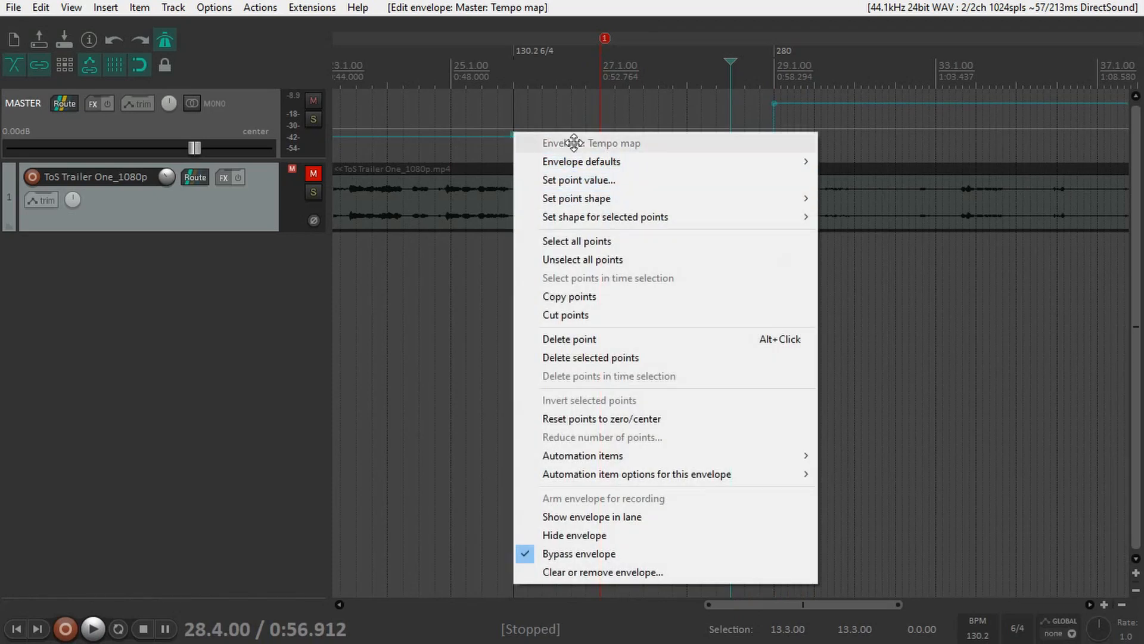
mouse_move(605, 217)
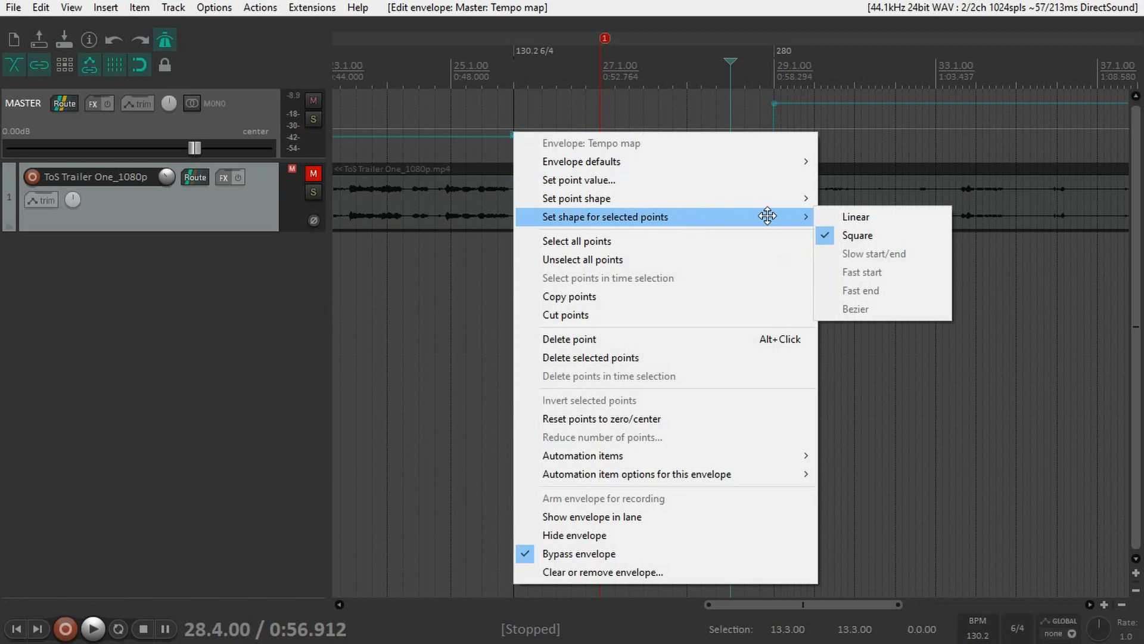
click(855, 217)
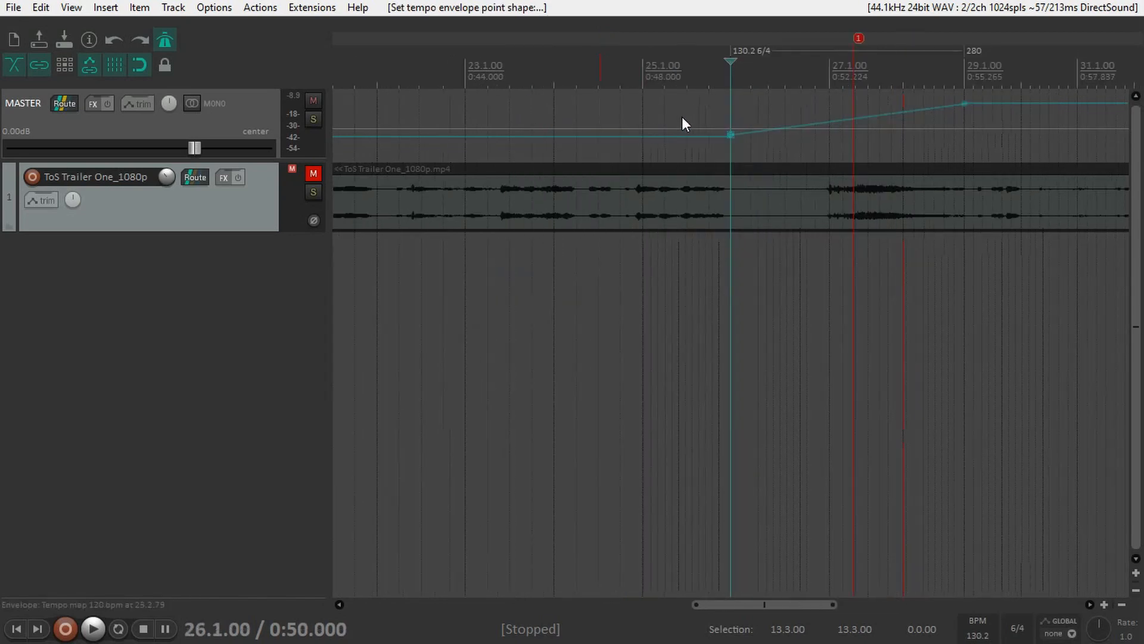
click(92, 628)
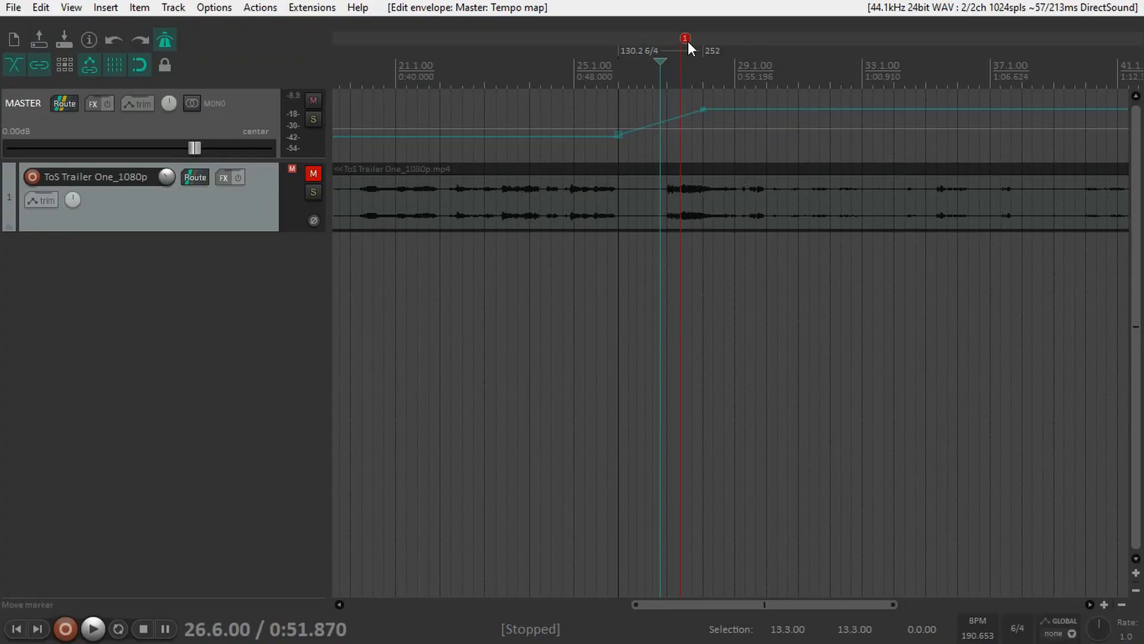
Name marker 1 'Explosion' and give it a blue colour
double_click(684, 38)
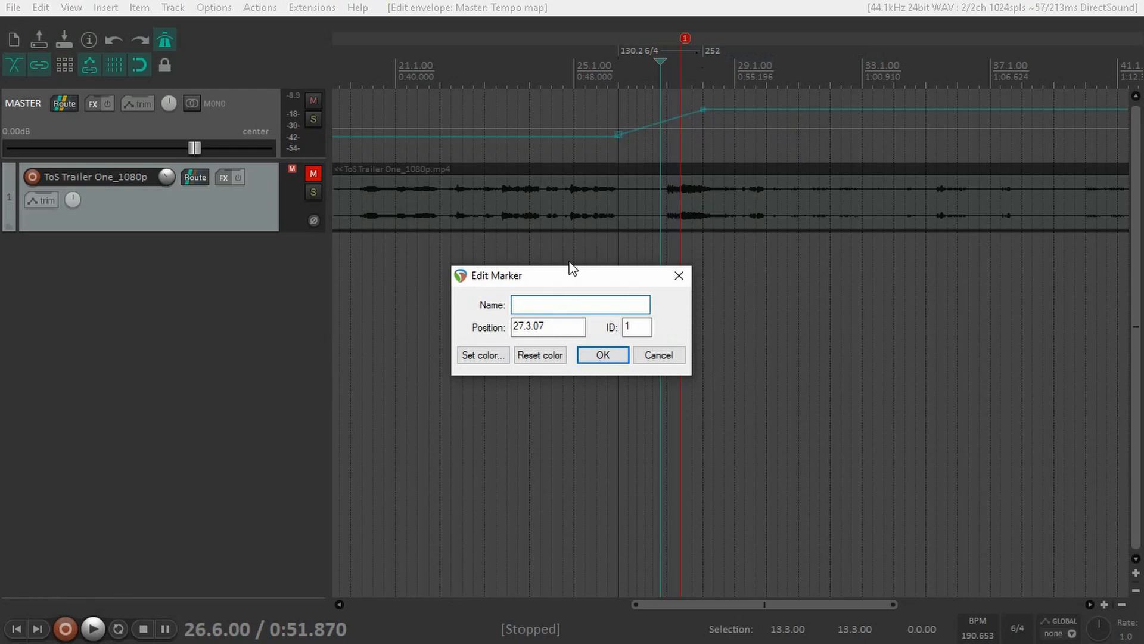
text(Explosion)
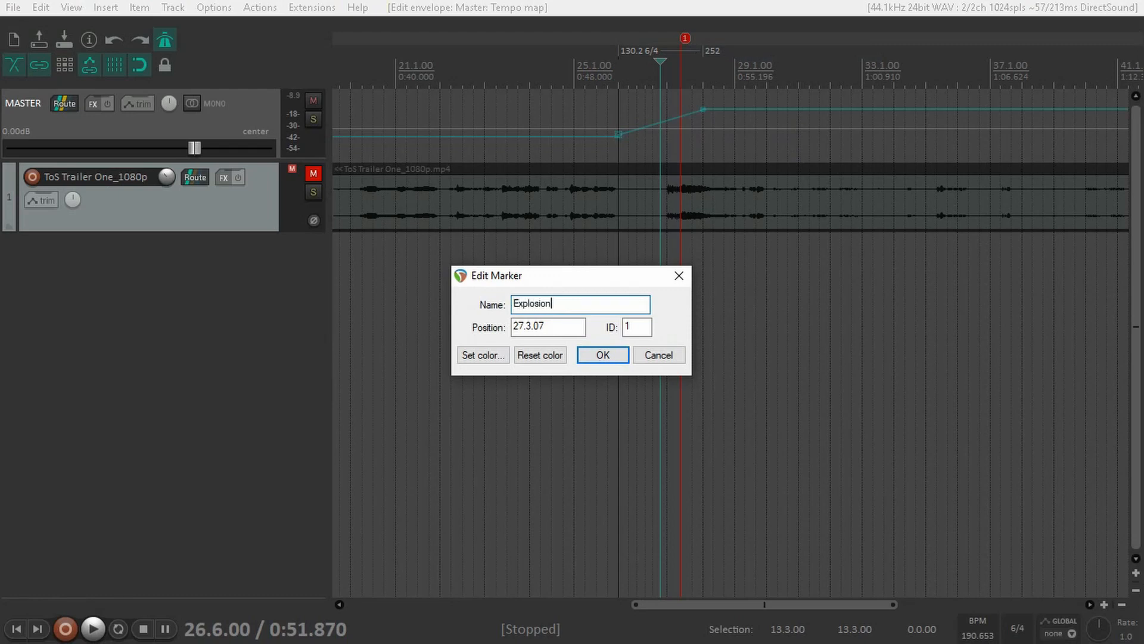
click(482, 355)
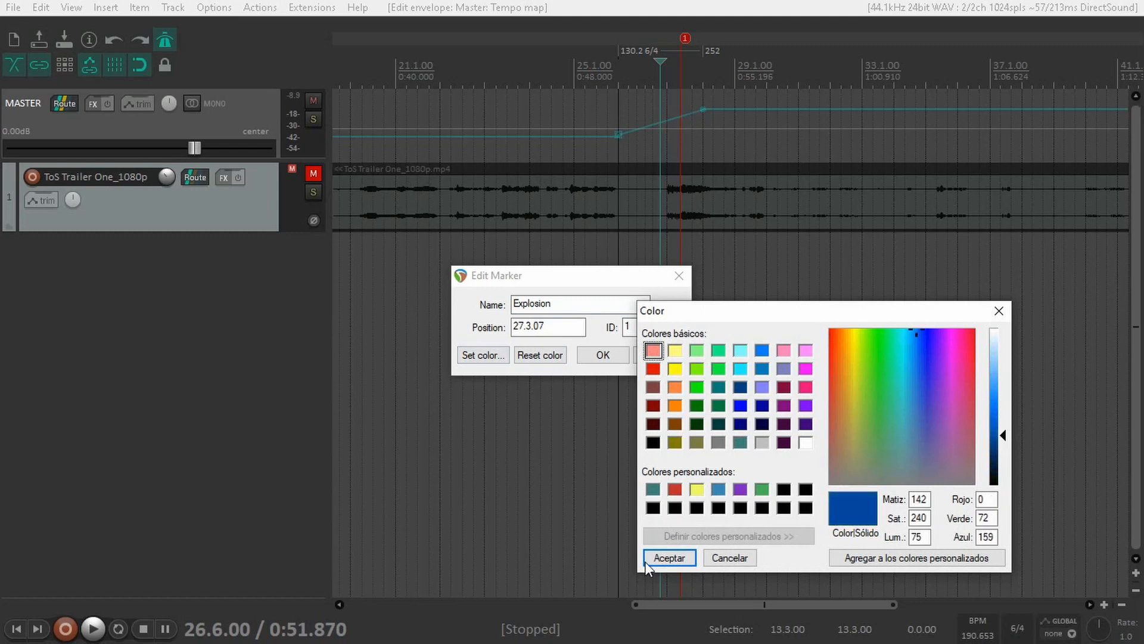
click(667, 557)
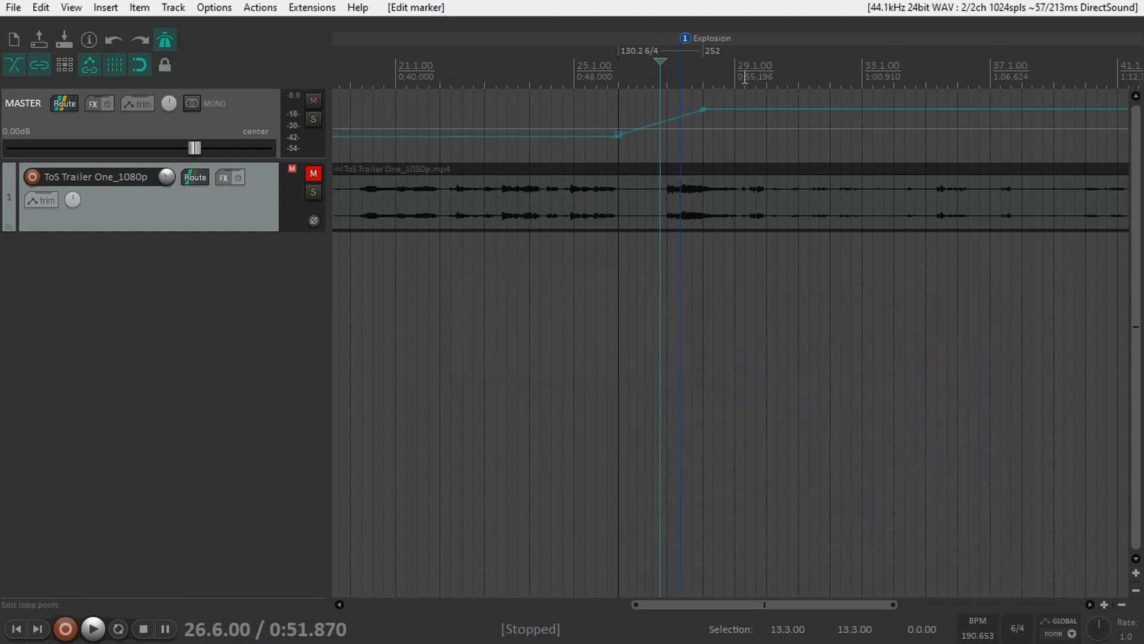
click(671, 93)
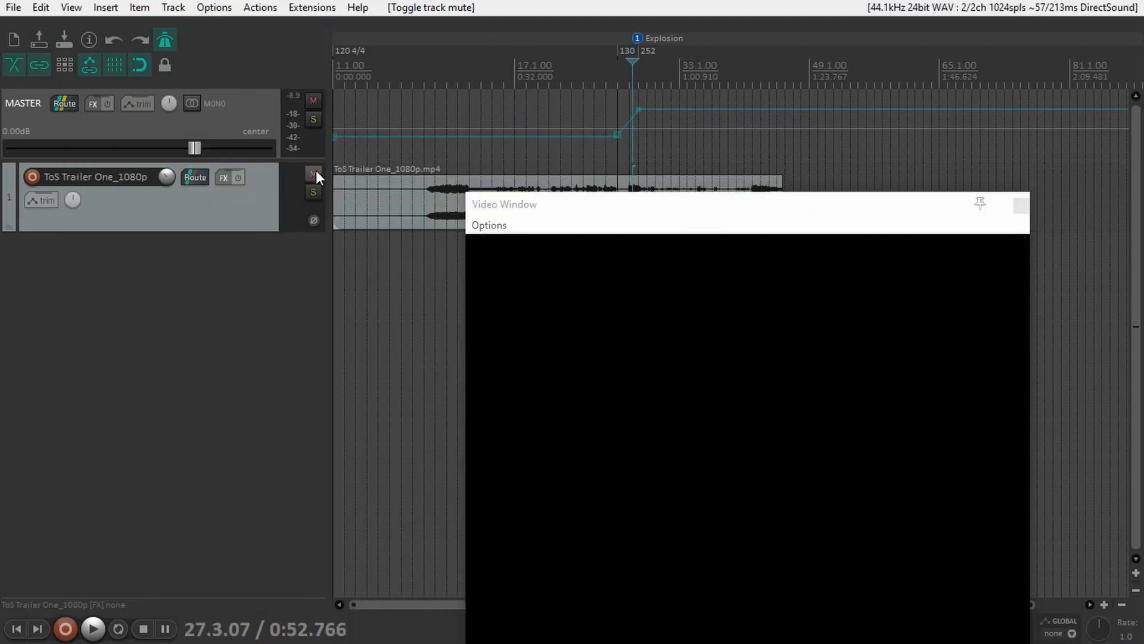
Jump playback to bar 27 at the Explosion marker to check the video frame
click(504, 69)
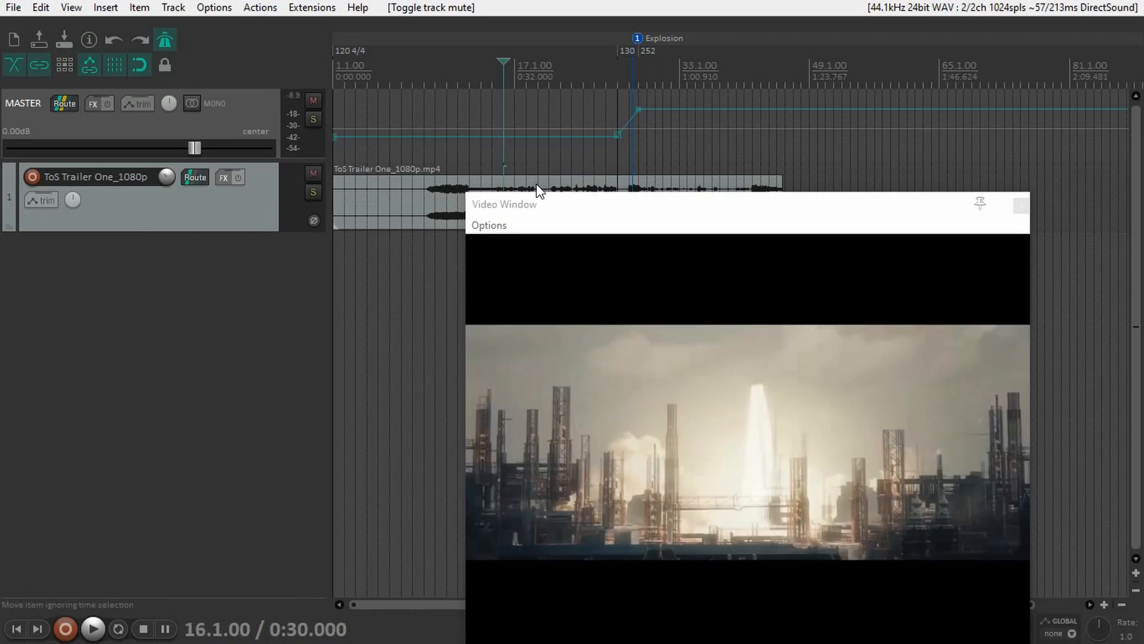
click(687, 73)
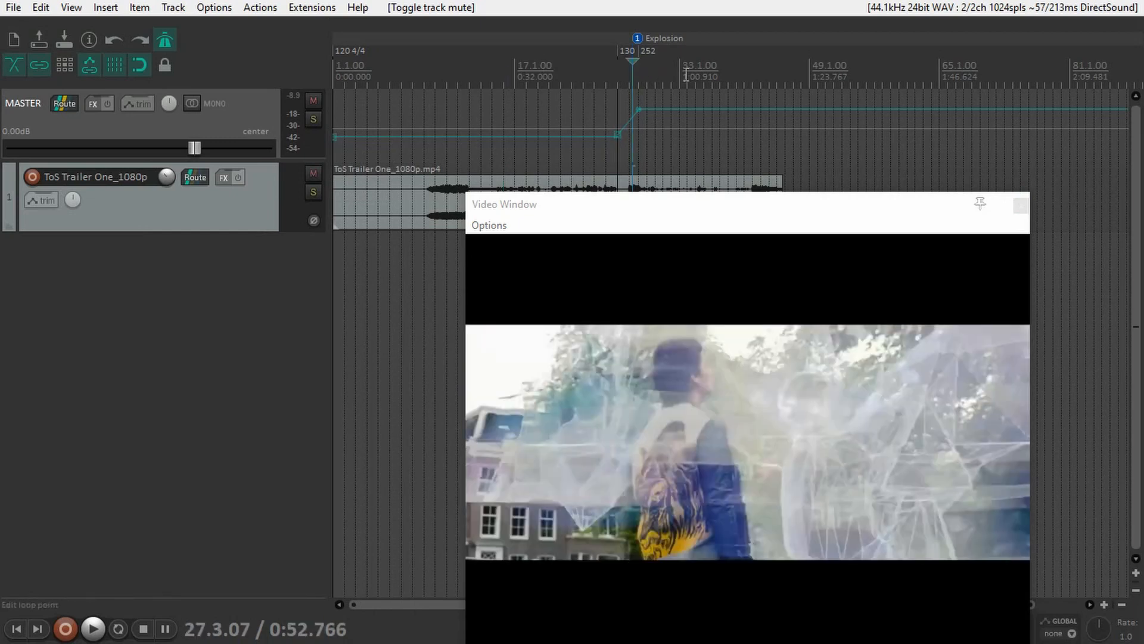